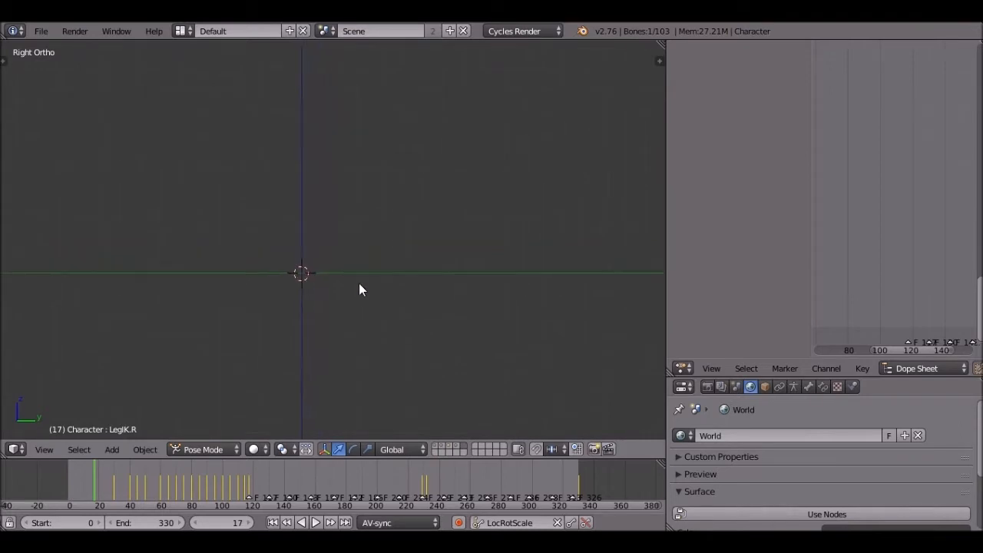
Return the 3D view to Right Ortho after orbiting, ready to add an object
left_click_drag(362, 289, 280, 316)
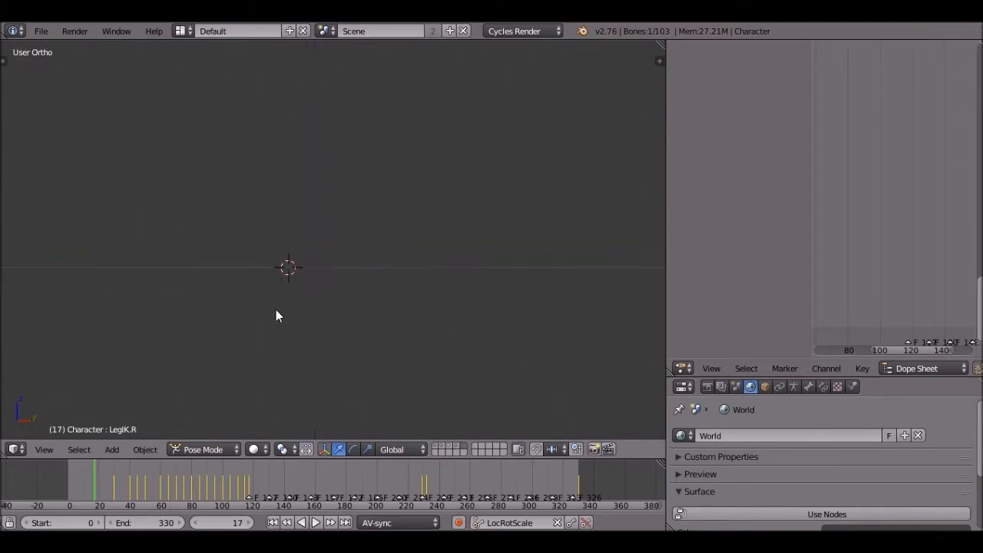
key("KP_3")
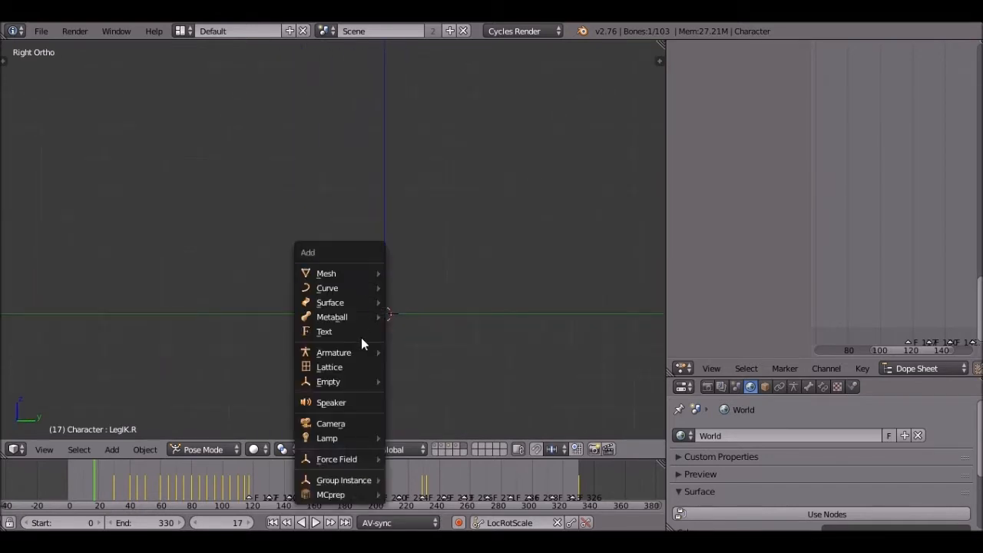
Add a text object rotated 90° to face the side view and edit it to read NAME
left_click(324, 332)
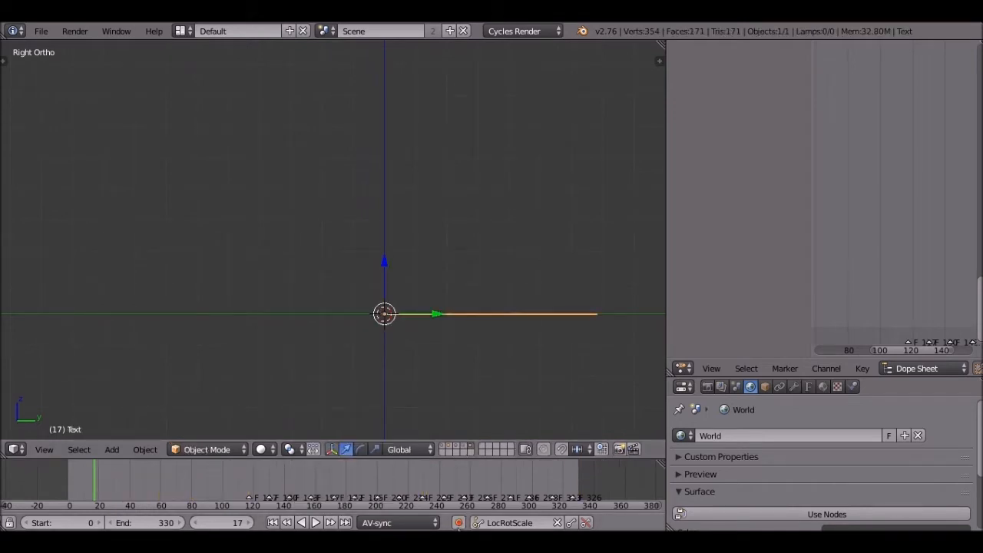
mouse_move(459, 279)
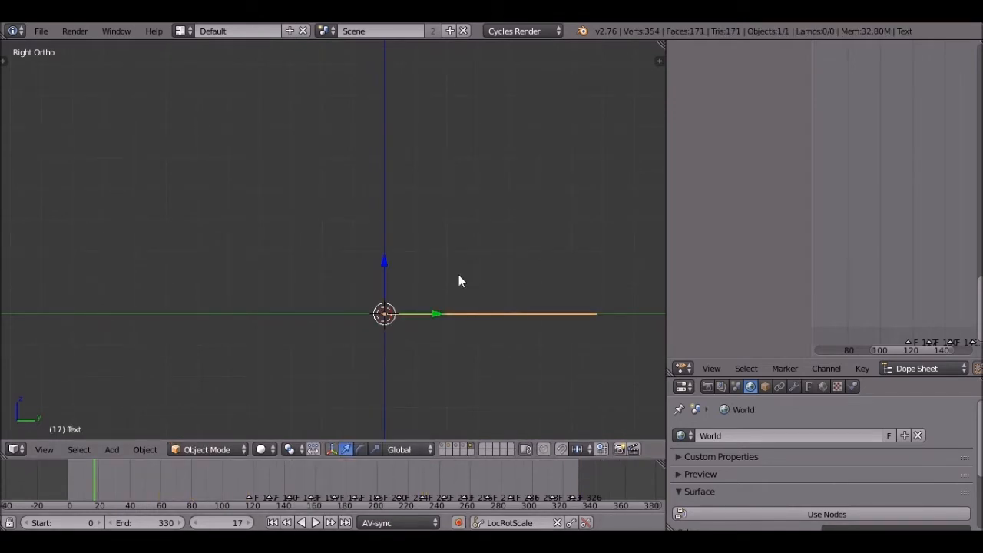
mouse_move(452, 282)
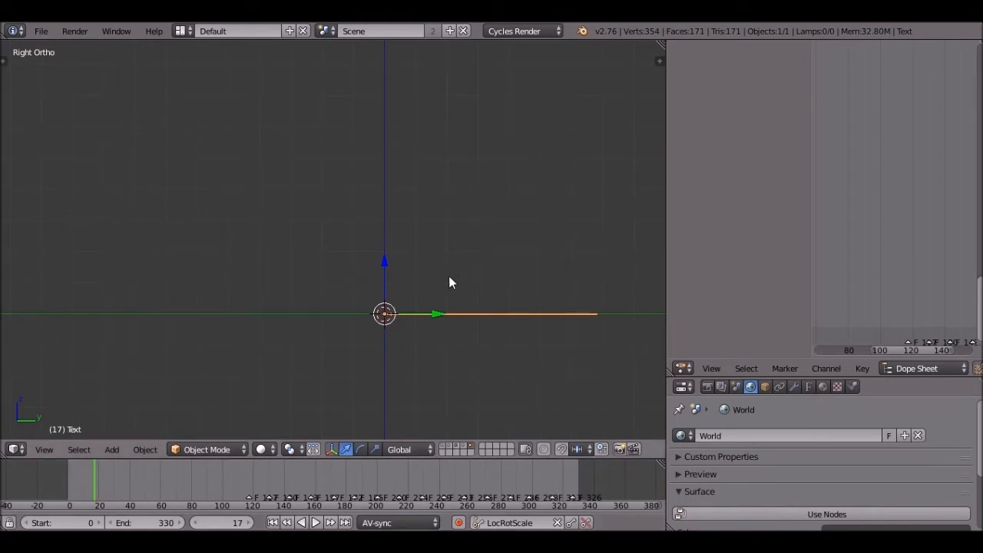
key("r")
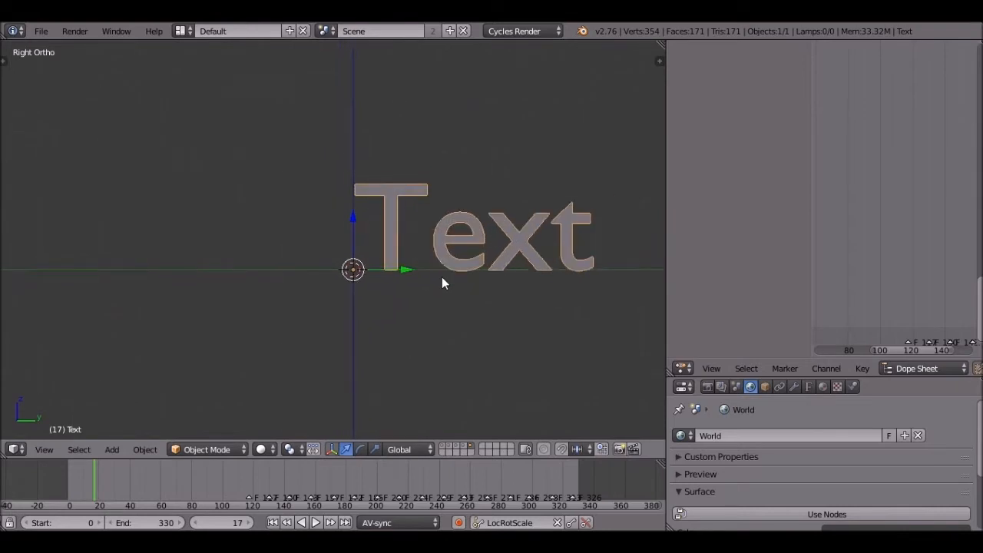
key("Tab")
type("Y")
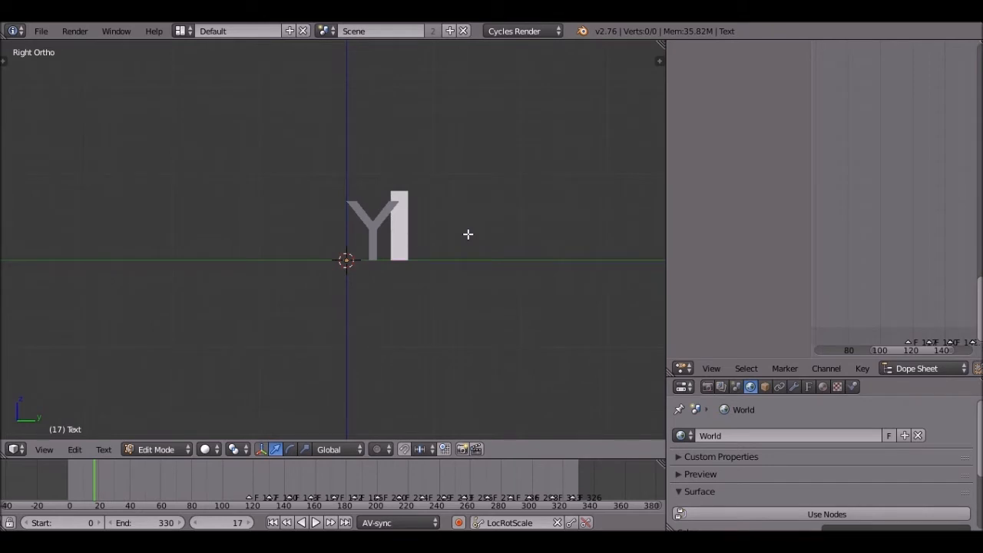
type("O")
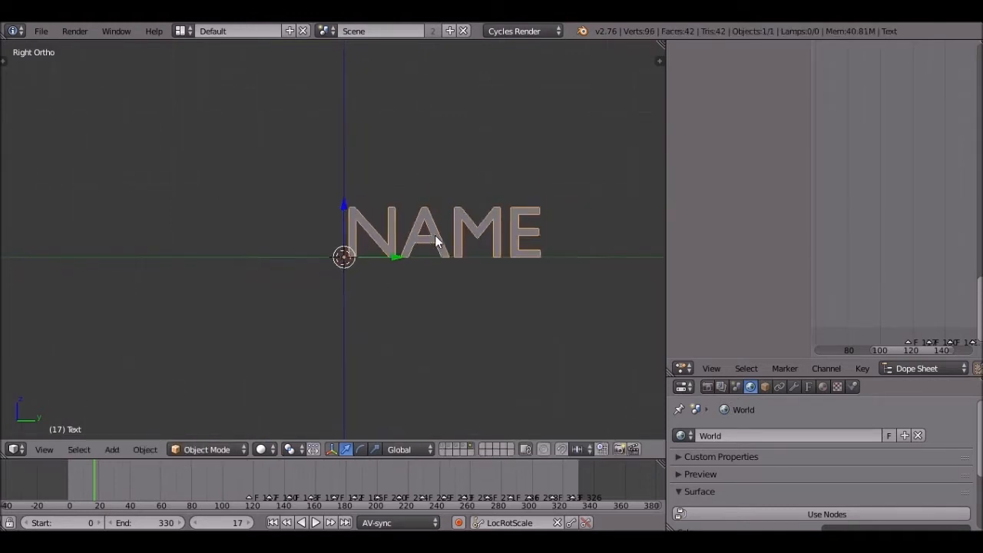
mouse_move(602, 350)
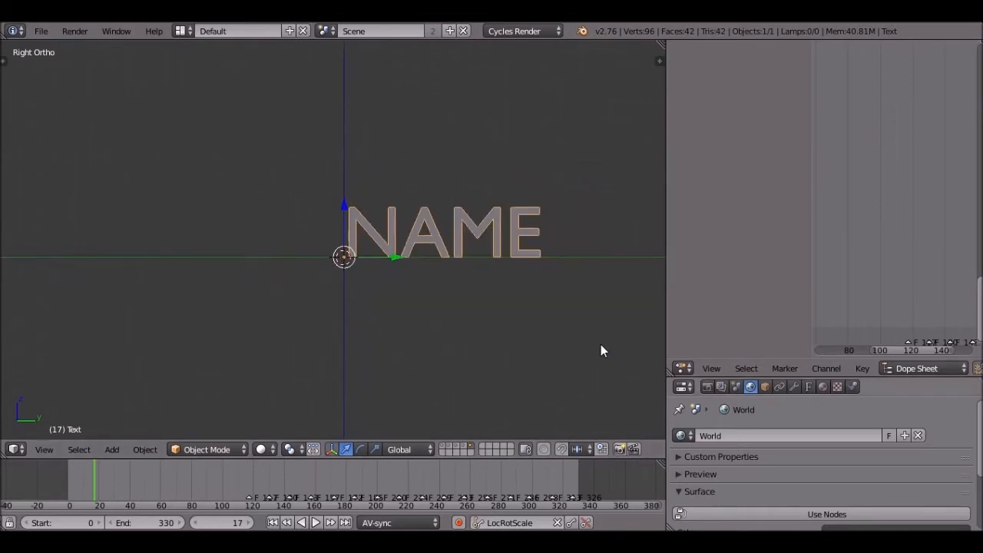
Rename the text datablock to Name and set its paragraph alignment to Center
left_click(807, 386)
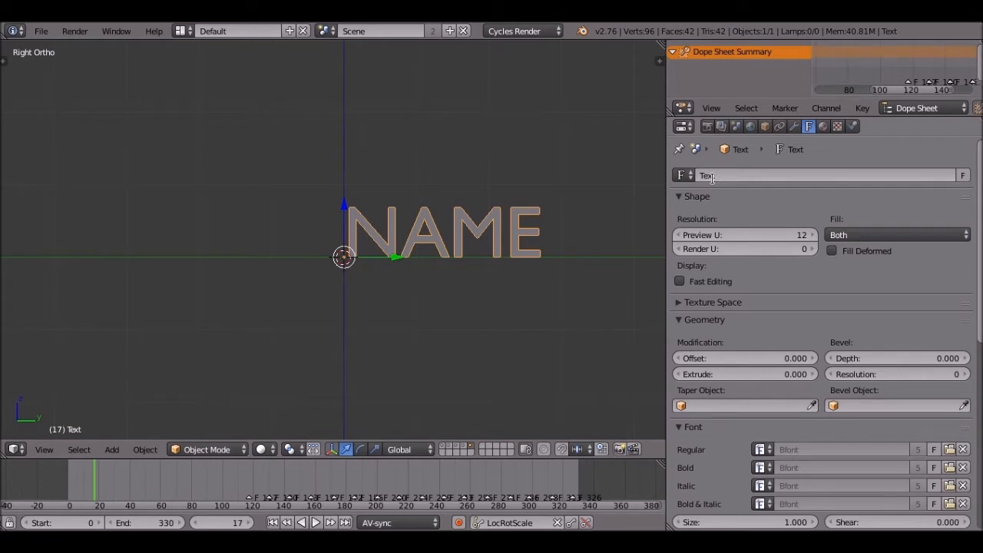
type("Name")
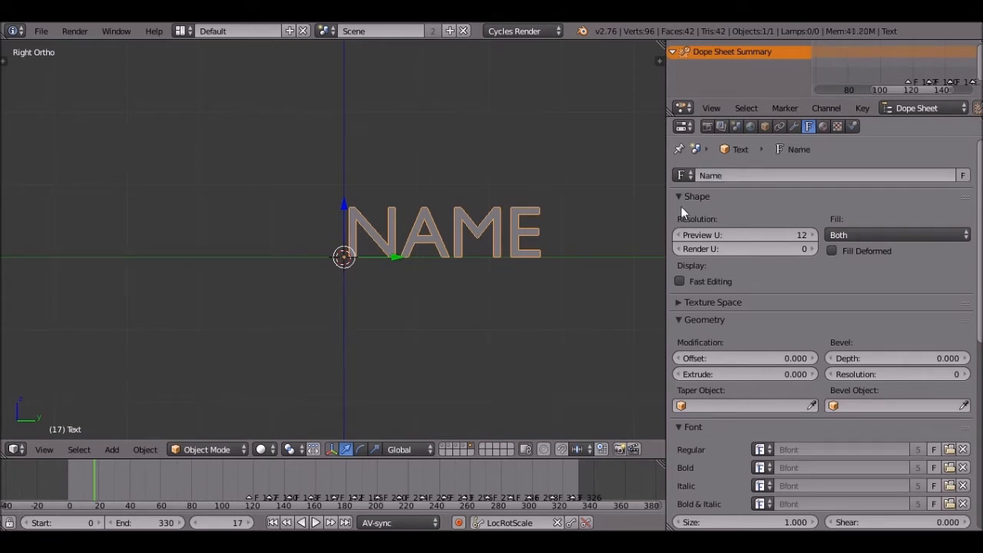
mouse_move(654, 232)
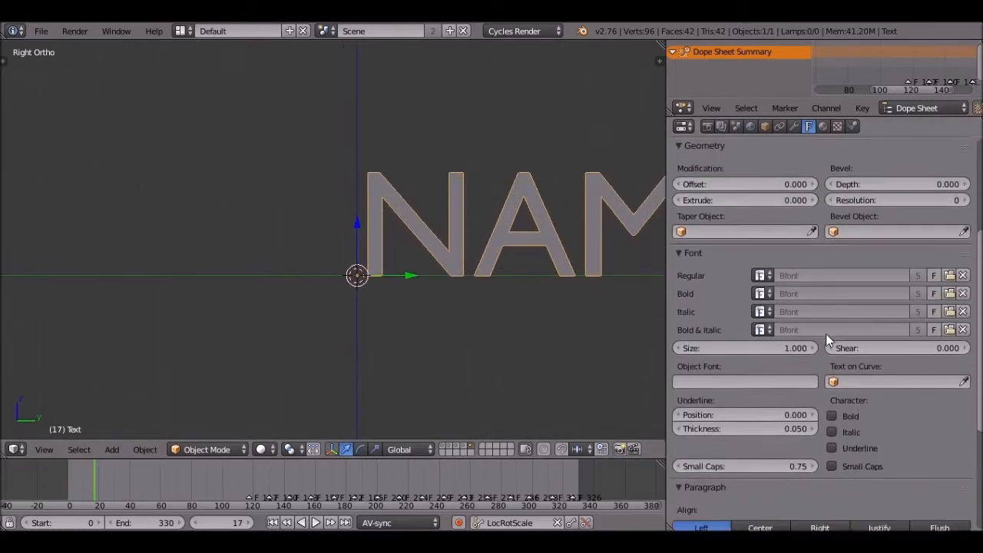
scroll("down", 3)
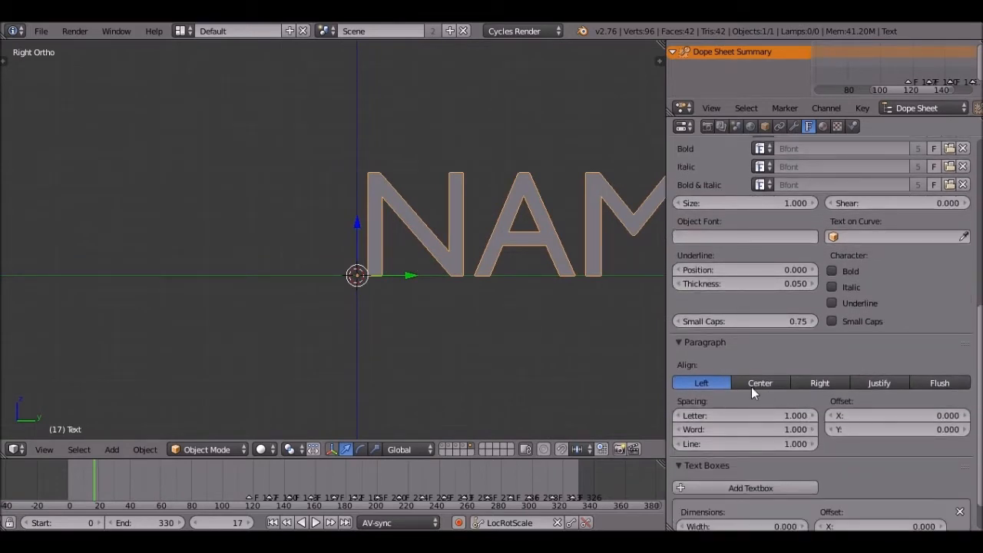
left_click(758, 382)
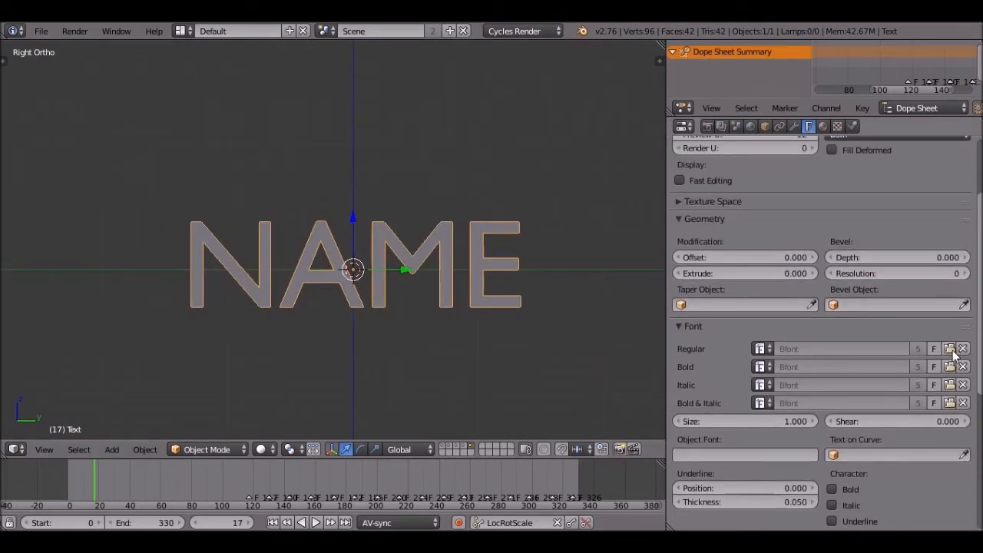
Load Convoy Bold.otf as the regular font for the NAME text
left_click(949, 347)
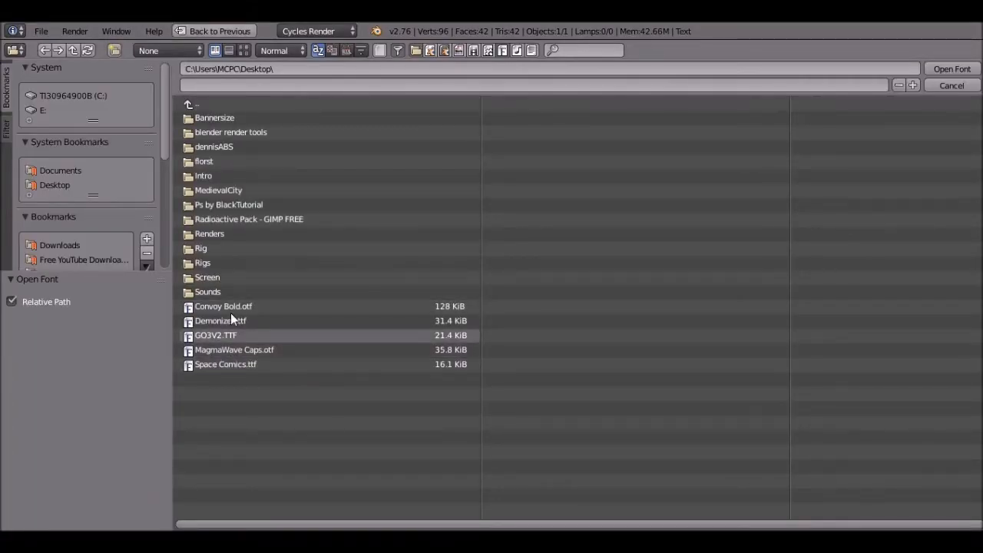
left_click(231, 321)
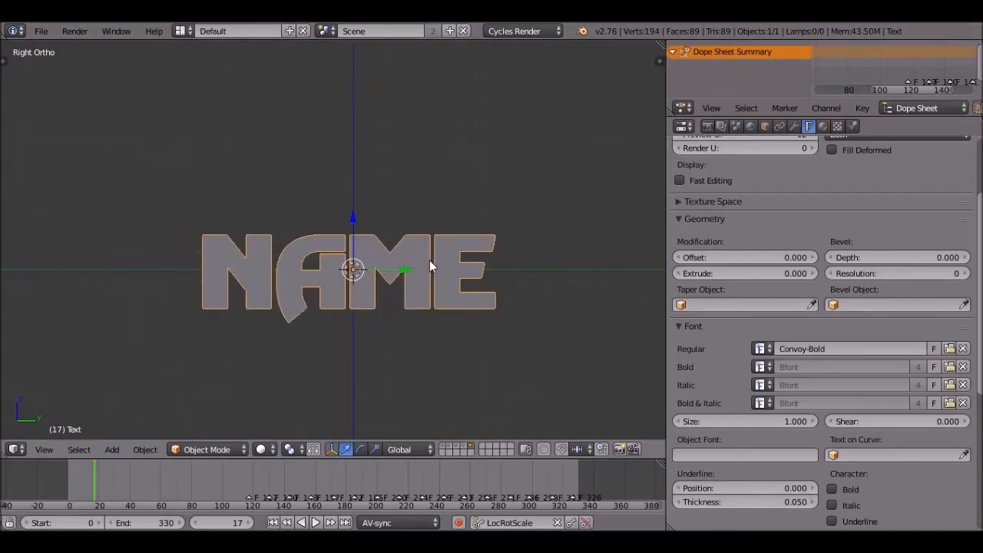
left_click_drag(430, 264, 268, 299)
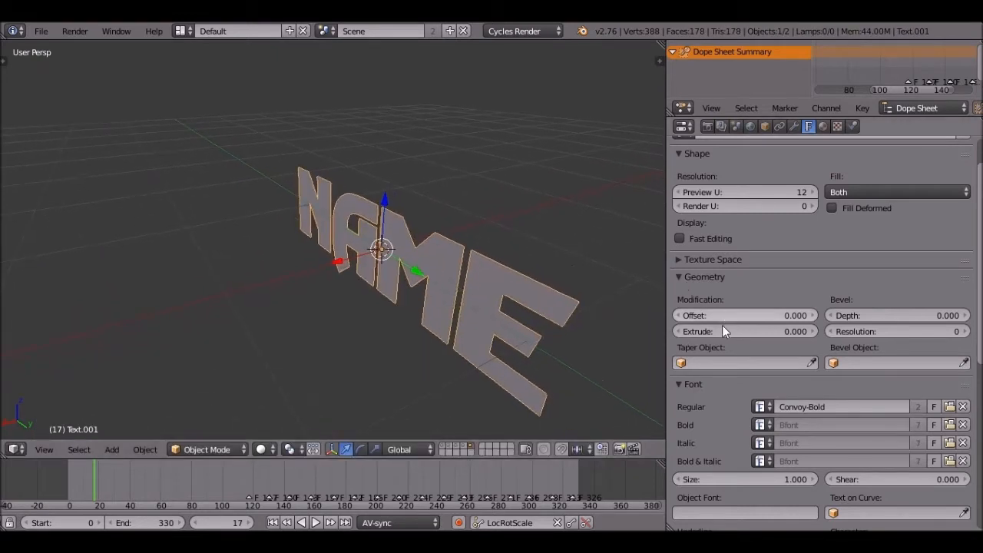
Extrude the NAME letters and give both text objects a small bevel depth for rounded edges
left_click_drag(721, 331, 817, 331)
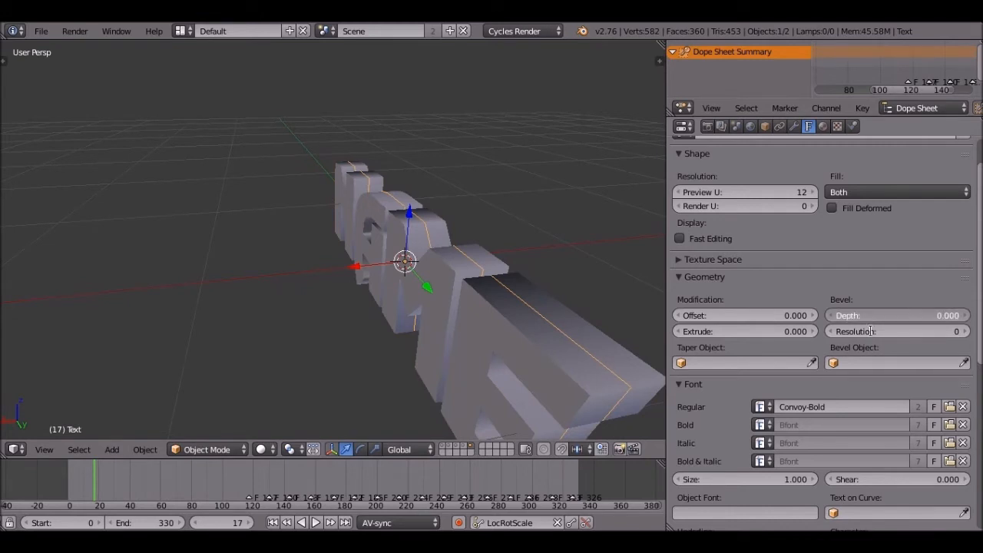
left_click(897, 315)
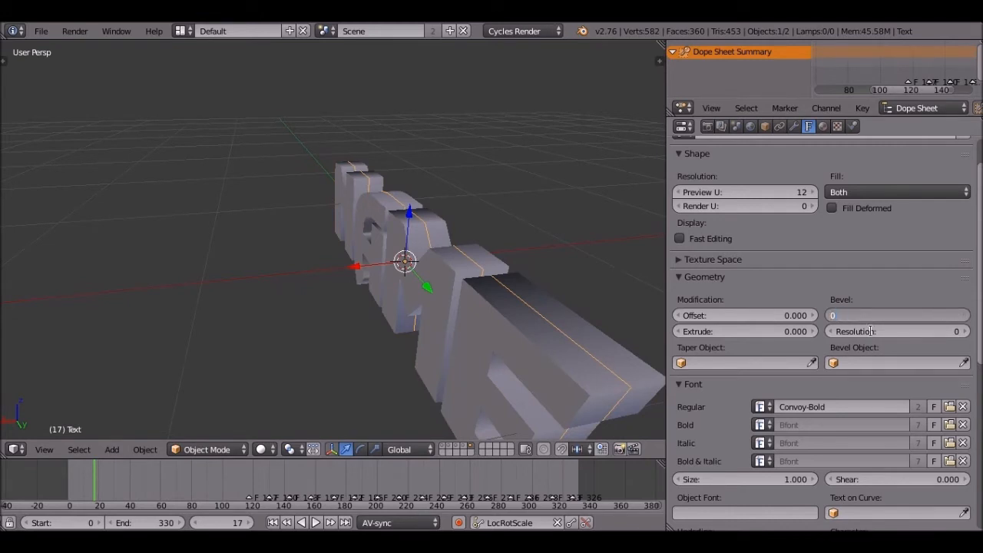
left_click(897, 315)
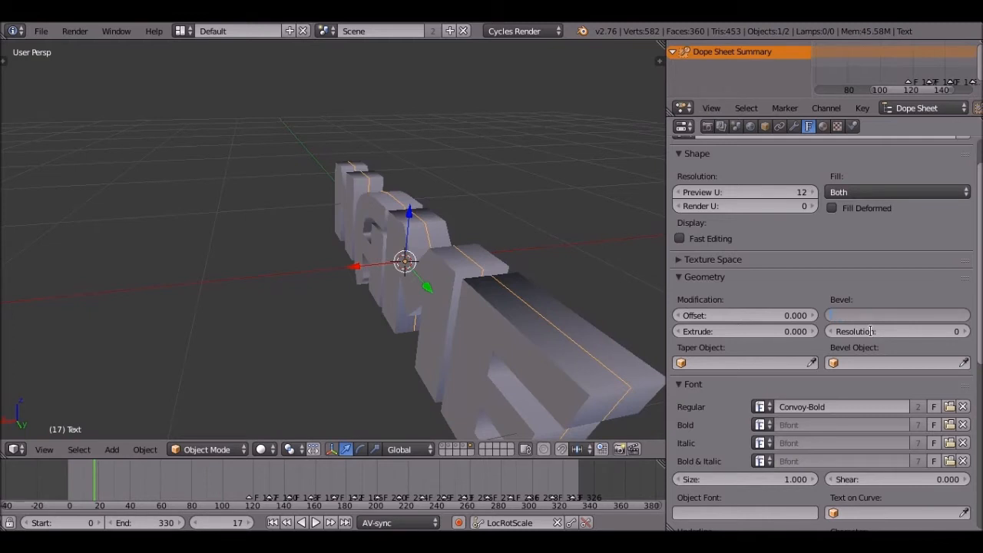
left_click(897, 314)
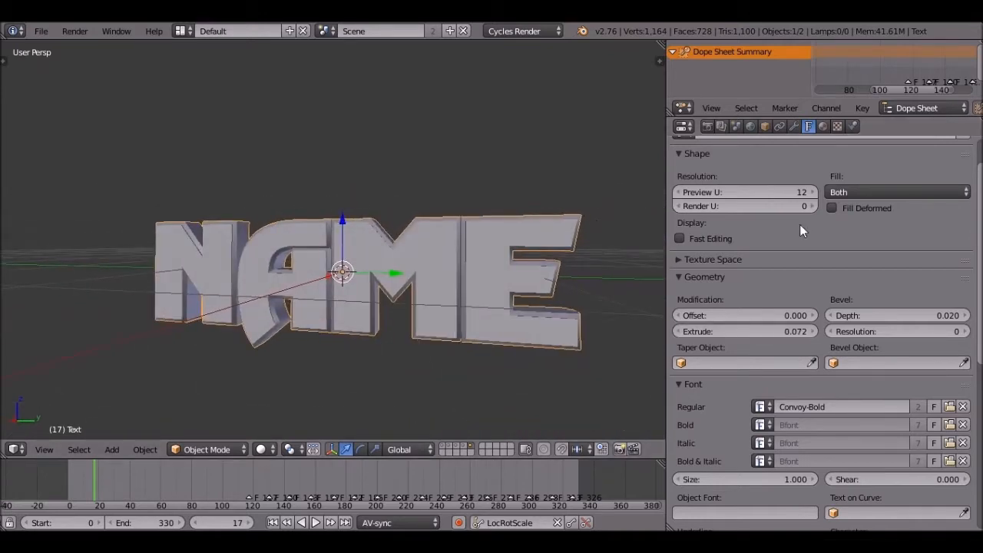
left_click(897, 314)
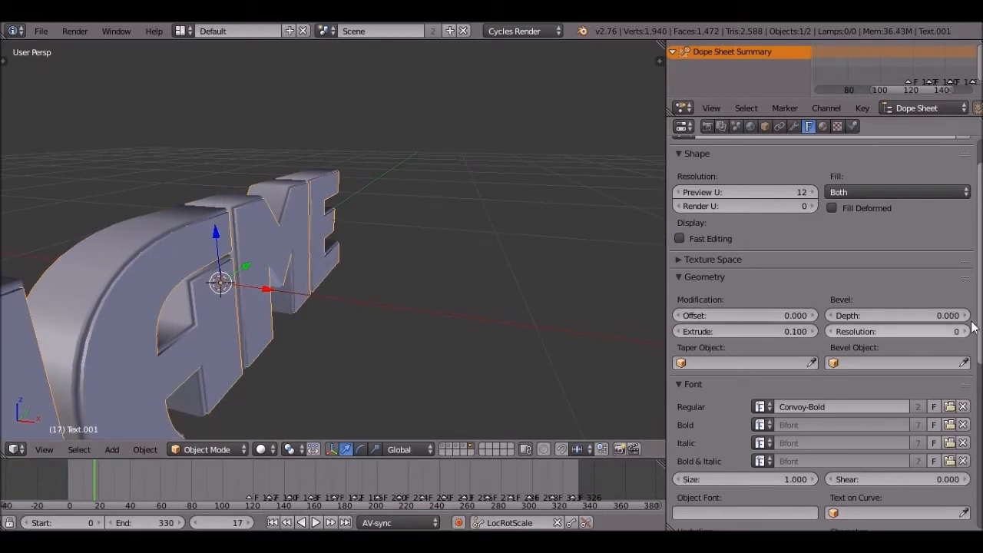
left_click(894, 331)
type("14")
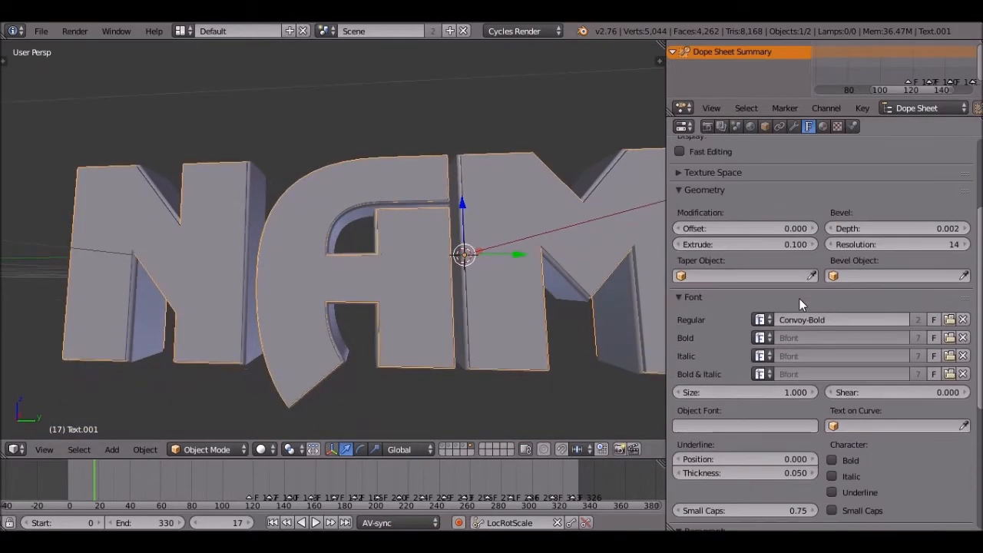
Add a new material Material.001 to the NAME text and switch the viewport to Rendered shading
left_click(808, 126)
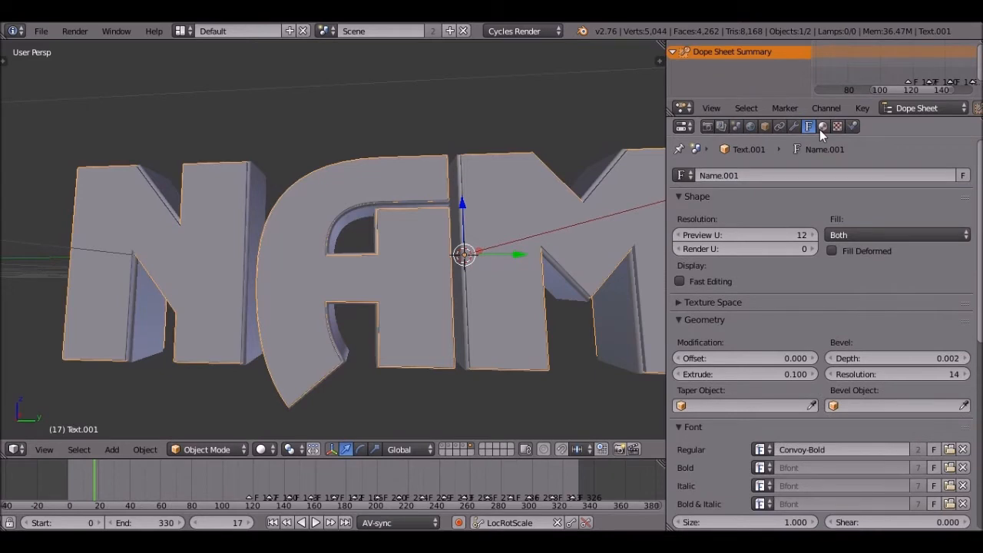
left_click(823, 126)
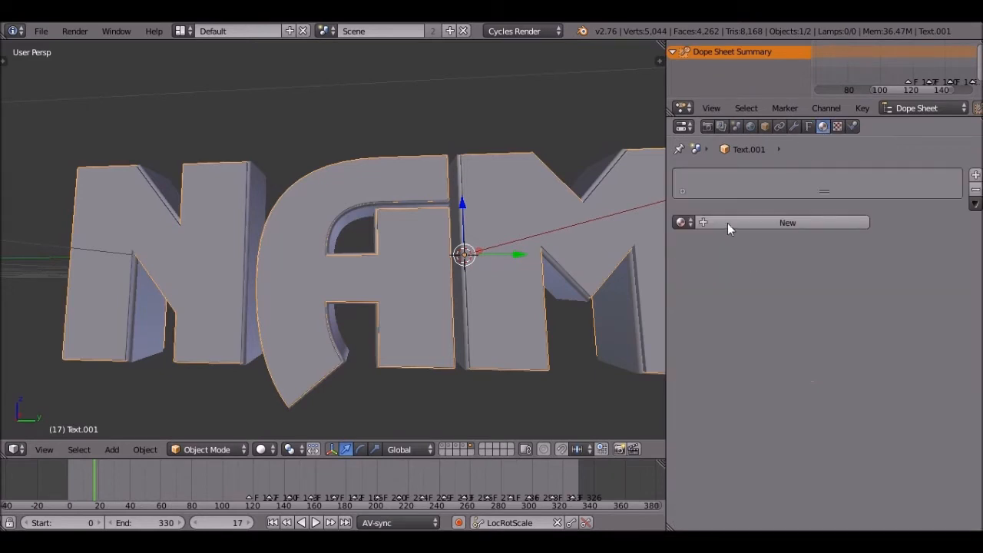
left_click(786, 221)
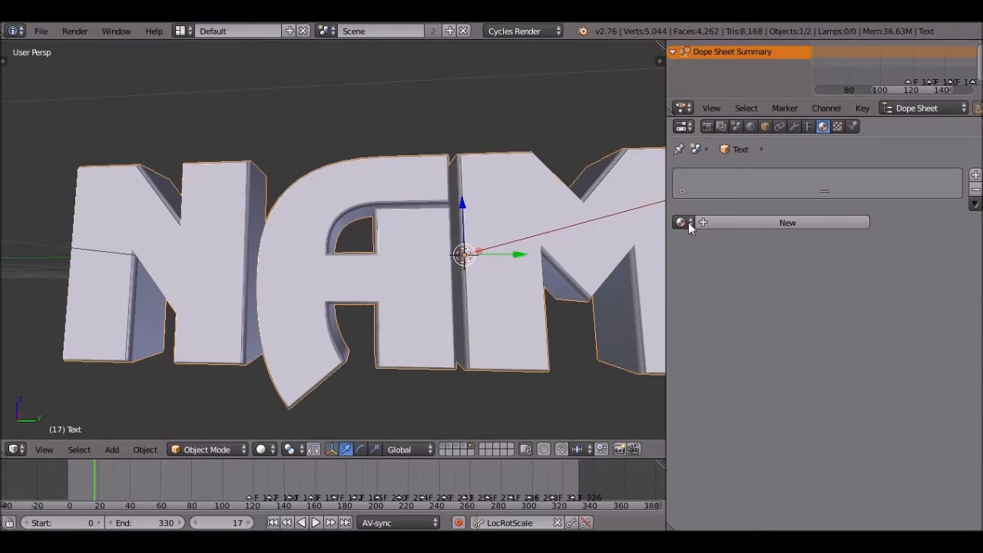
left_click(786, 221)
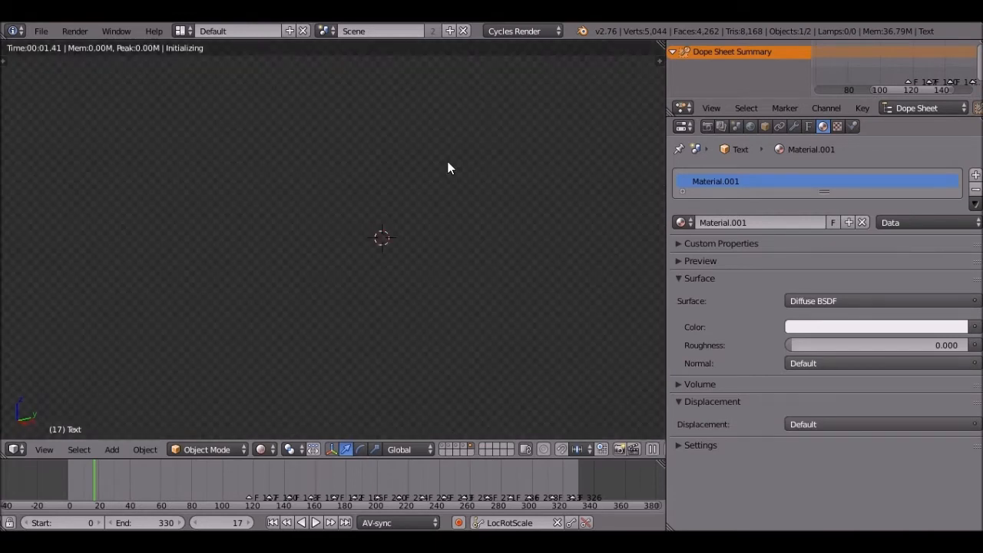
mouse_move(414, 181)
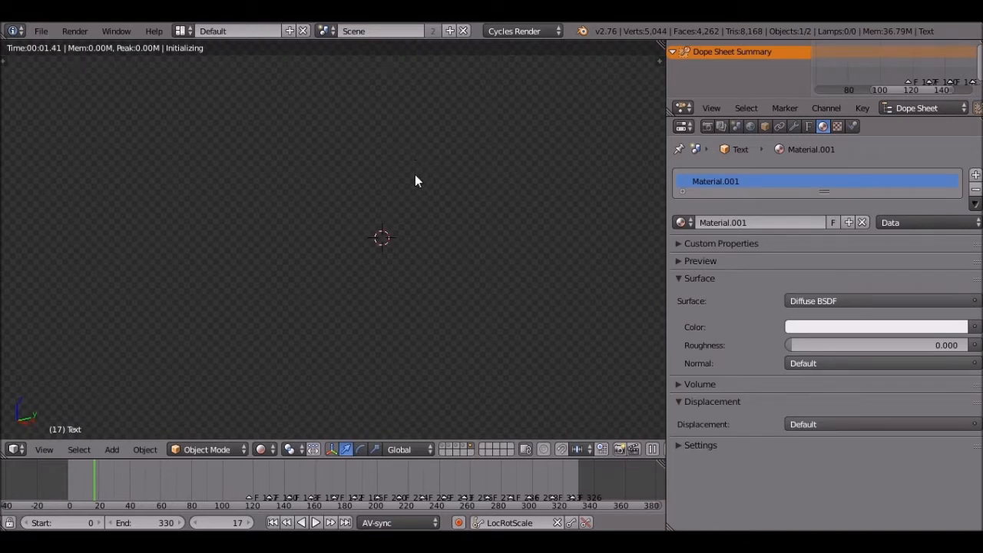
mouse_move(434, 276)
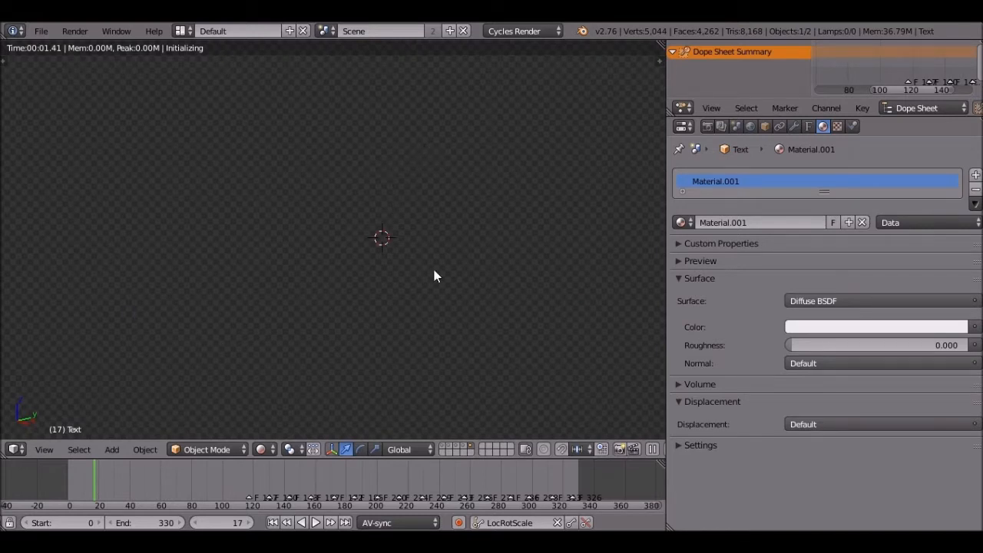
mouse_move(253, 255)
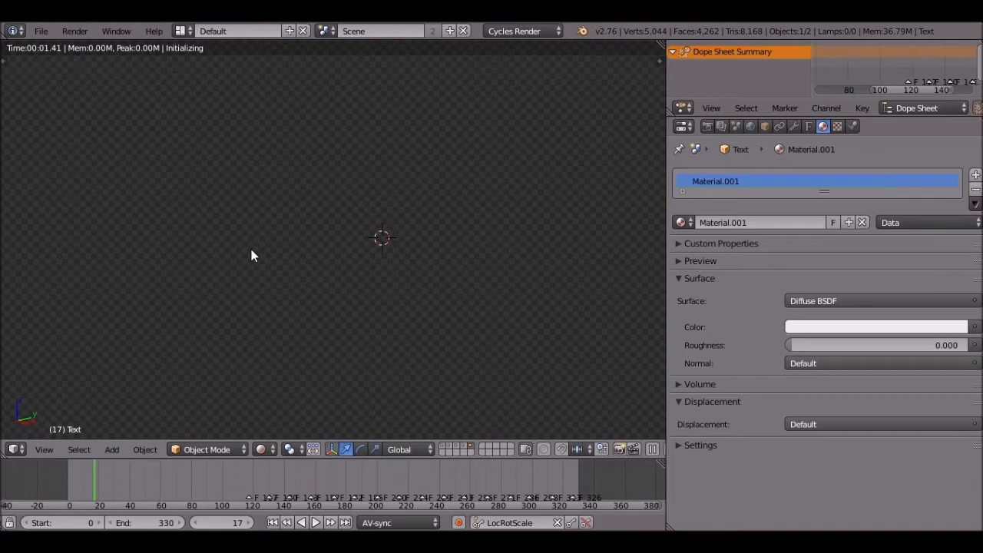
mouse_move(252, 255)
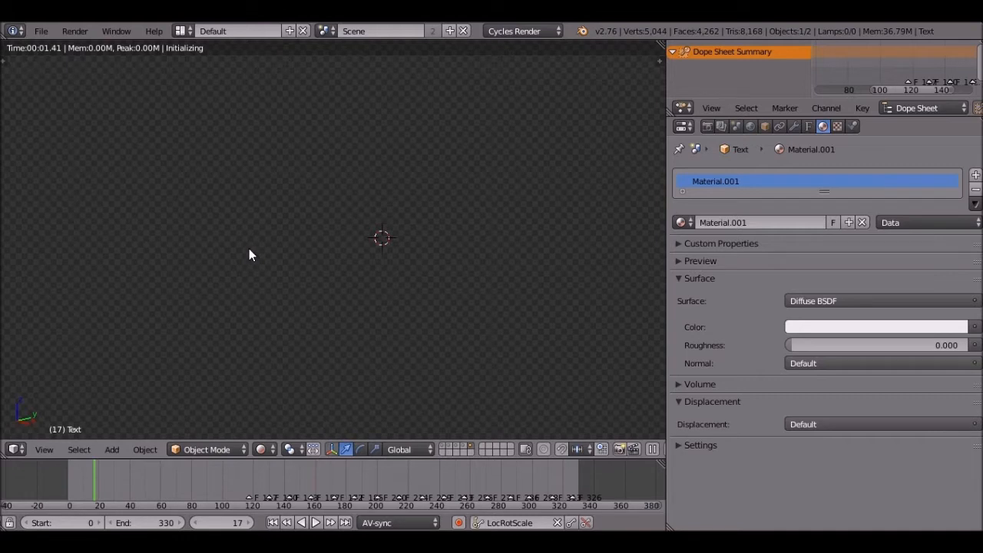
mouse_move(255, 249)
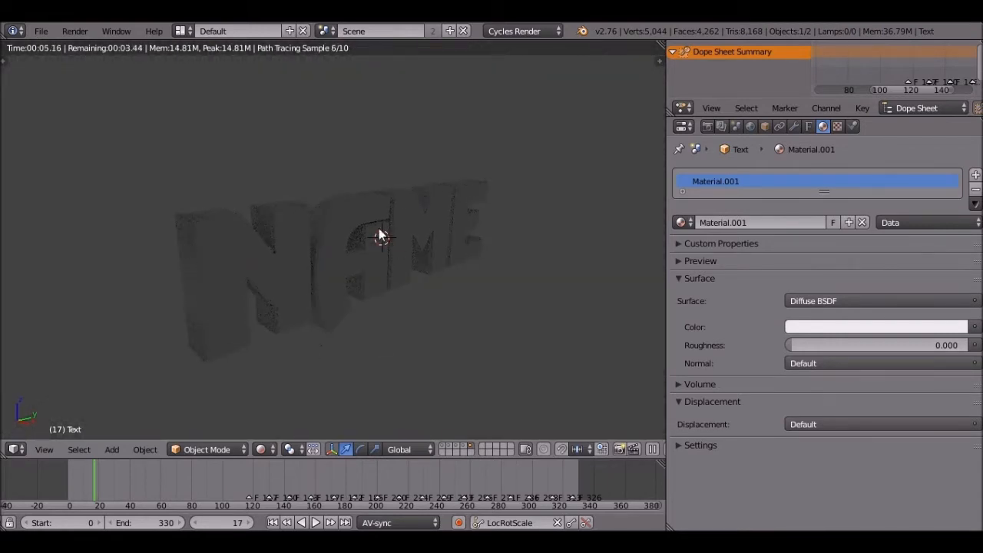
mouse_move(283, 215)
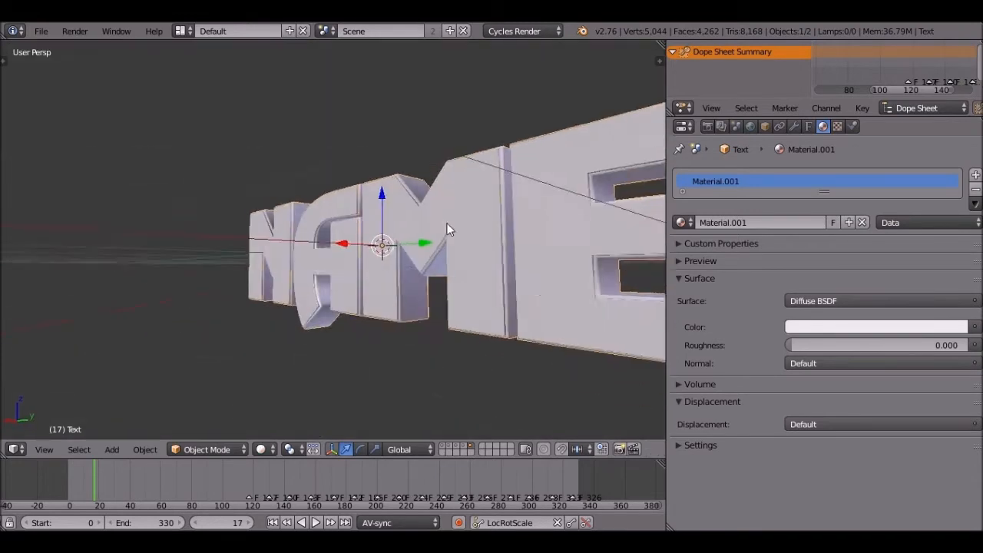
Set the NAME text material's base colour to green
left_click(875, 326)
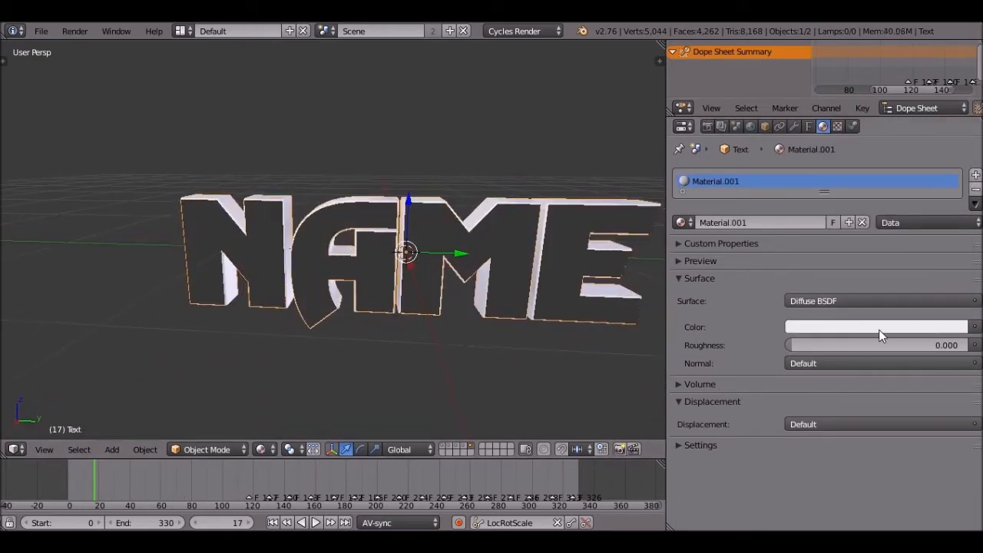
left_click(875, 325)
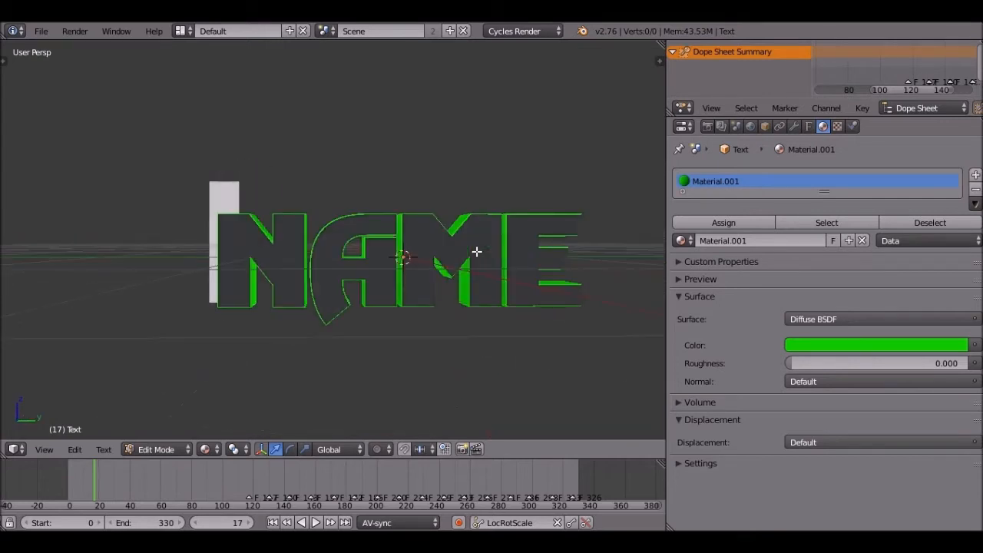
In Edit Mode add a trial red Material.002, then unlink it and remove its slot
key("KP_3")
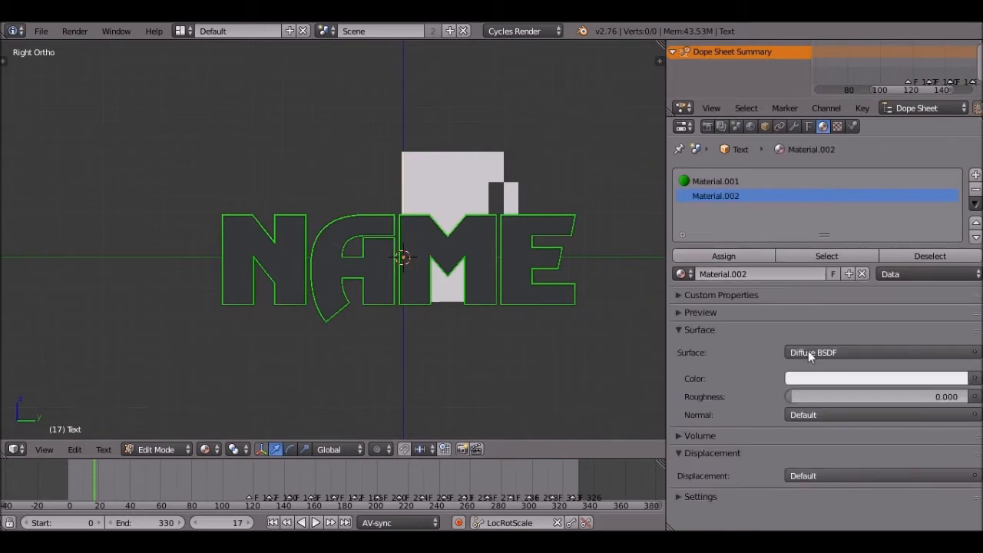
left_click(875, 377)
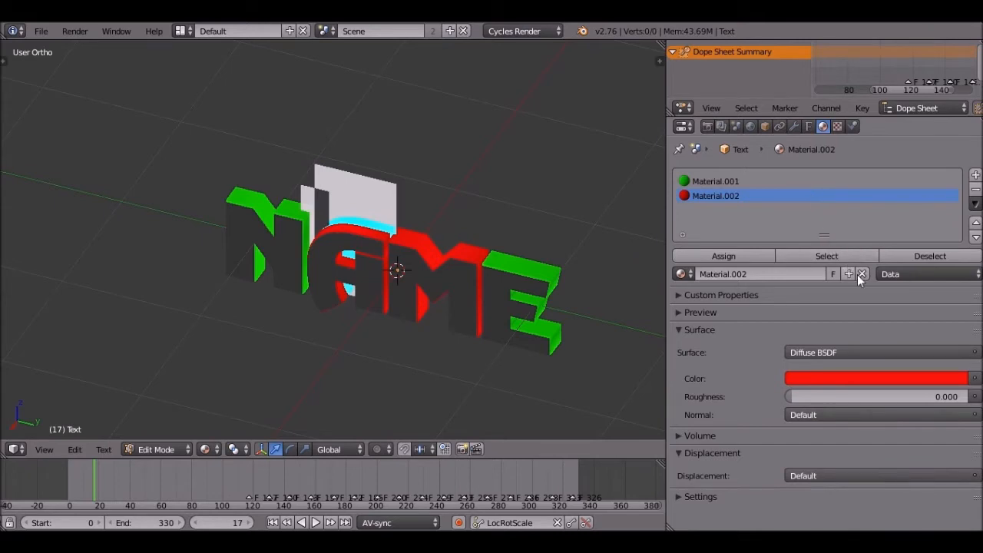
left_click(861, 273)
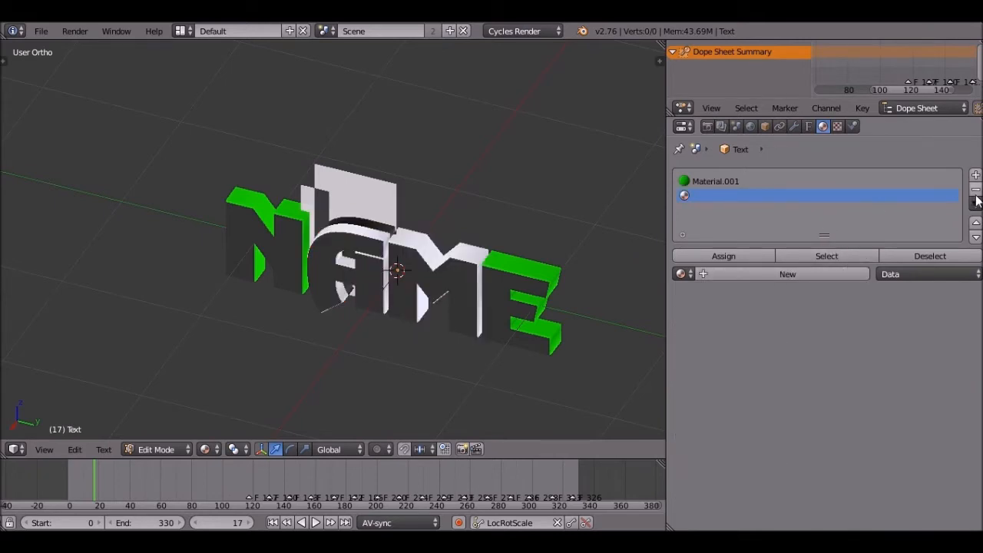
left_click(977, 190)
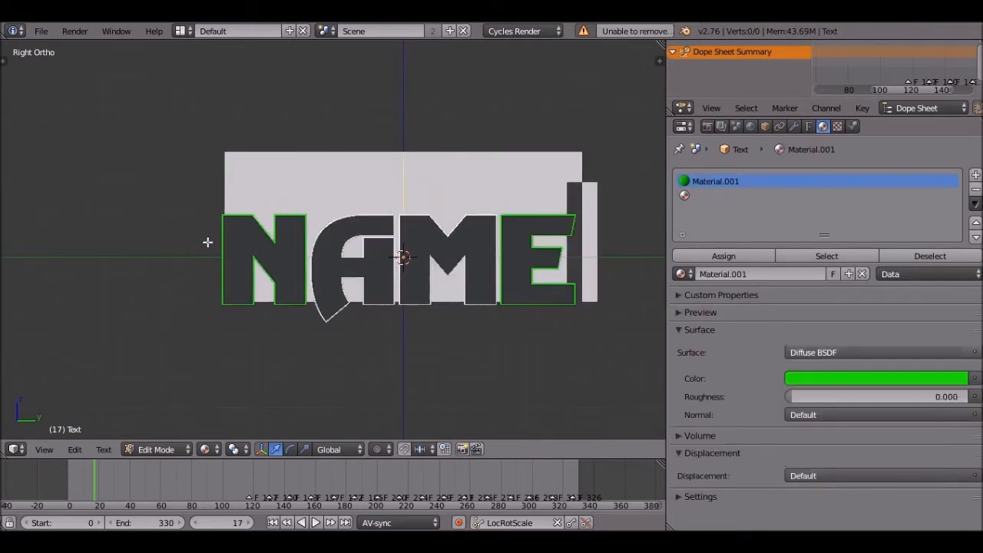
Assign the green Material.001 to the selected letter faces
left_click(721, 254)
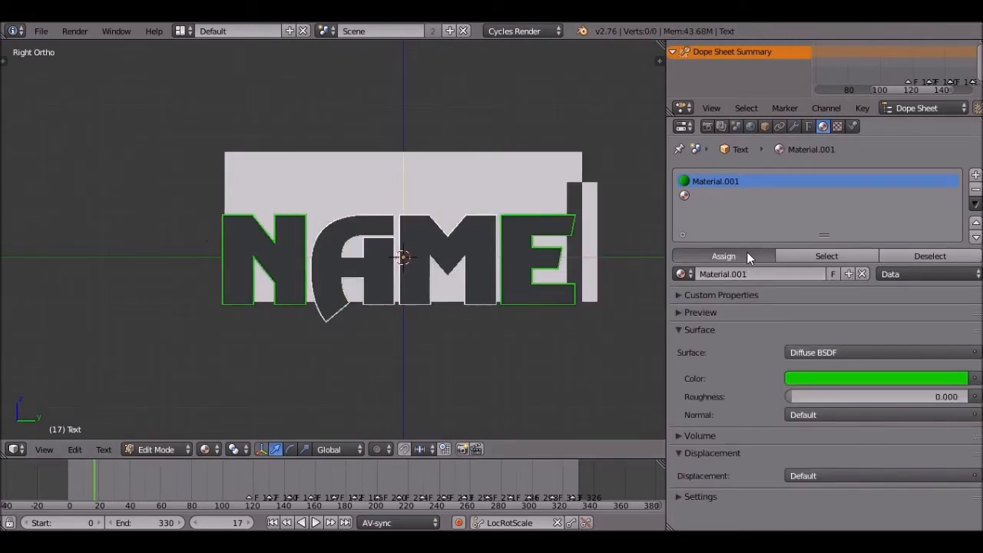
left_click(976, 190)
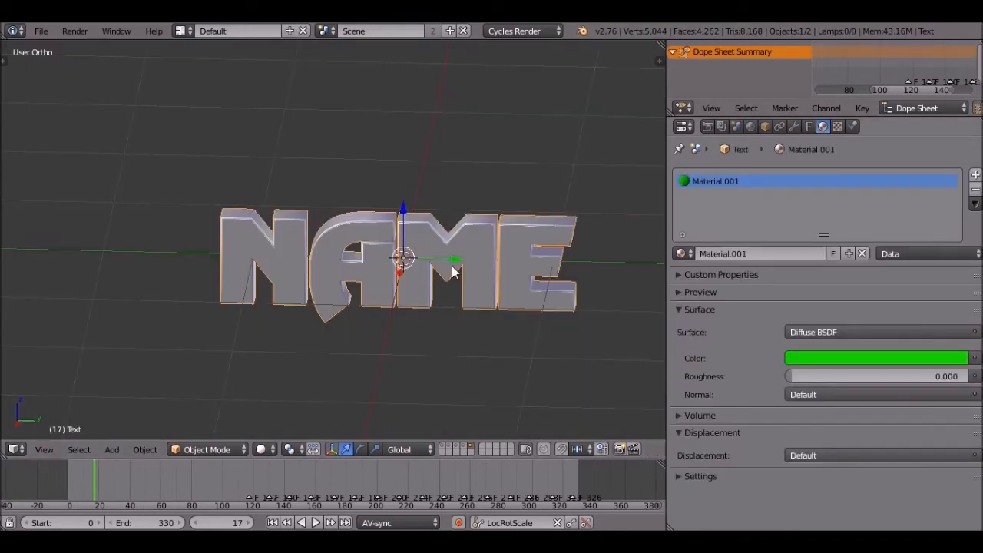
Preview the green NAME text in Rendered shading with Roughness about 0.037
left_click(876, 358)
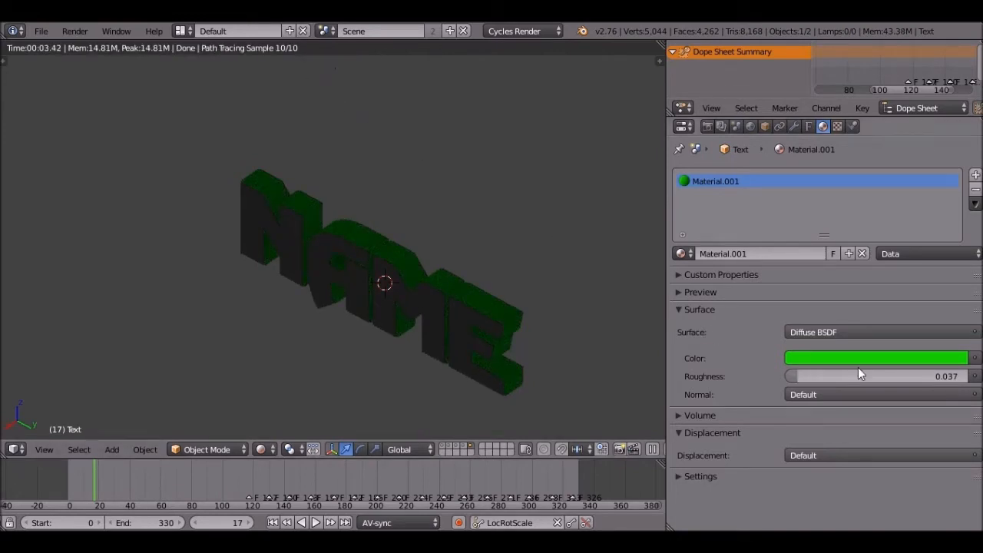
left_click_drag(860, 376, 791, 377)
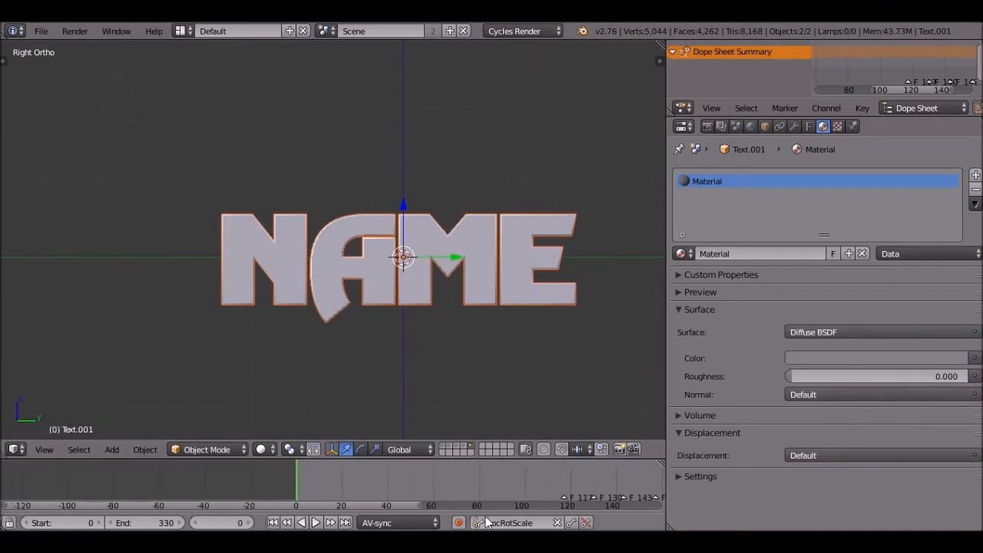
Choose the Scaling keying set in the Timeline to key the NAME text's scale at frame 0
left_click(508, 522)
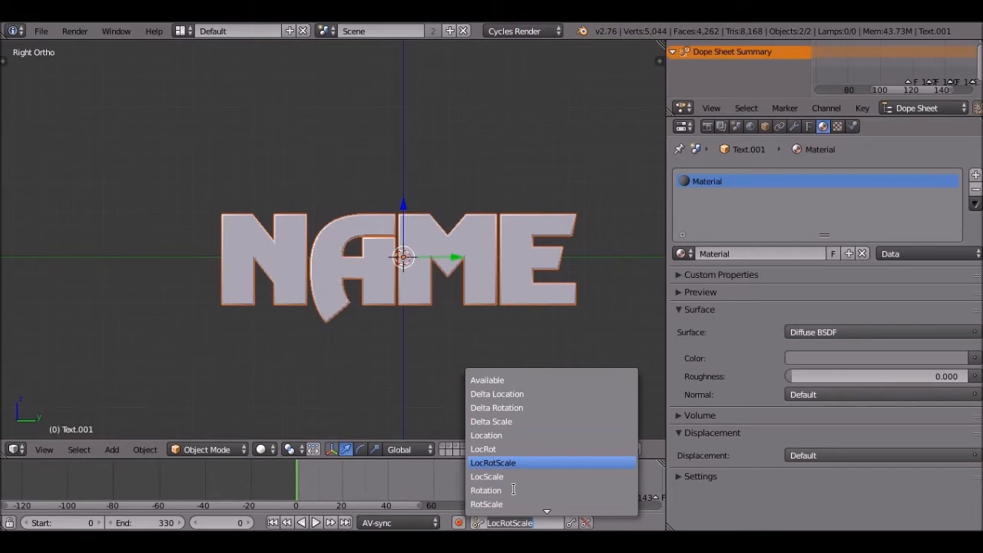
left_click(491, 462)
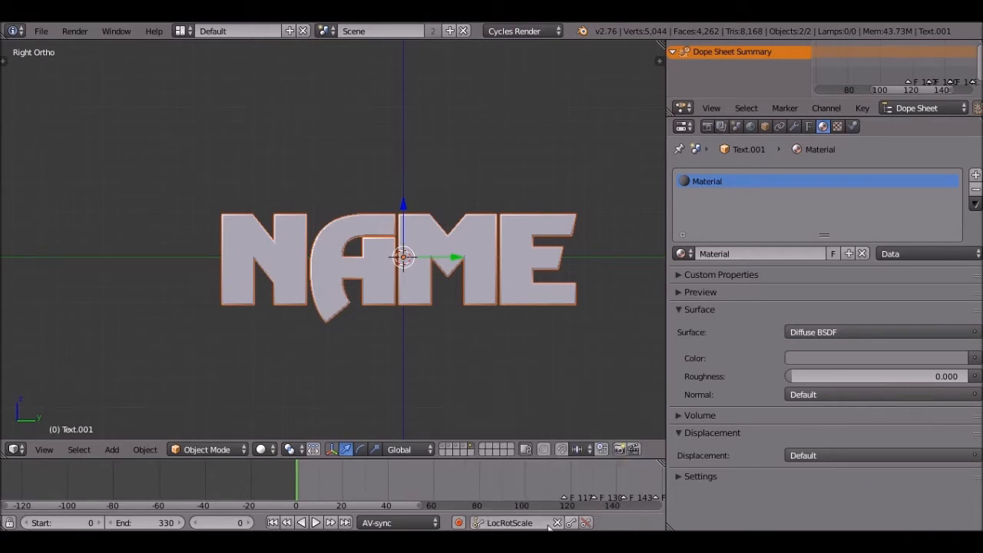
left_click(510, 522)
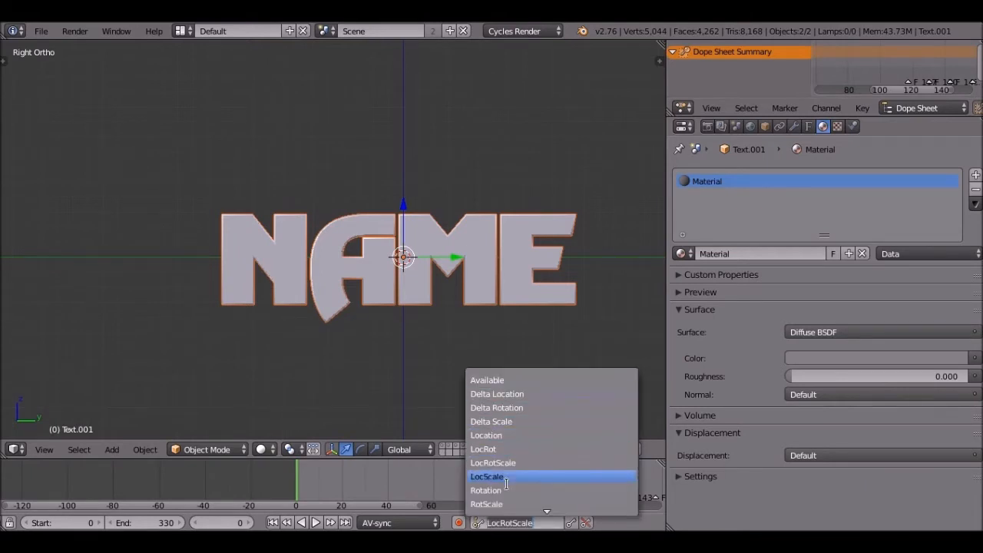
mouse_move(507, 503)
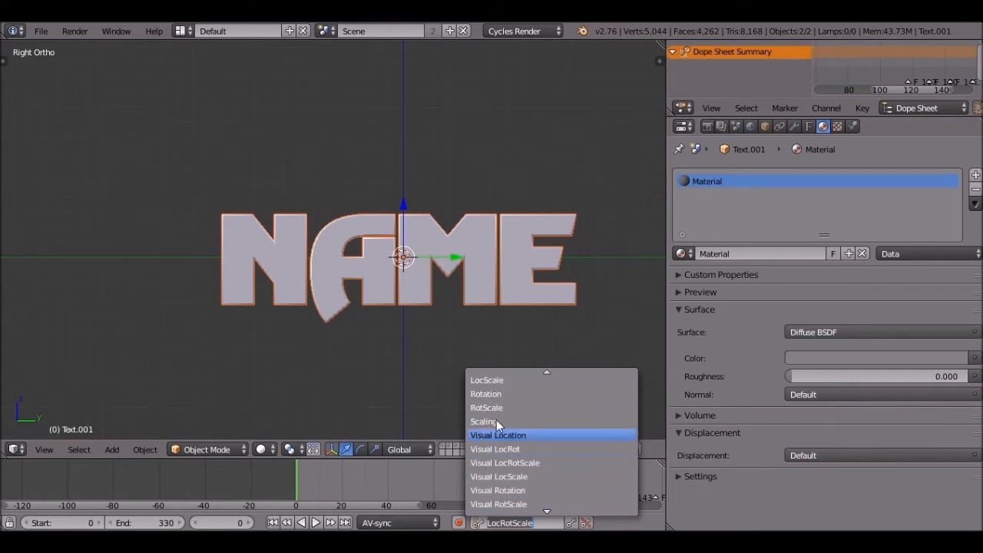
left_click(484, 421)
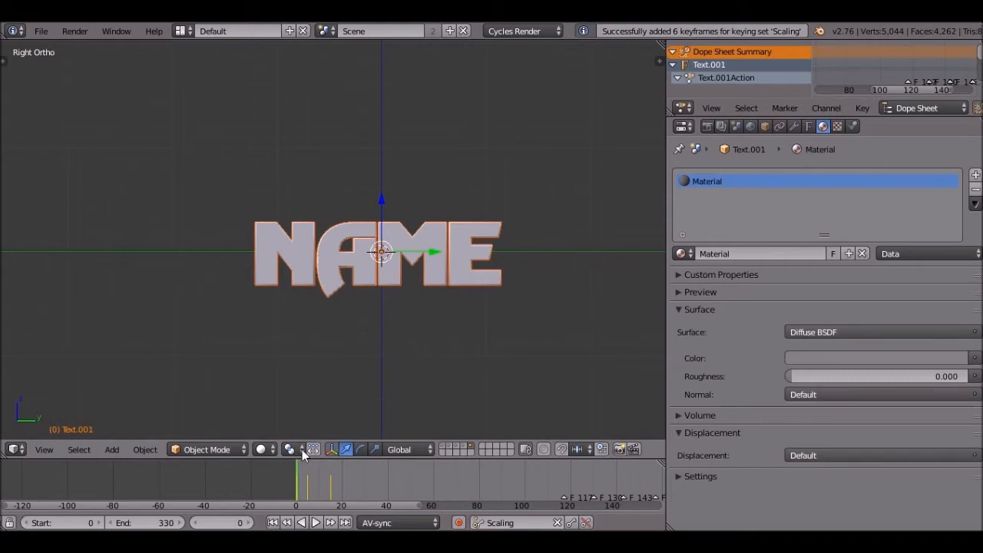
Shrink the NAME text to nothing and keyframe it at frame 0
left_click_drag(381, 252, 499, 279)
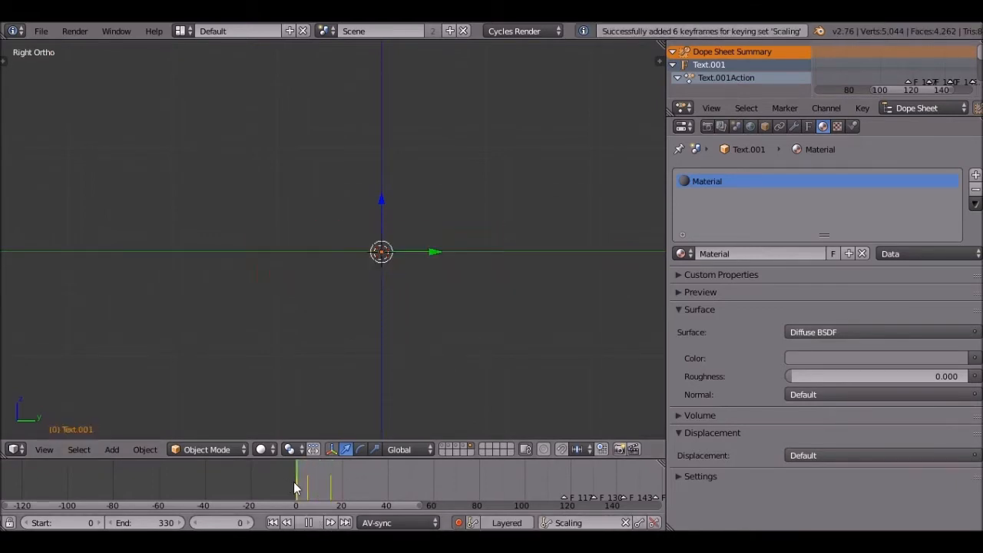
left_click(307, 522)
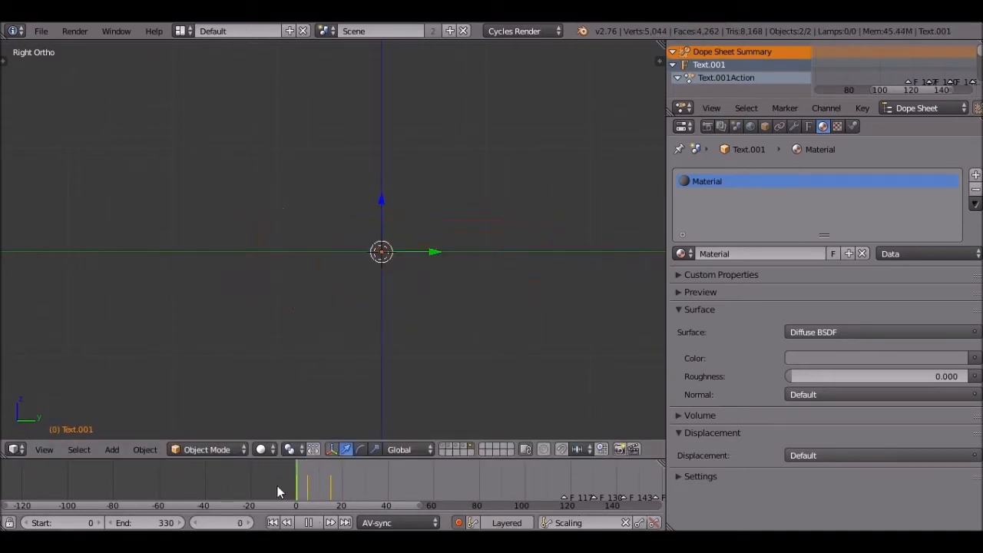
left_click(307, 522)
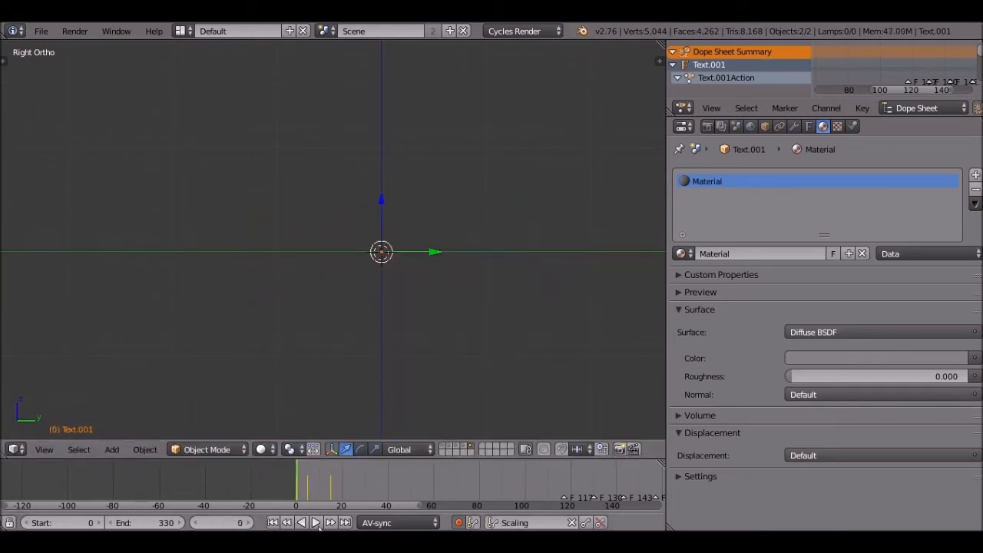
left_click(316, 522)
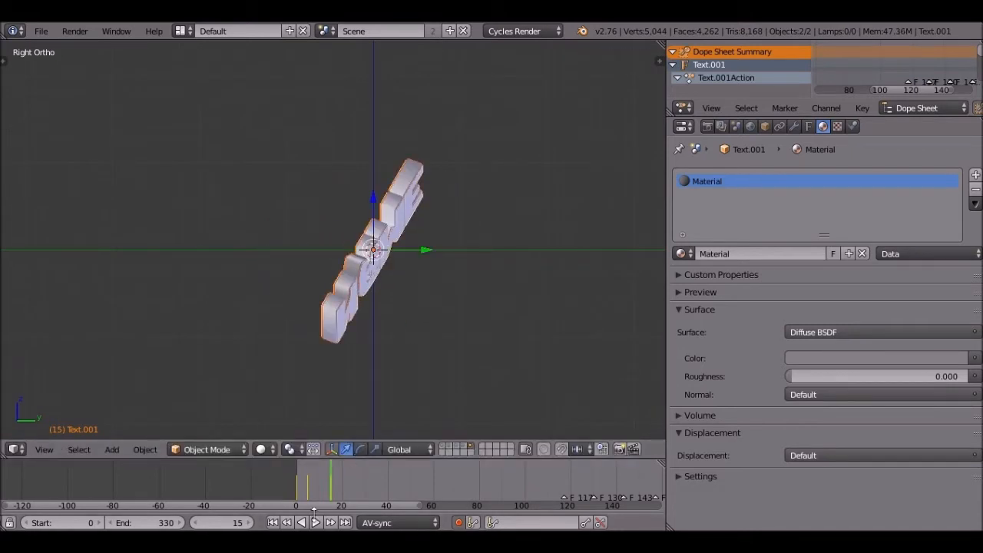
At frame 15, restore the text to full size, tilt it, and keyframe it
left_click(315, 522)
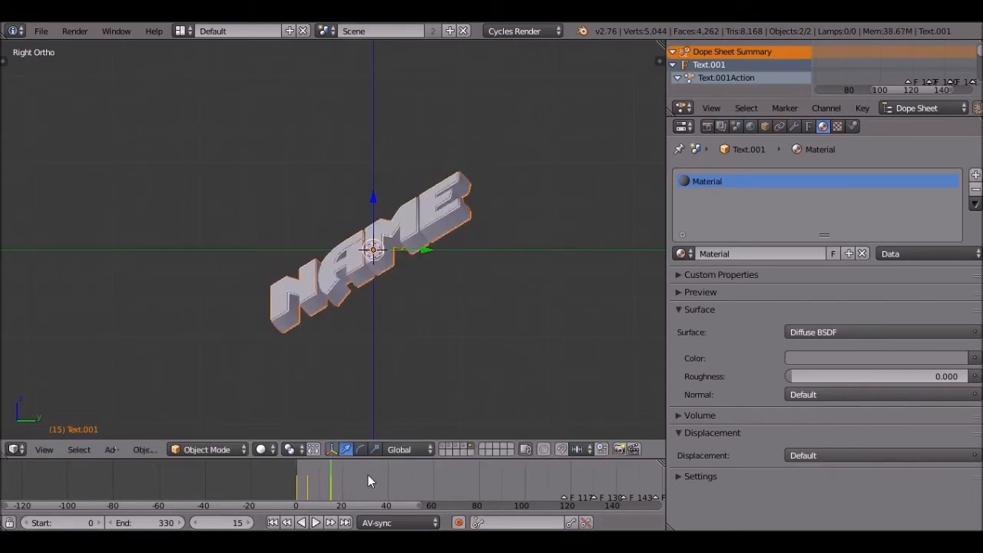
left_click(317, 522)
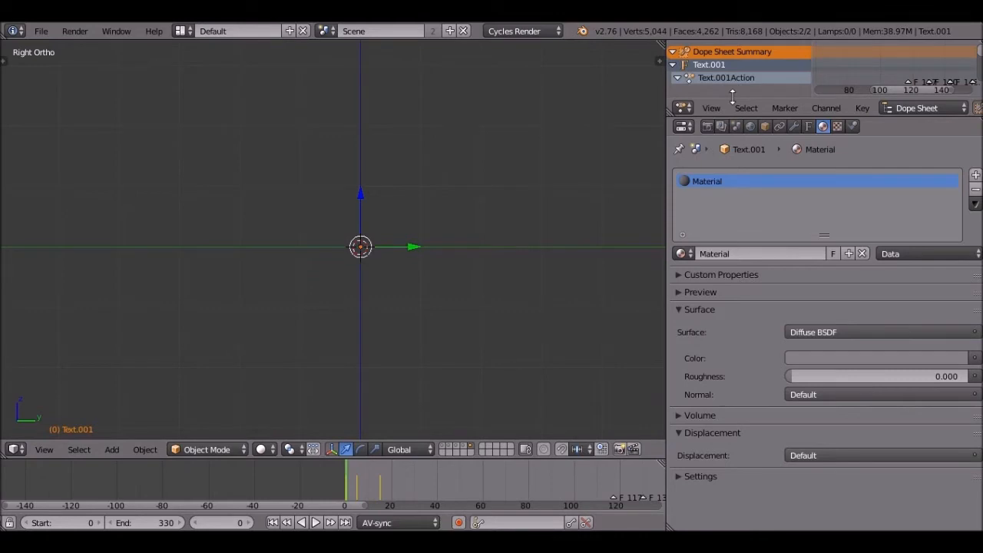
Expand then collapse the Text and Text.001 channel groups in the Dope Sheet
left_click(677, 76)
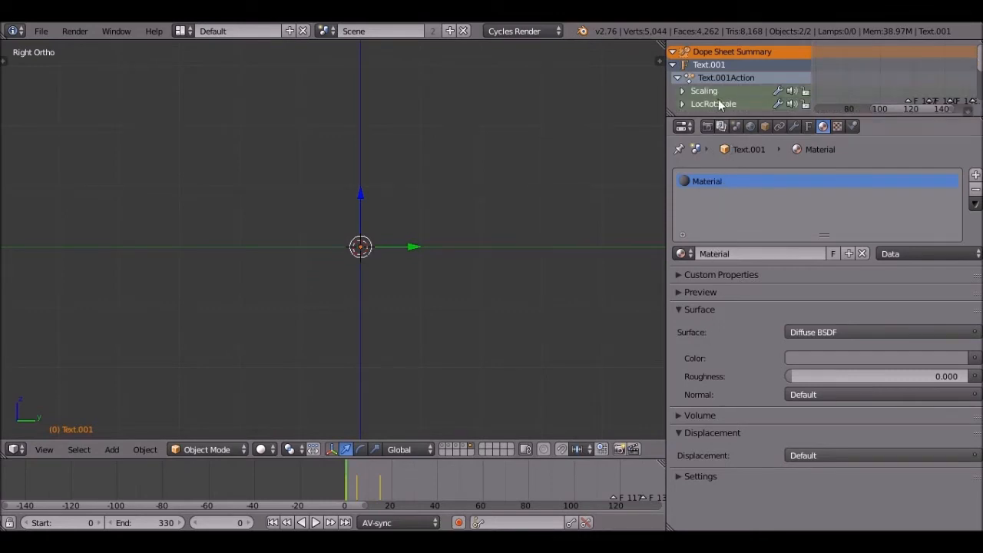
mouse_move(737, 126)
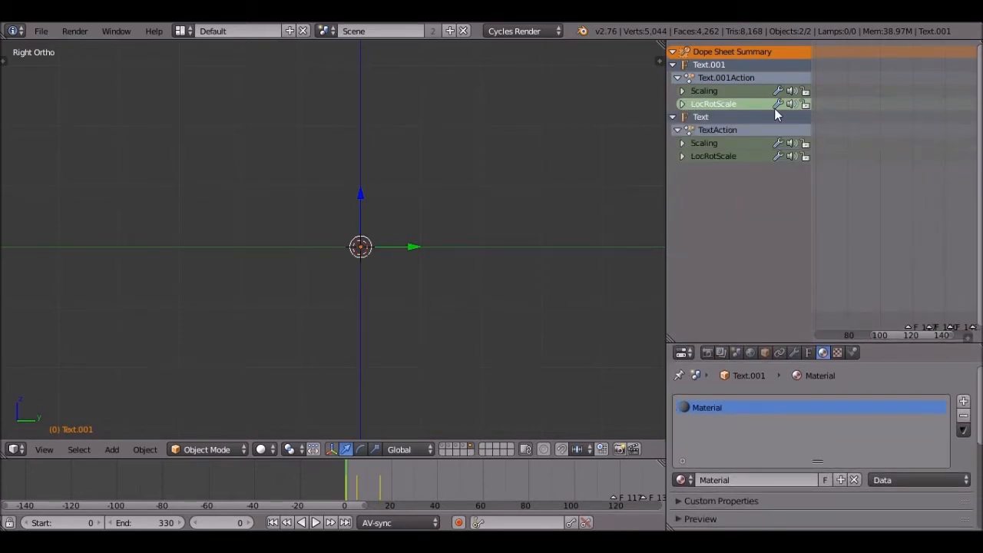
left_click(681, 105)
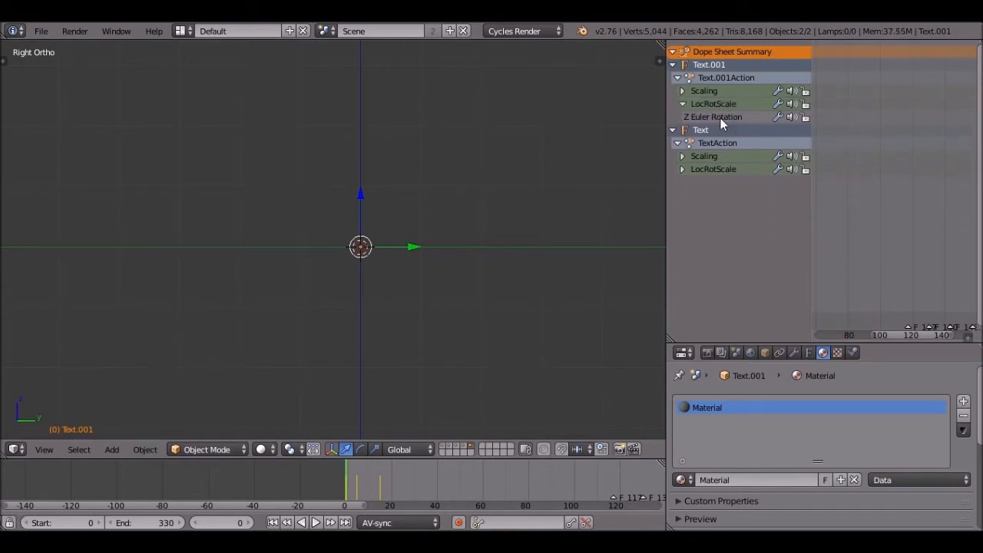
left_click(682, 105)
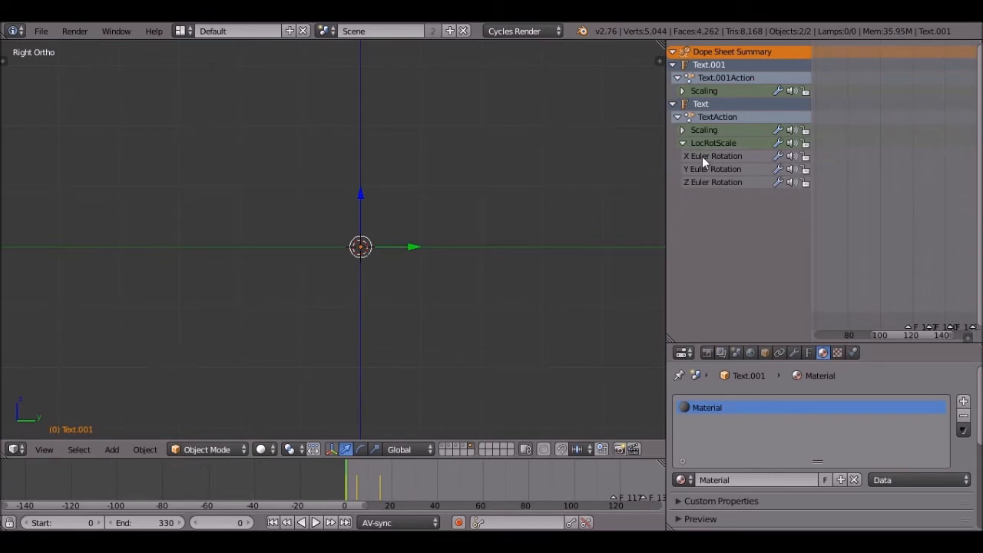
left_click(682, 143)
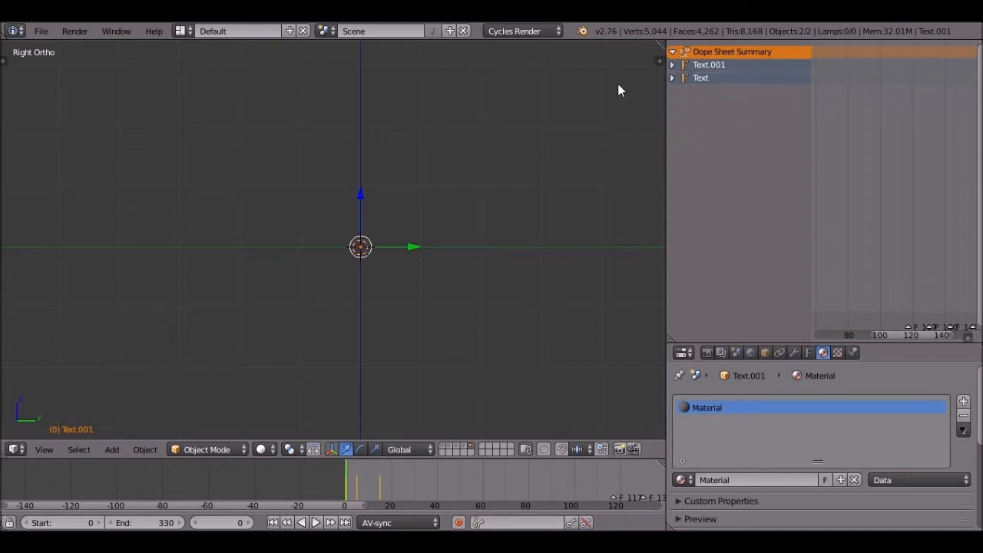
left_click(315, 522)
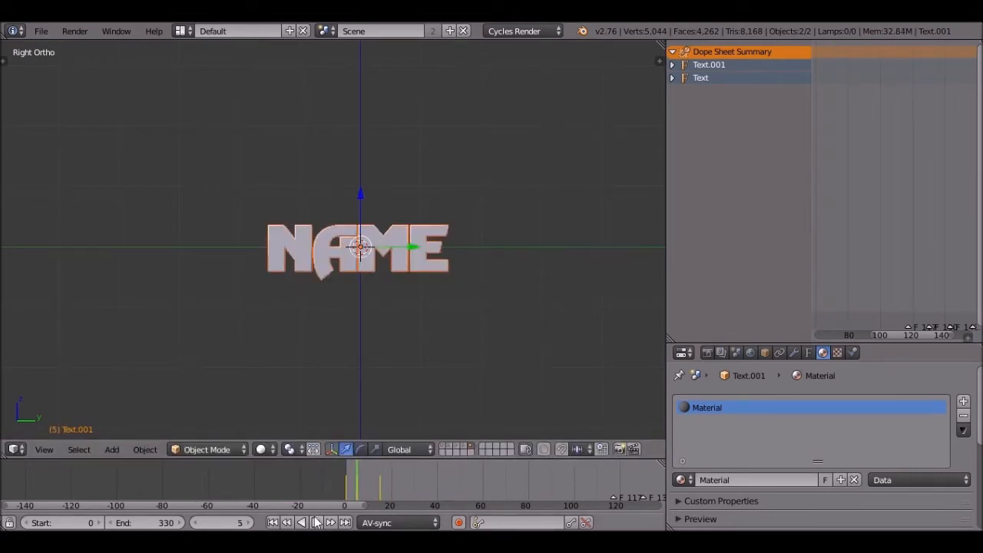
Play the animation to watch NAME grow, replay from frame 117, then stop
left_click(315, 522)
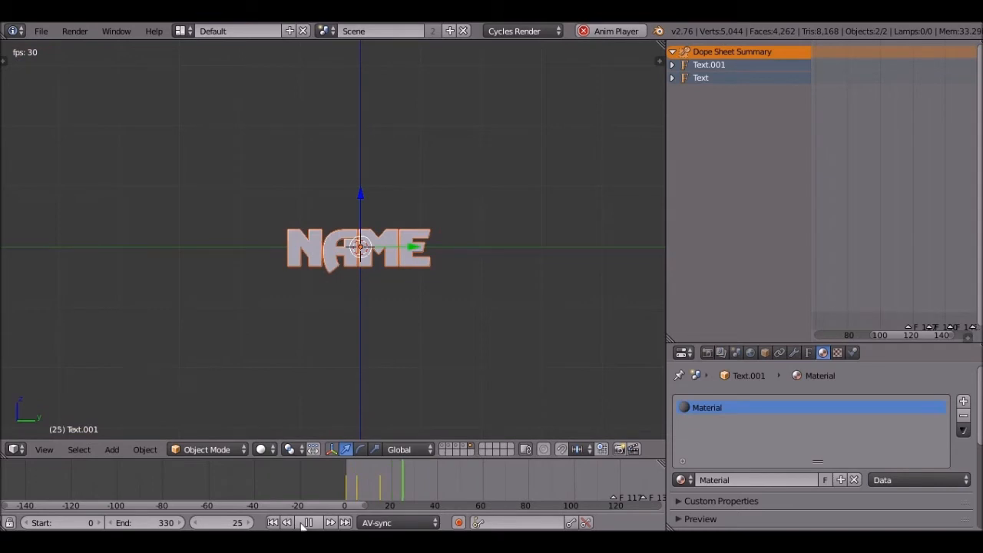
mouse_move(308, 522)
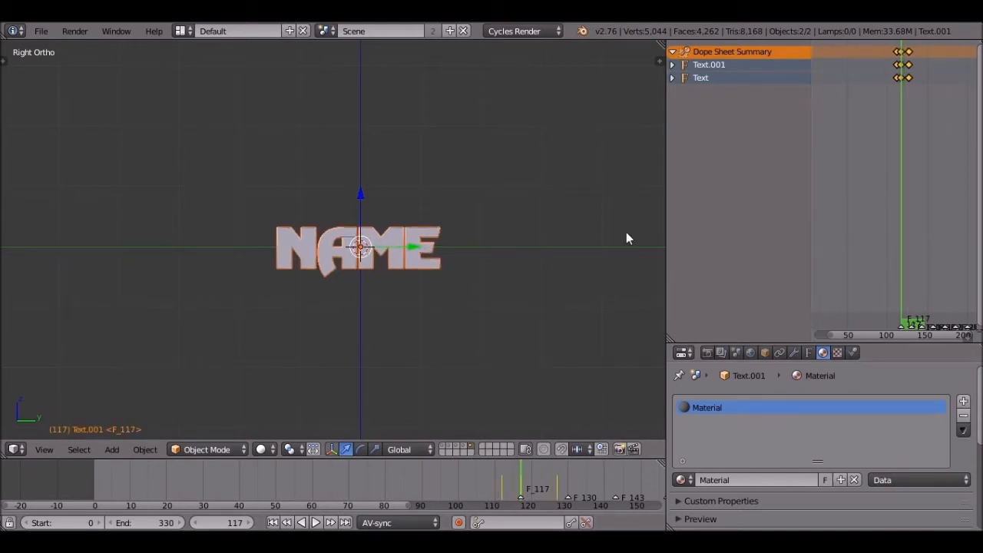
left_click(316, 522)
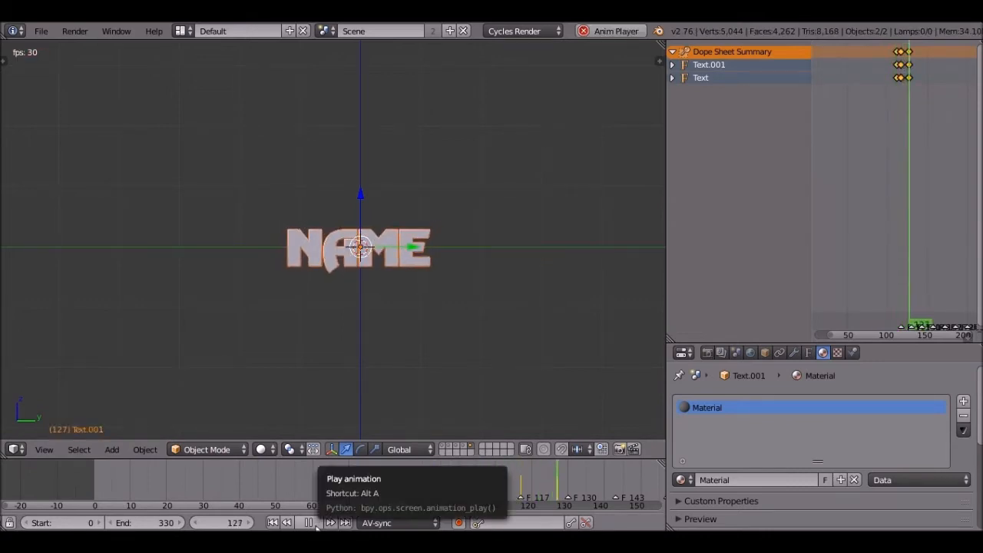
left_click(307, 522)
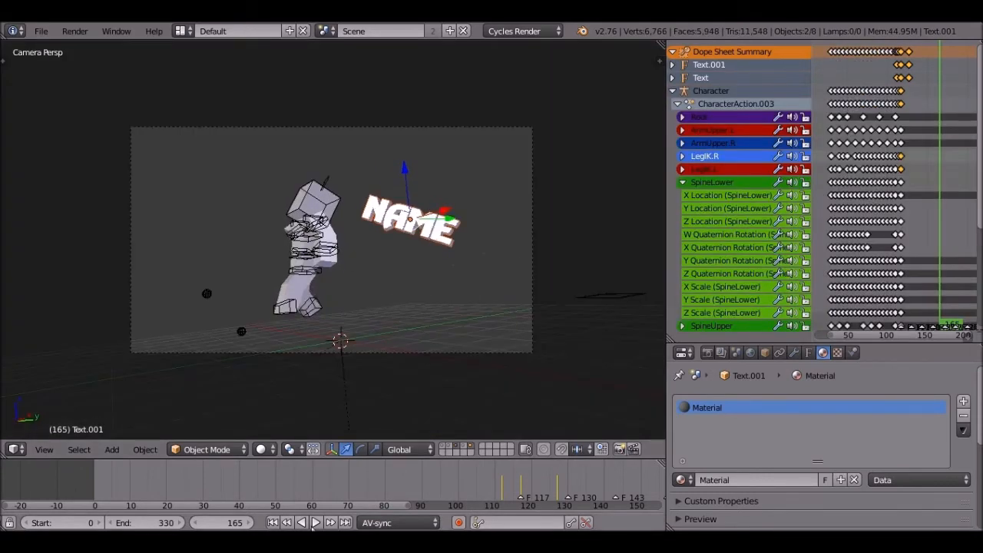
Play the character and NAME title together through the camera view, then stop
left_click(315, 522)
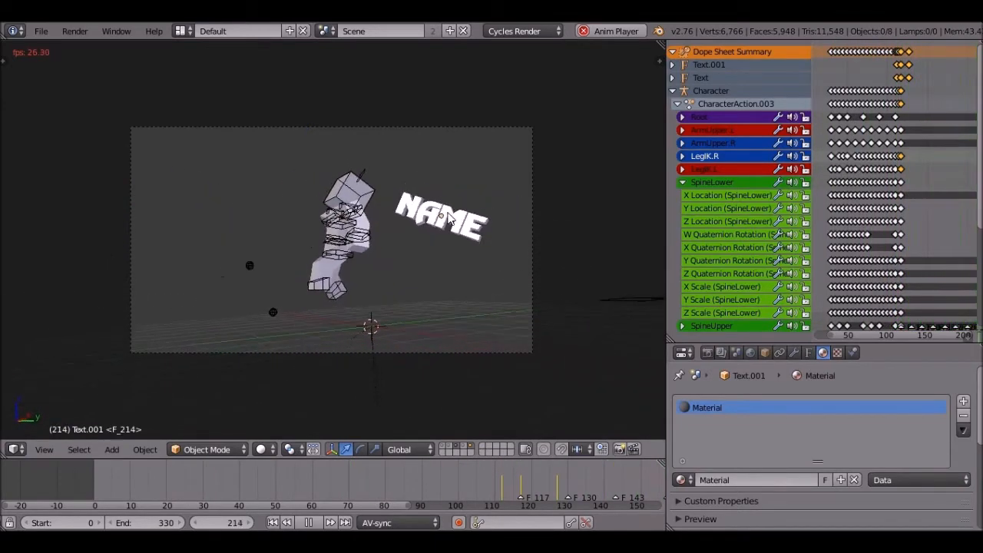
left_click(307, 522)
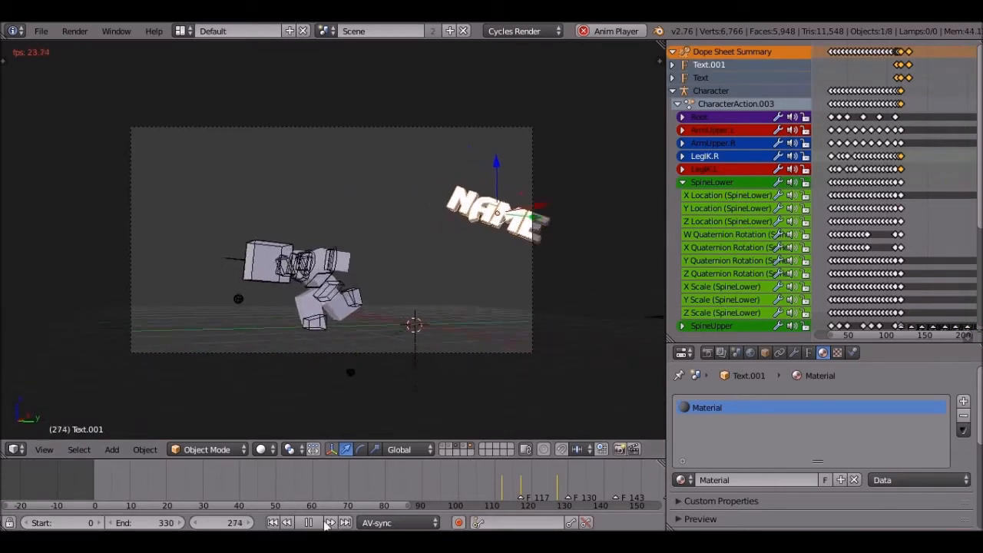
left_click(307, 522)
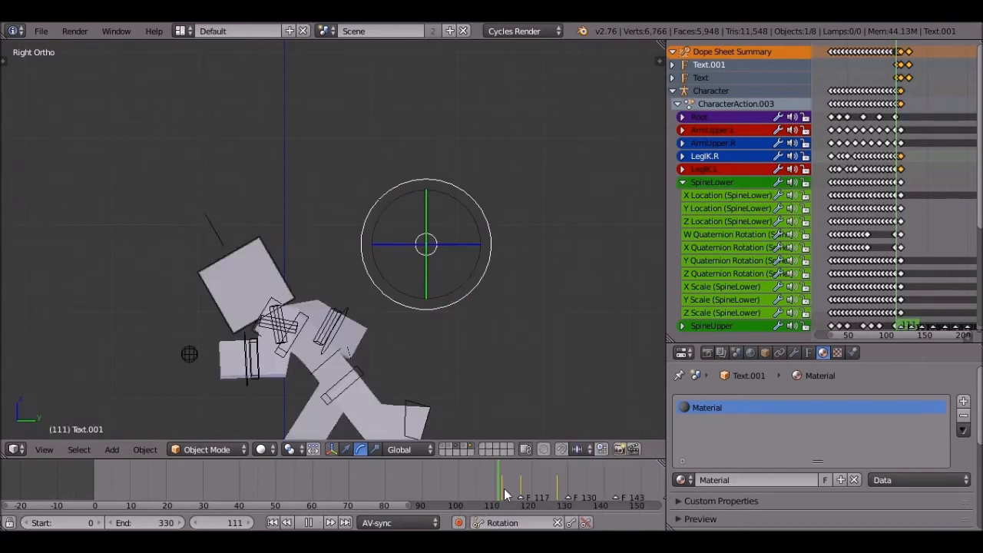
From frame 117, rotate the text along its Local axes and key the rotation
left_click(519, 488)
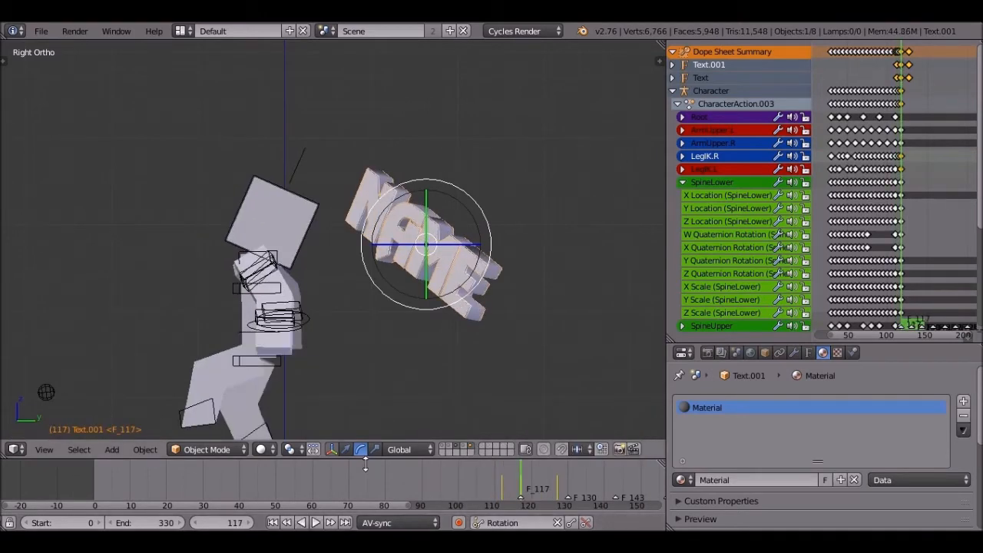
mouse_move(332, 445)
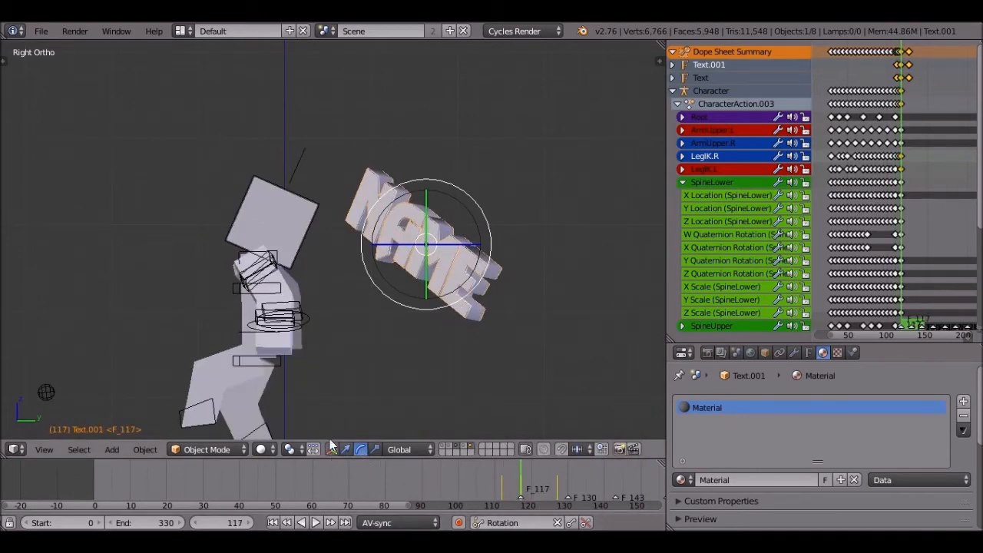
left_click(407, 448)
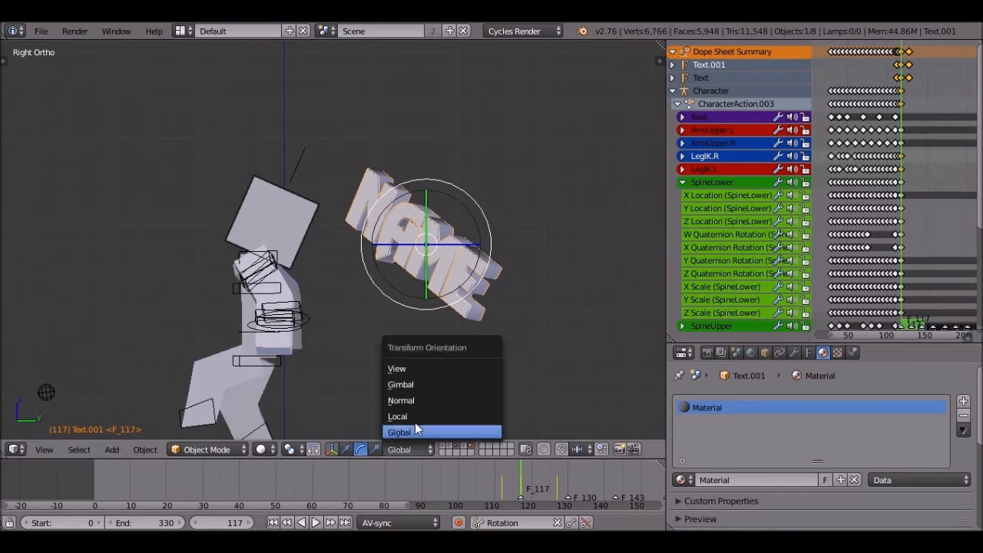
left_click(397, 416)
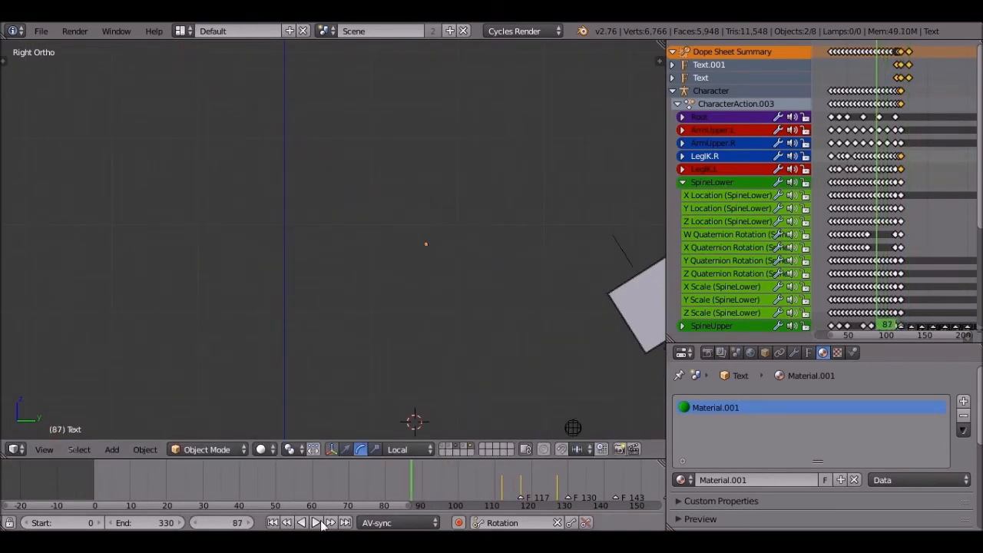
left_click(317, 522)
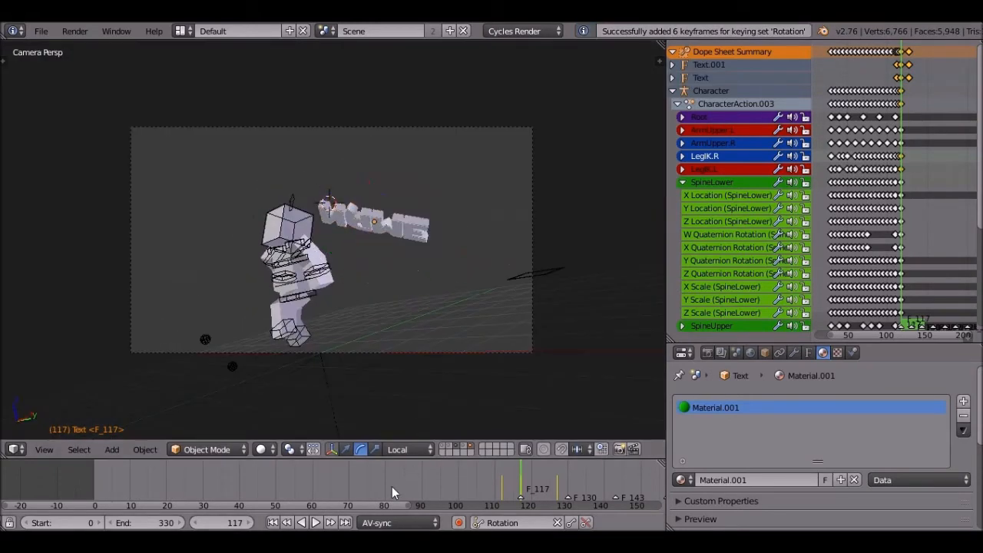
Preview the new spin in playback and step back a few frames
left_click(314, 522)
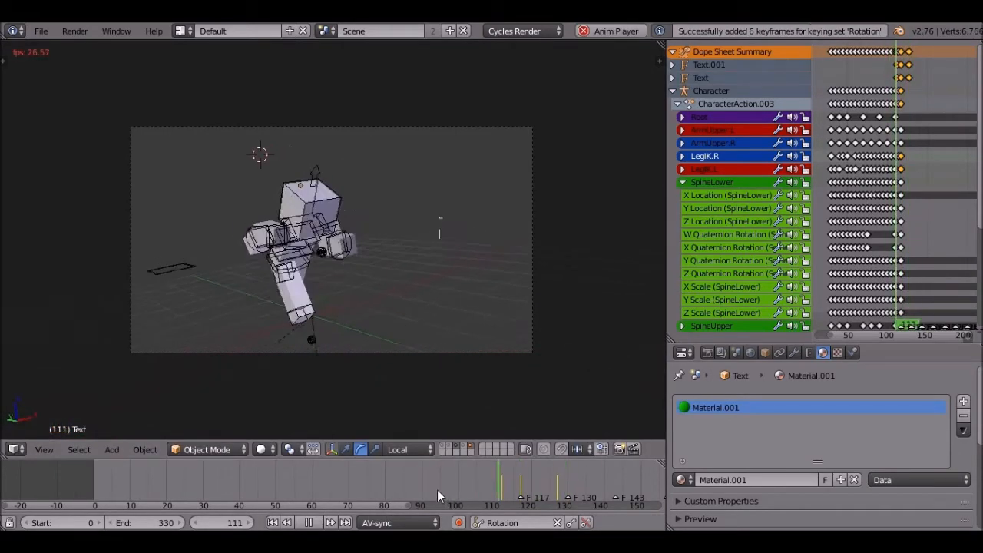
left_click(319, 522)
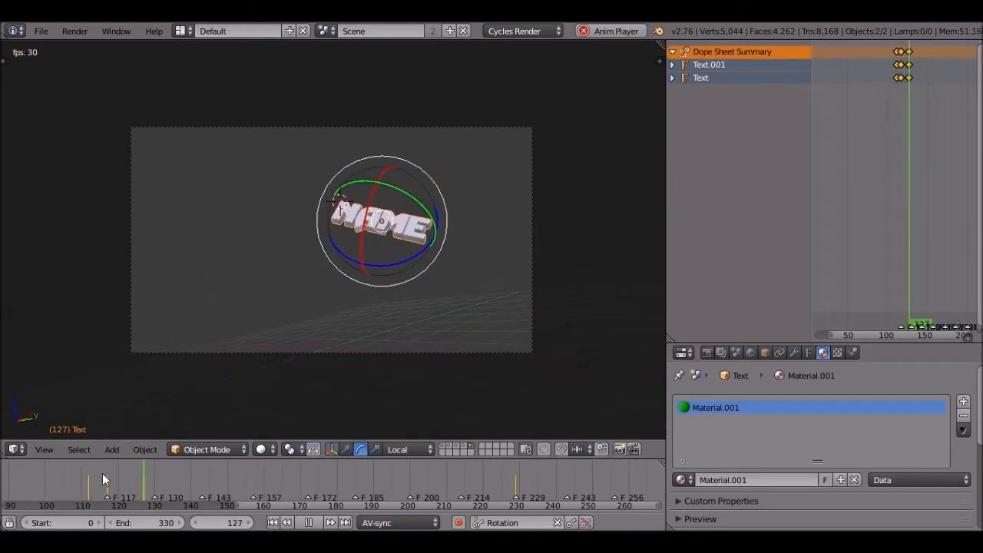
left_click(307, 522)
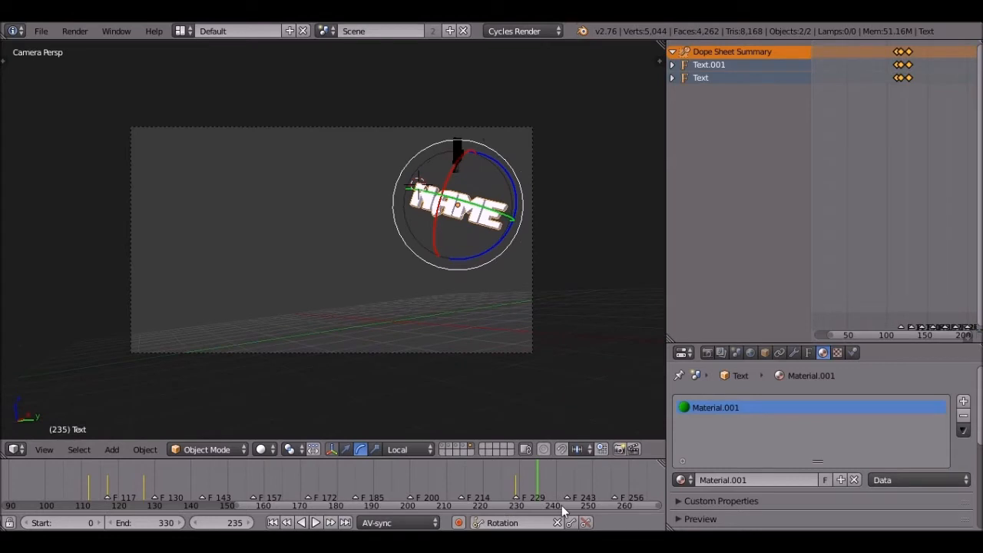
left_click(317, 522)
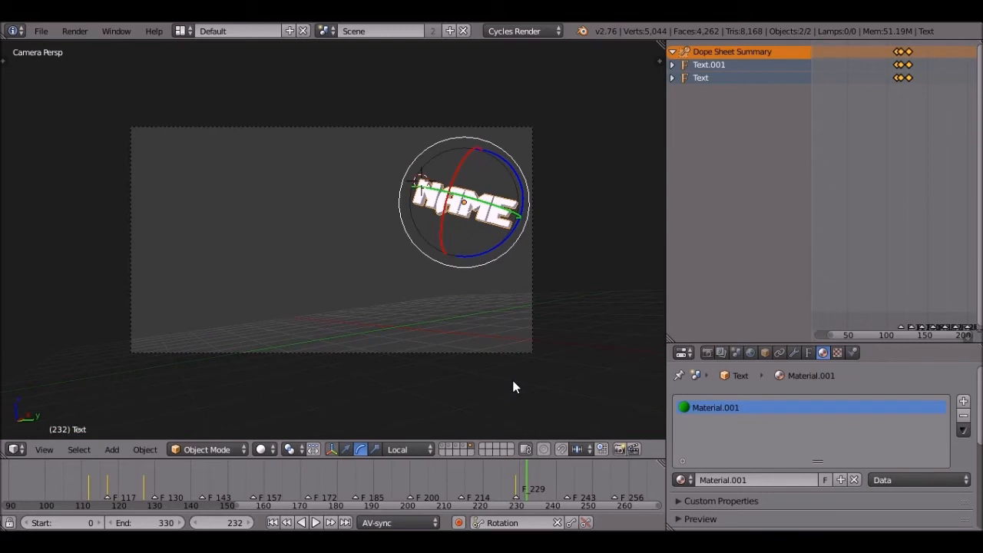
Key the text's location, continue at frame 243, and reposition it at frame 330
left_click(501, 522)
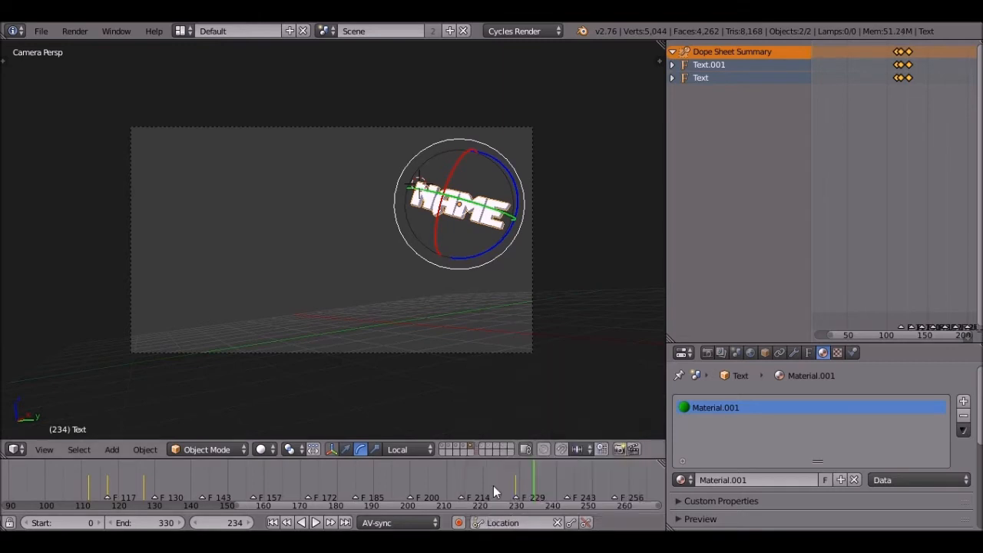
mouse_move(514, 433)
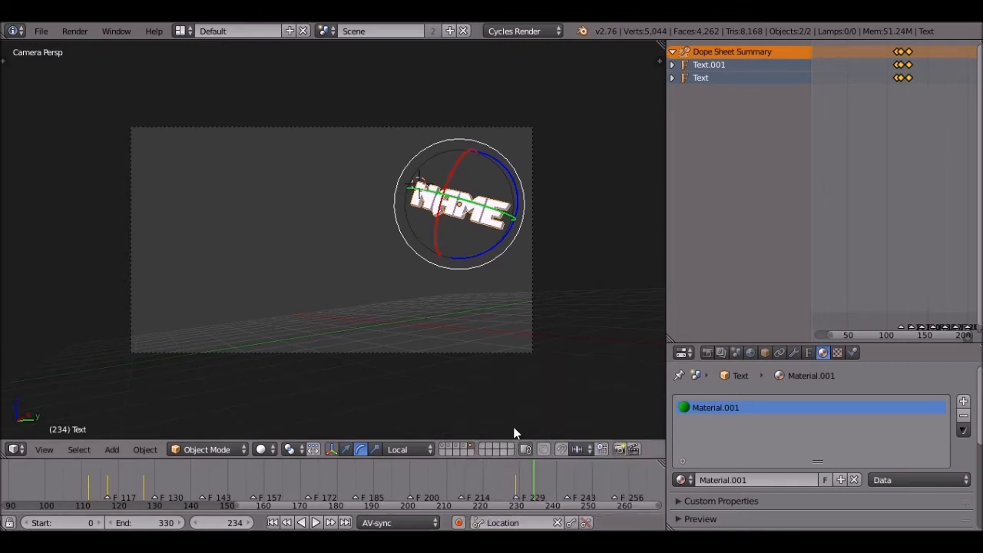
key("i")
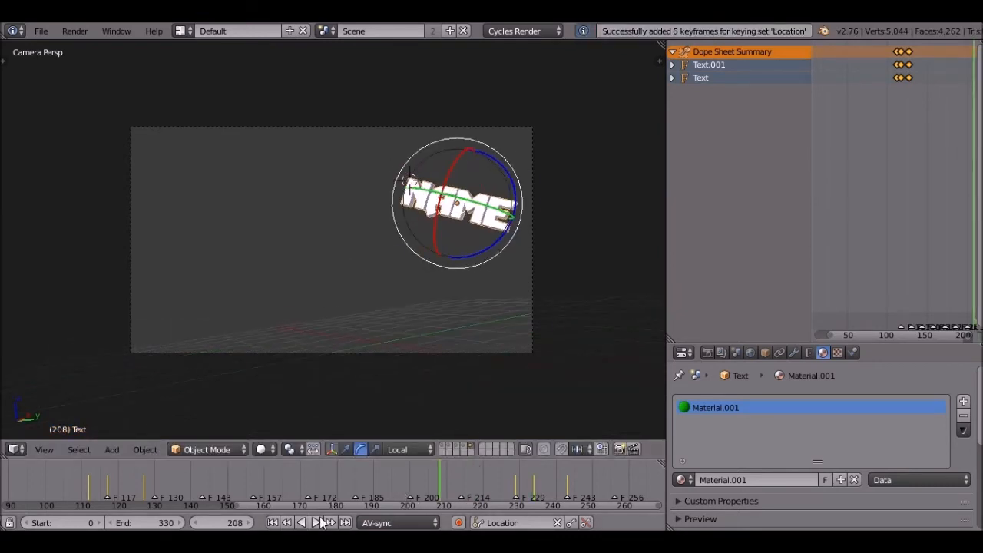
left_click(317, 522)
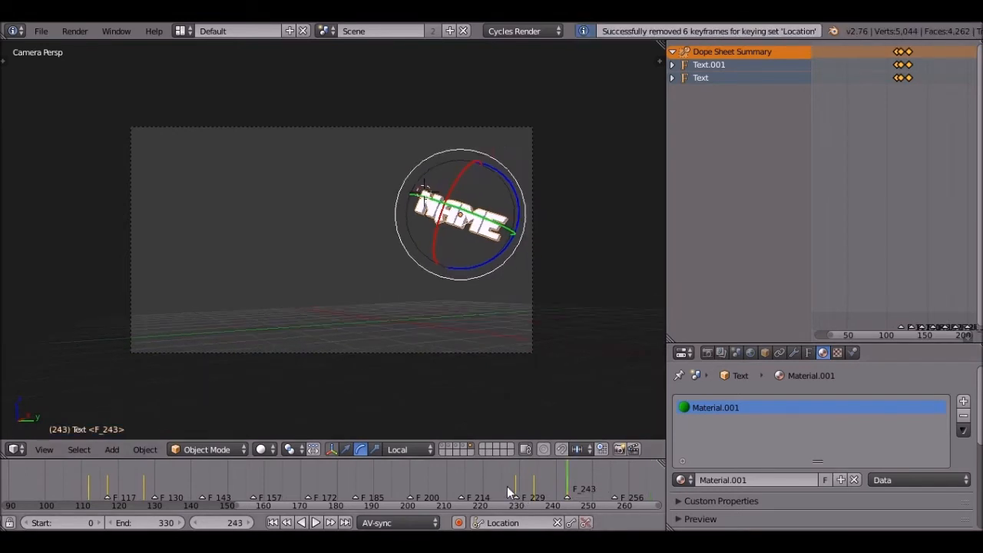
left_click(316, 522)
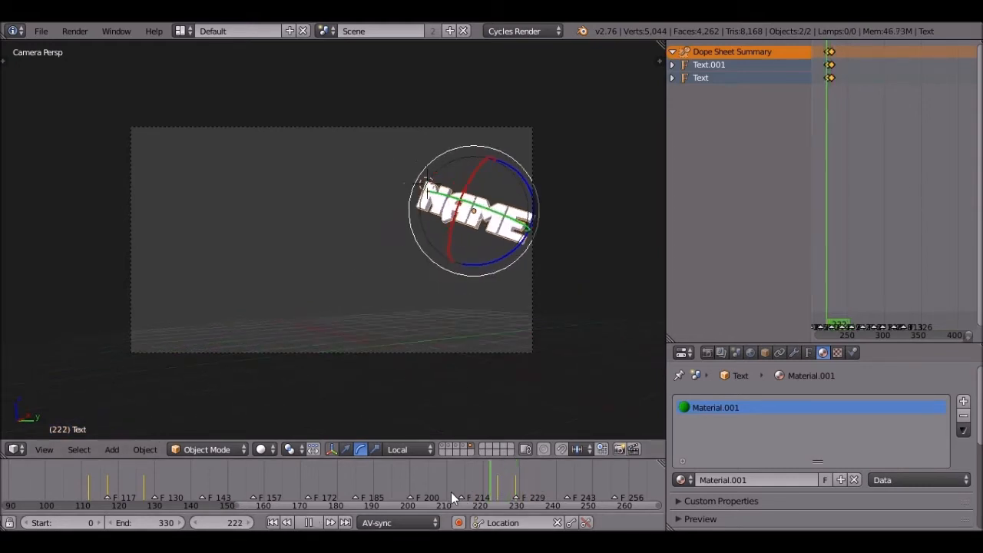
left_click(308, 522)
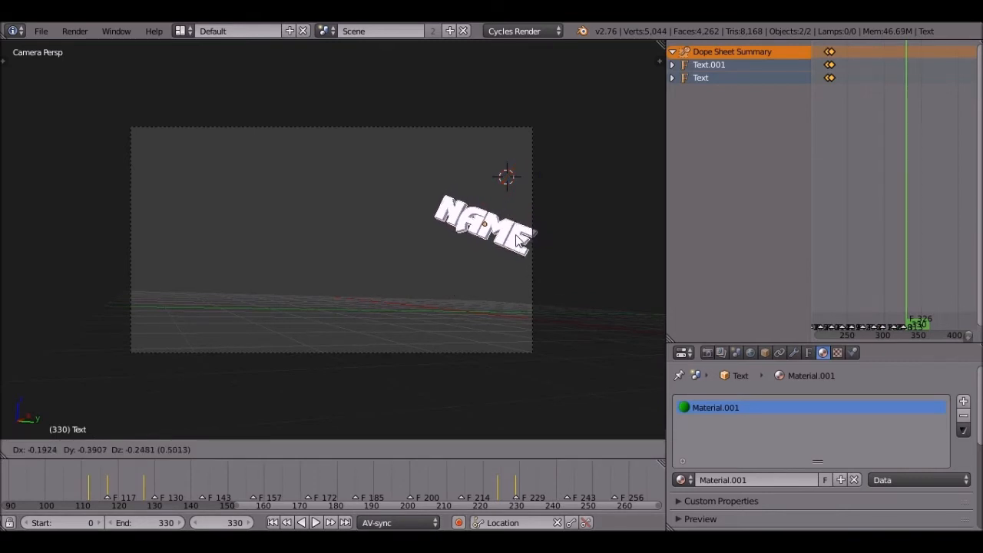
Record Rotation then Location keys for the title at frame 330 via the keying set
left_click(502, 522)
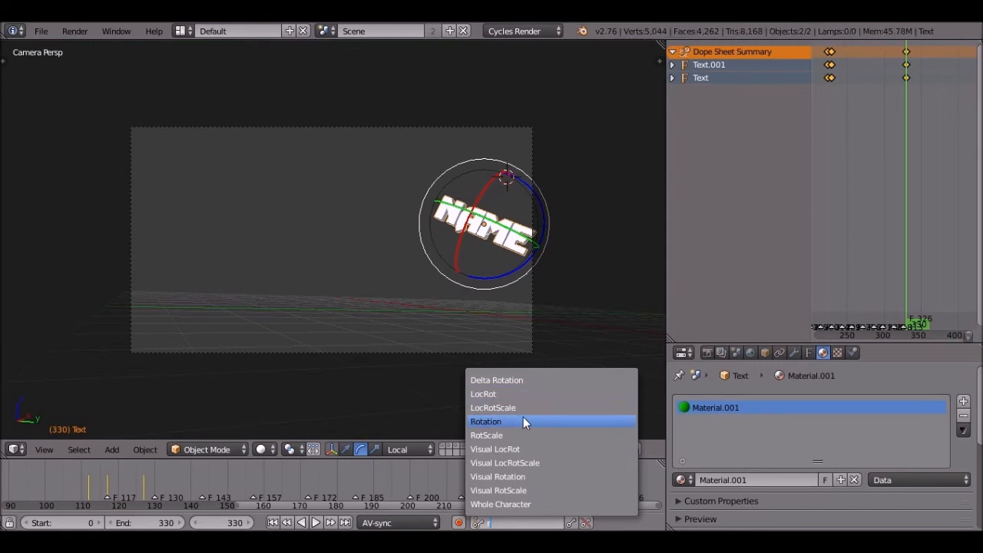
left_click(485, 420)
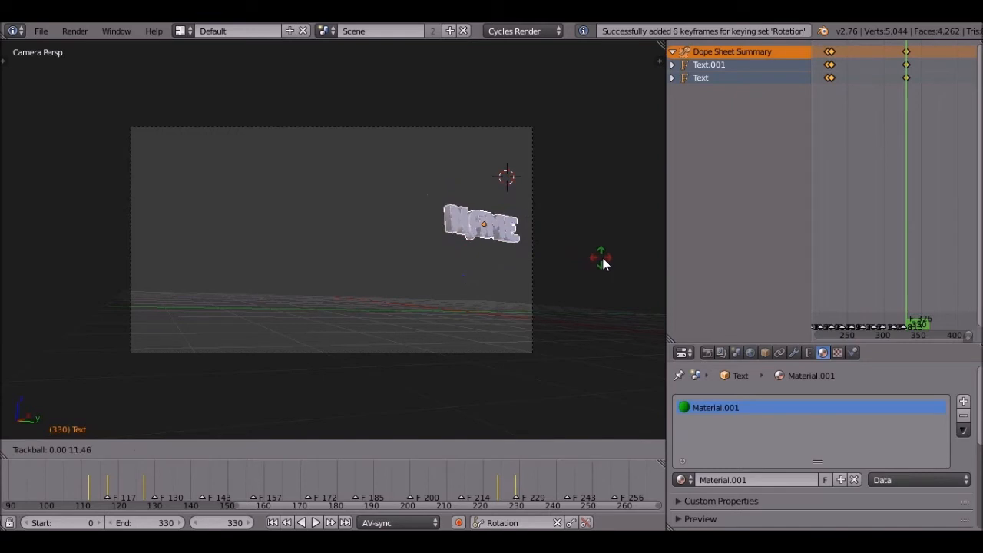
left_click(507, 522)
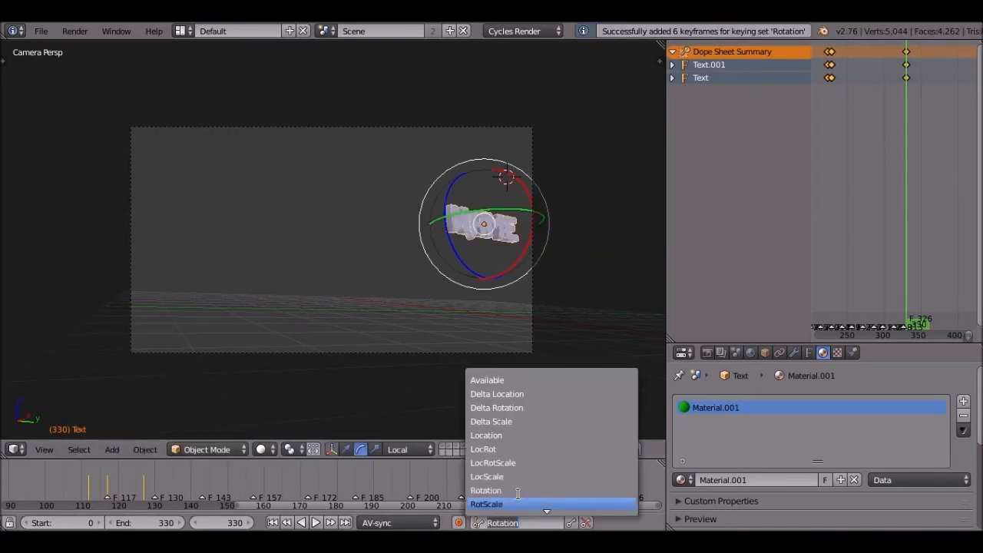
left_click(485, 436)
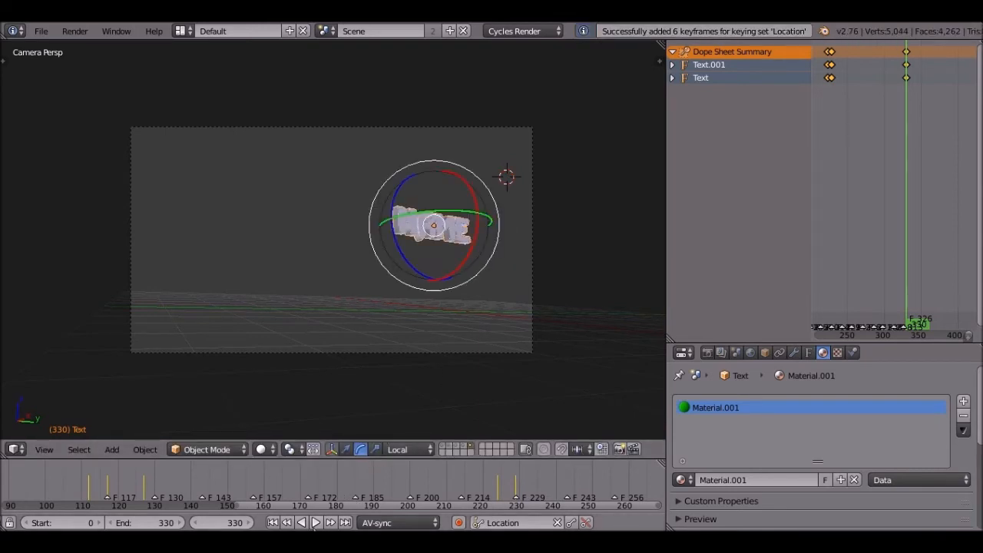
Play back the title's tumble and move through the camera view
left_click(315, 522)
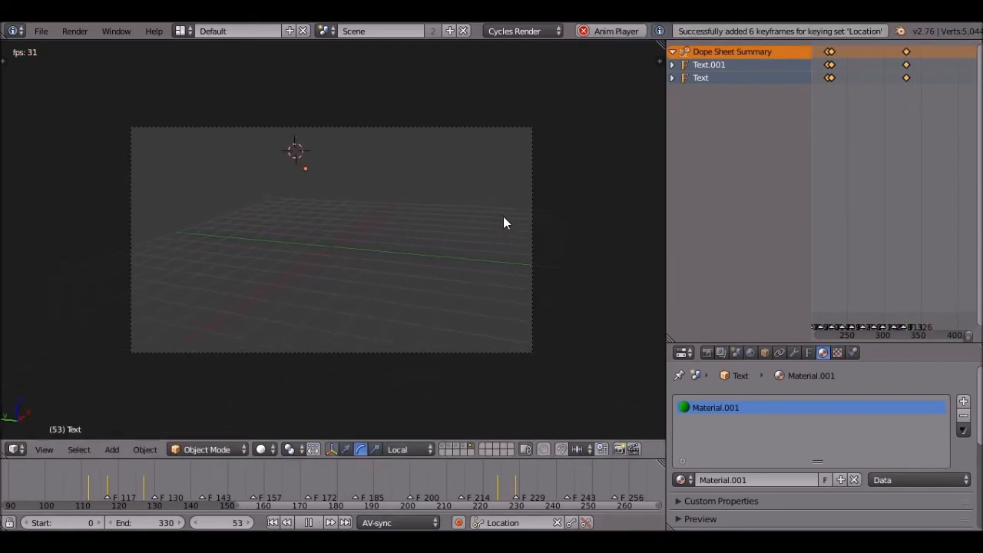
left_click(307, 522)
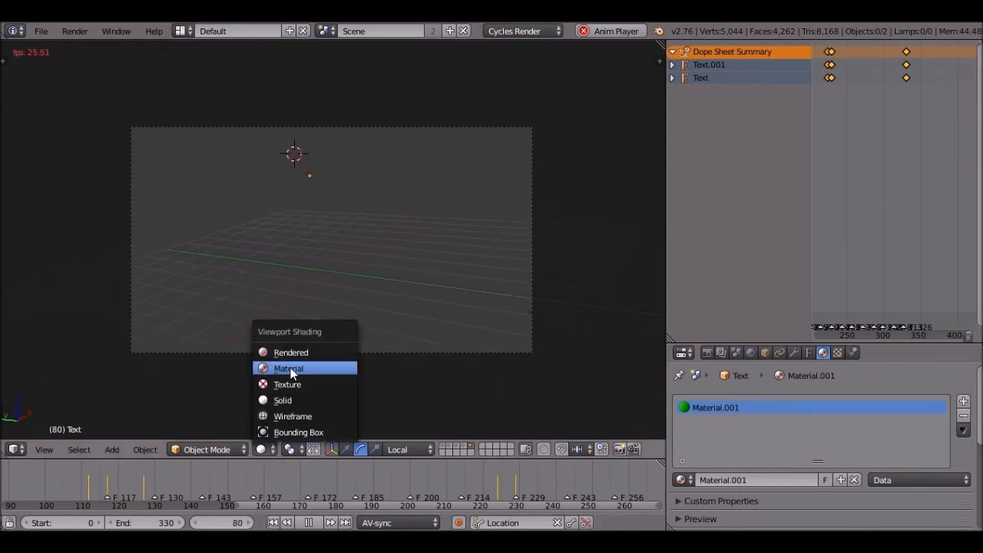
Show the green NAME letters in Material shading, then delete the text objects
left_click(289, 368)
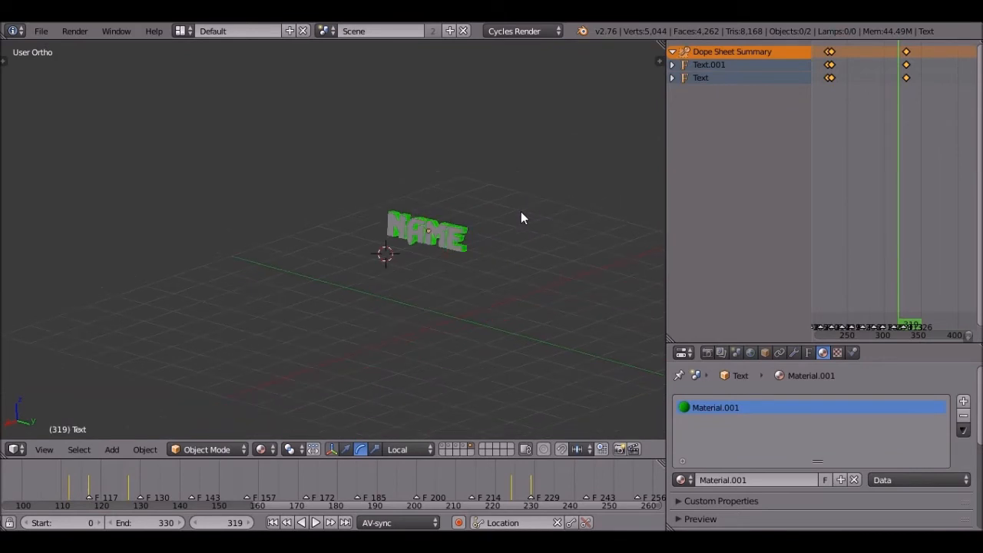
key("m")
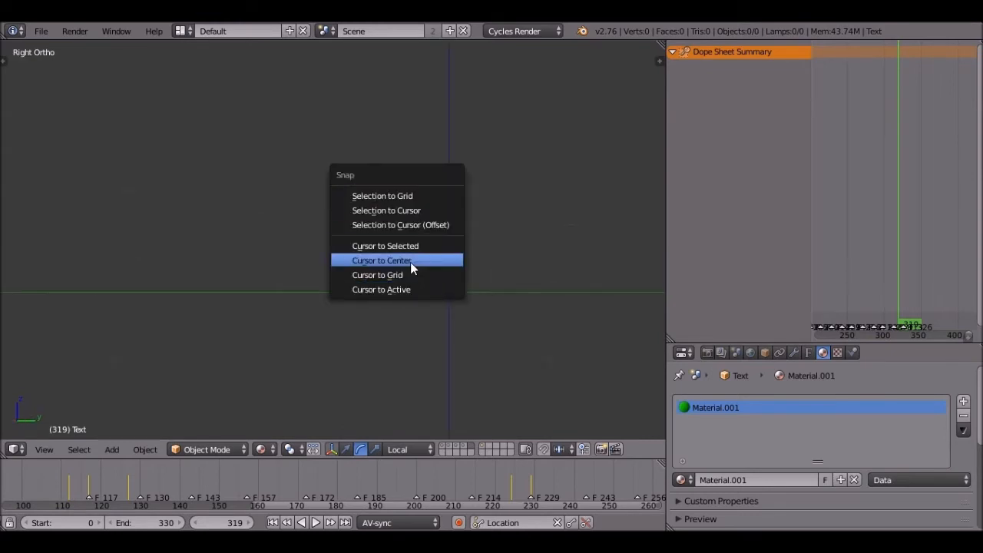
Recentre the 3D cursor and add a Text object, editing it into the letter N
left_click(381, 260)
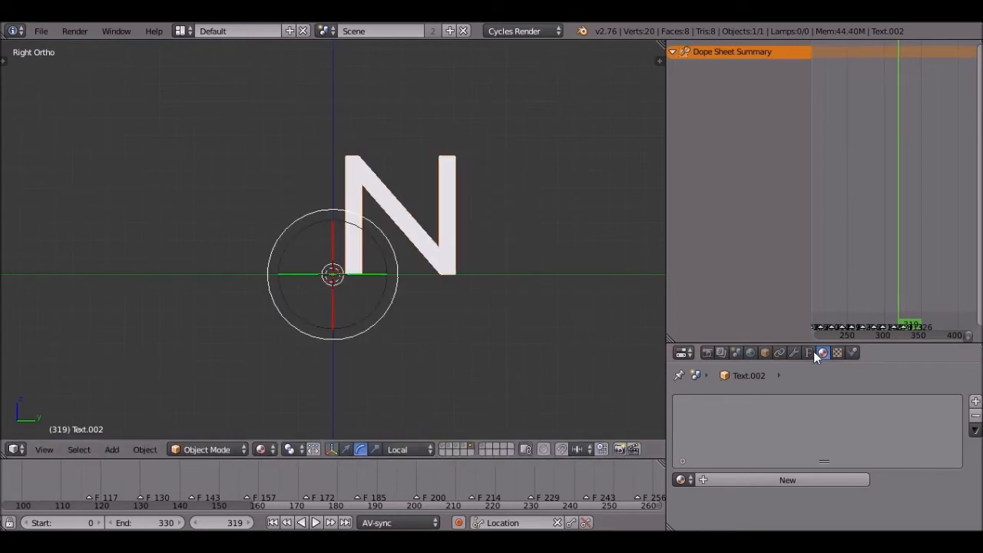
left_click(807, 352)
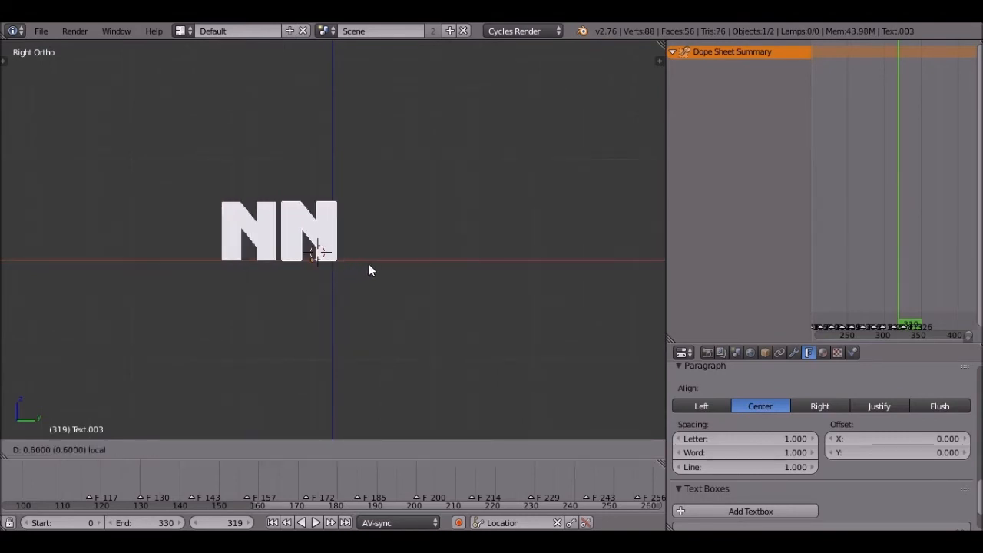
mouse_move(420, 253)
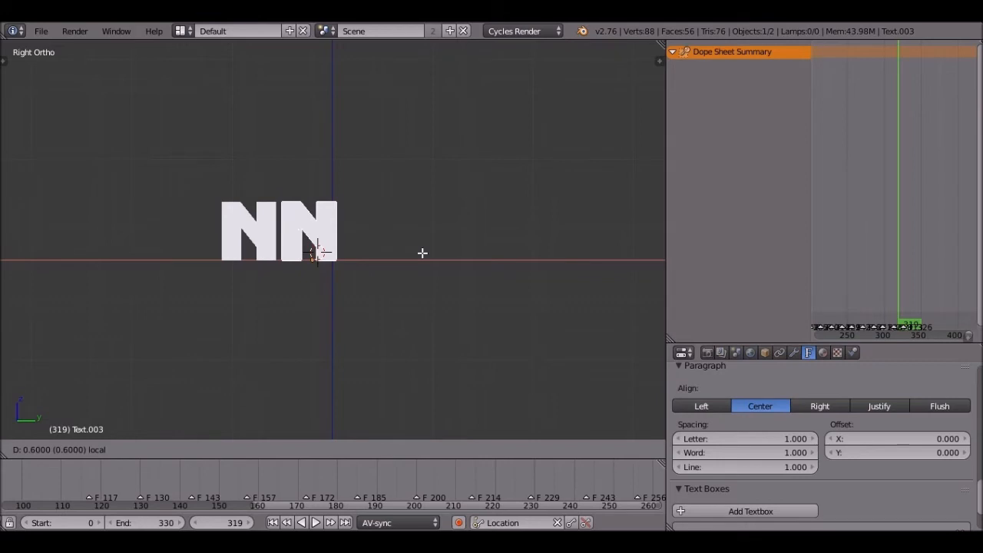
key("Tab")
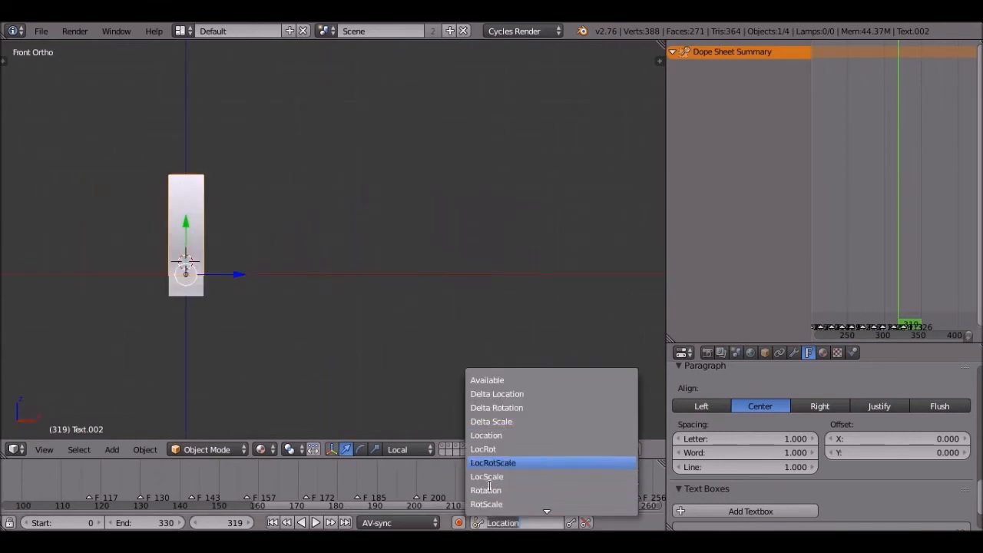
With the Rotation keying set, key each letter's swing from frame 0 to frame 20
left_click(485, 490)
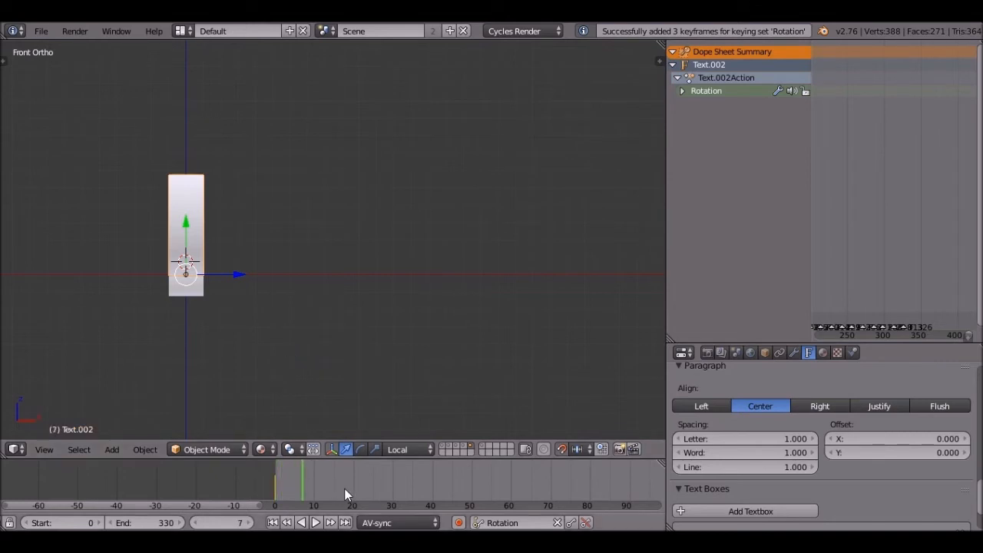
left_click(350, 476)
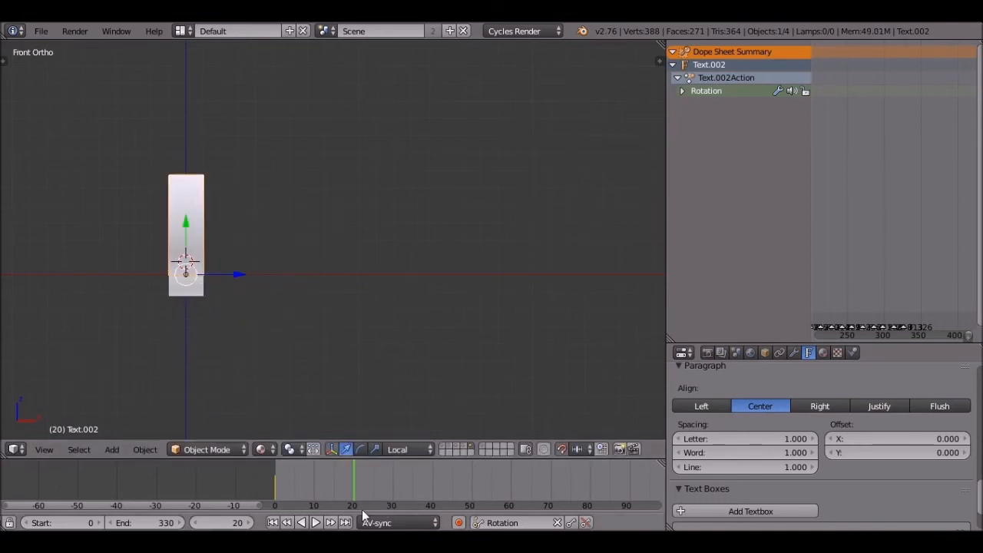
left_click(315, 522)
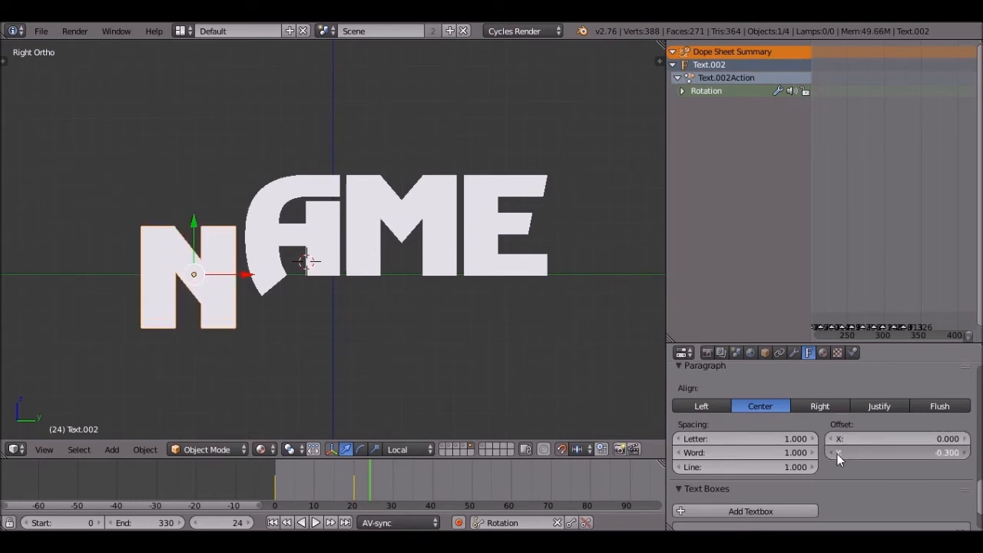
Play back the letters rotating upright, then stop
left_click(316, 522)
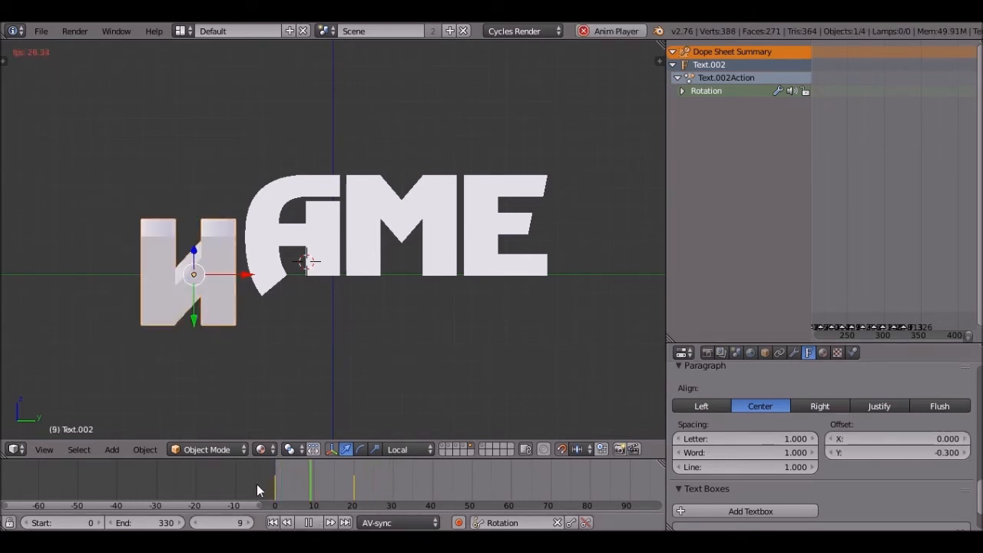
left_click(308, 523)
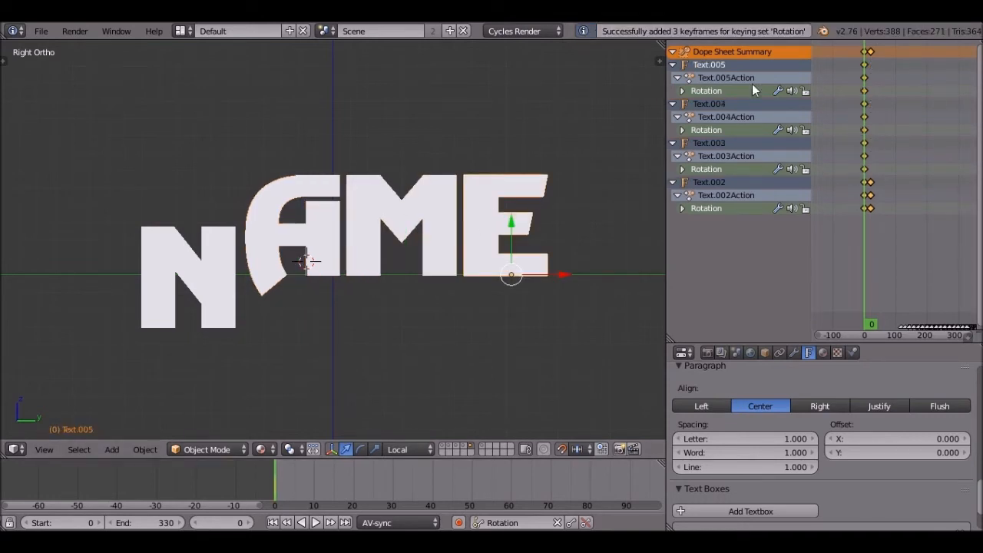
Collapse the letter channels and offset each letter's rotation keys in time
left_click(673, 52)
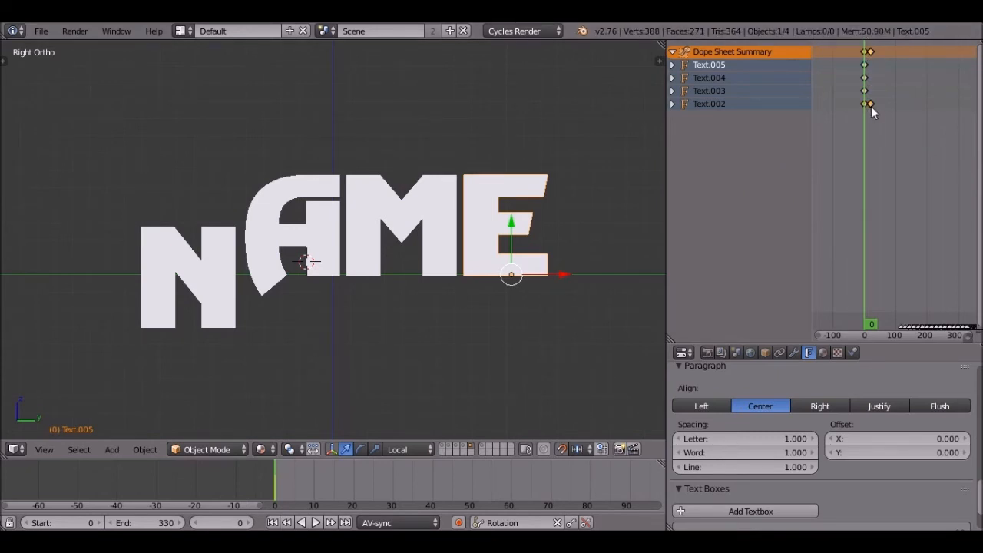
left_click(330, 522)
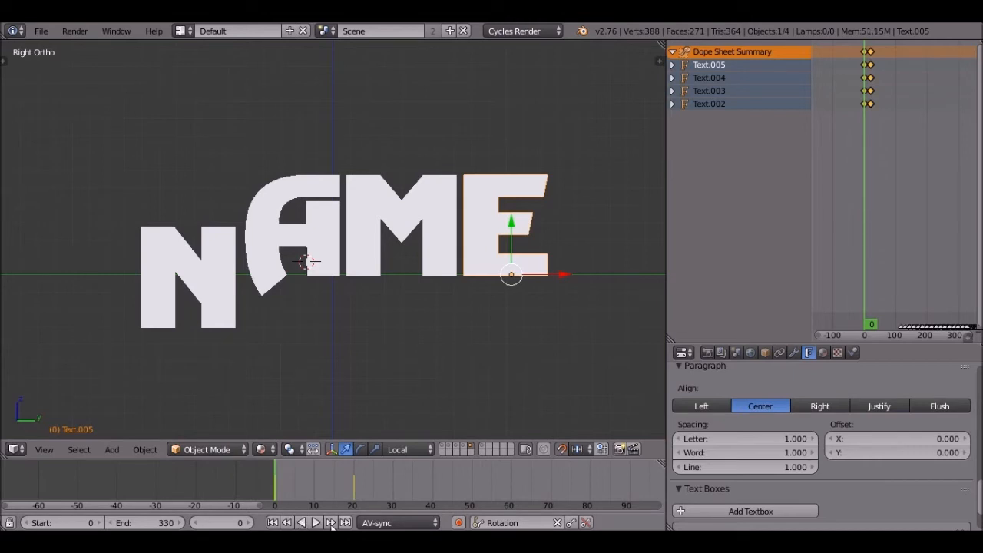
left_click(316, 522)
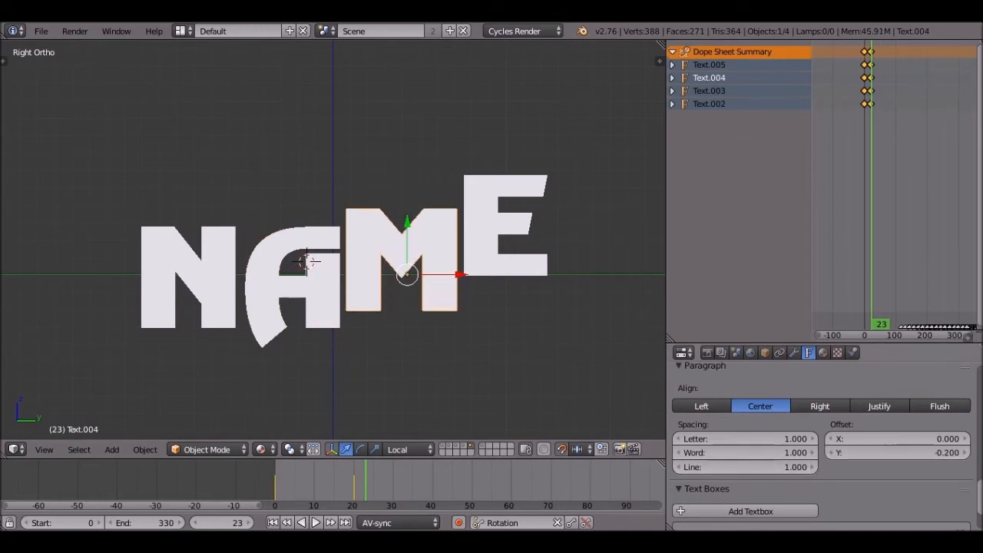
Return to frame 1 and play the staggered NAME letter flip
left_click(507, 245)
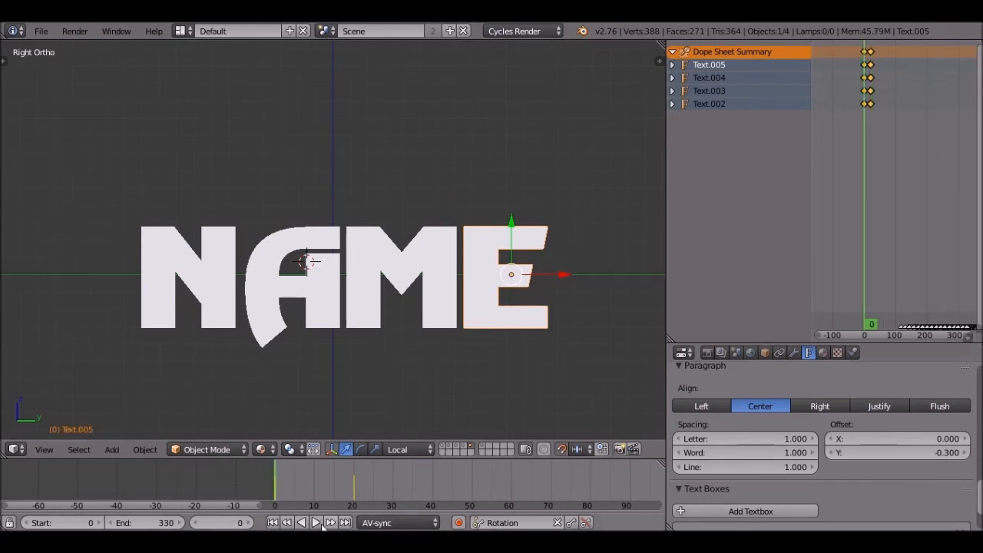
left_click(314, 522)
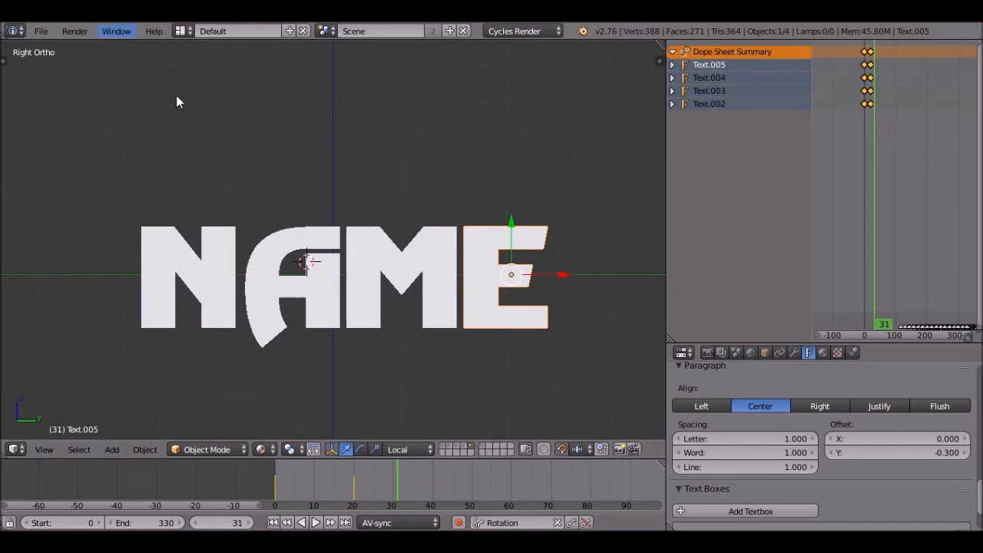
mouse_move(307, 273)
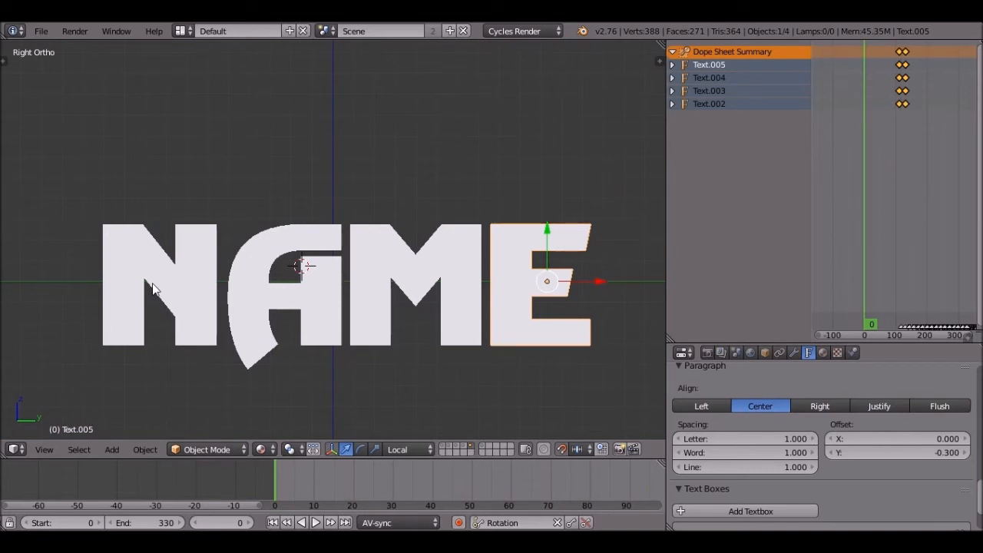
With Scaling as the keying set, key all four letters at scale 0 on frame 0
left_click(504, 522)
type("sca")
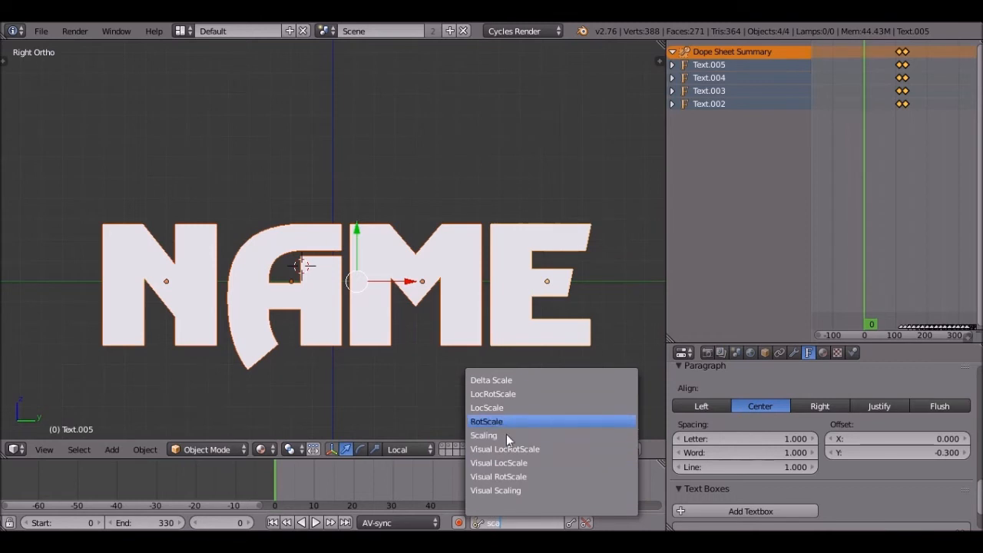
left_click(482, 434)
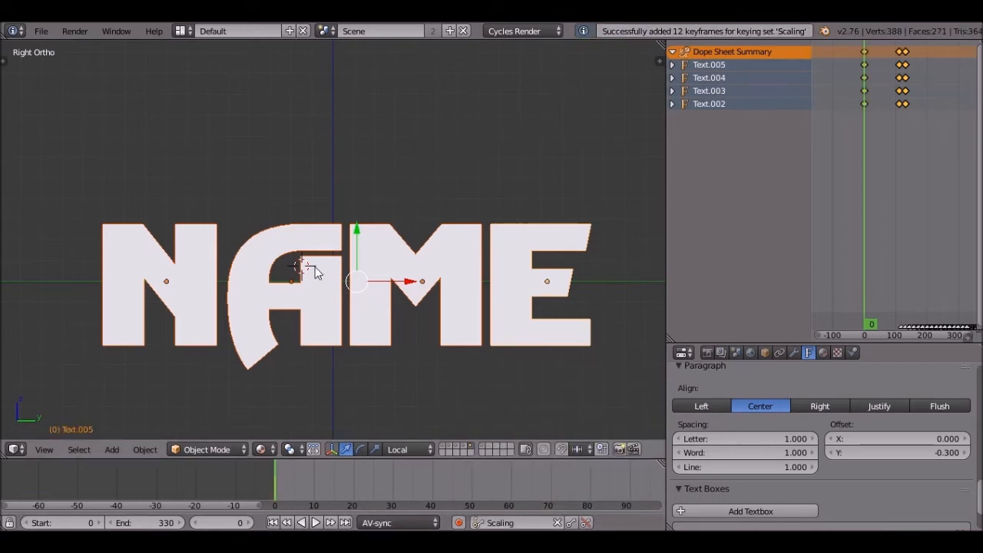
left_click(290, 449)
type("0")
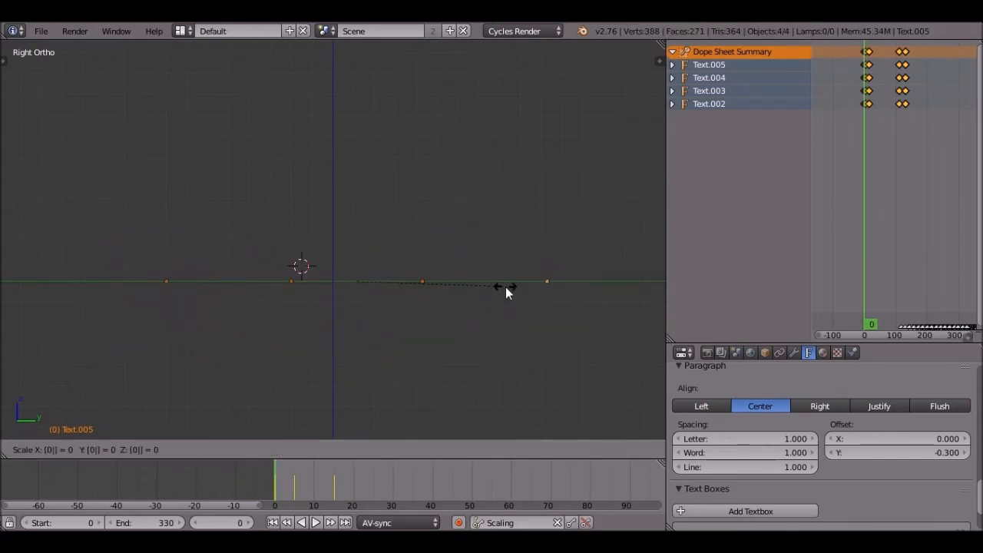
left_click(316, 522)
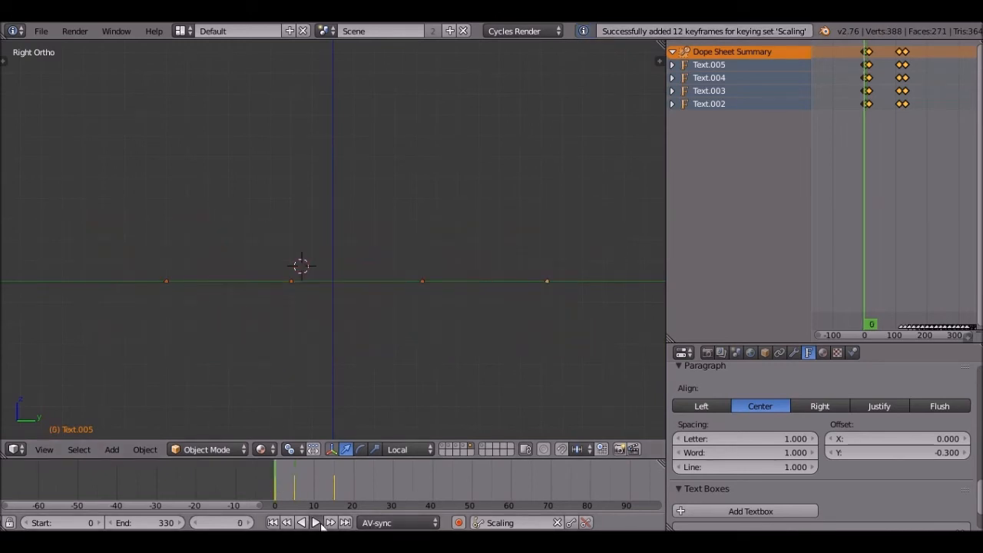
Key an overshoot scale at frame 5 and normal scale at frame 15, then preview the pop-in
left_click(316, 522)
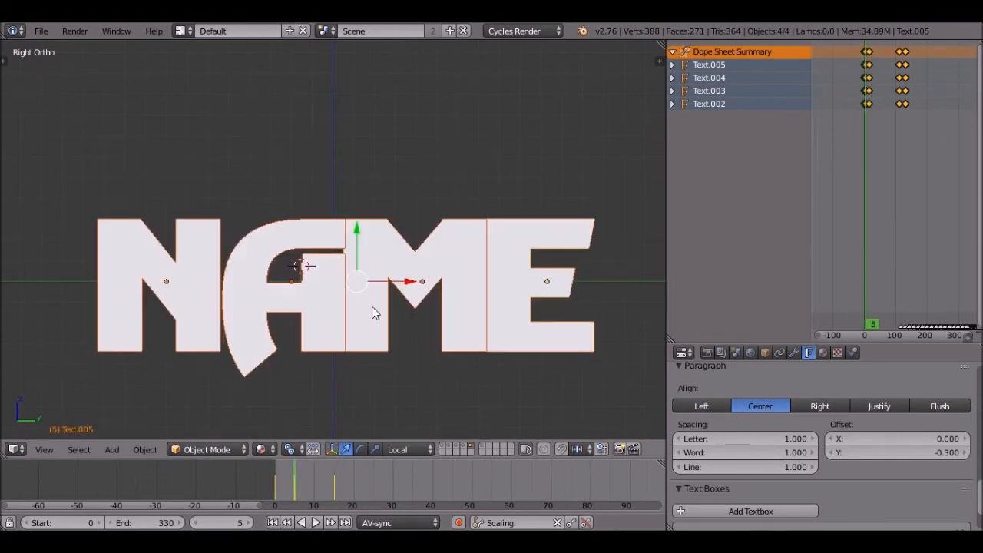
left_click(317, 522)
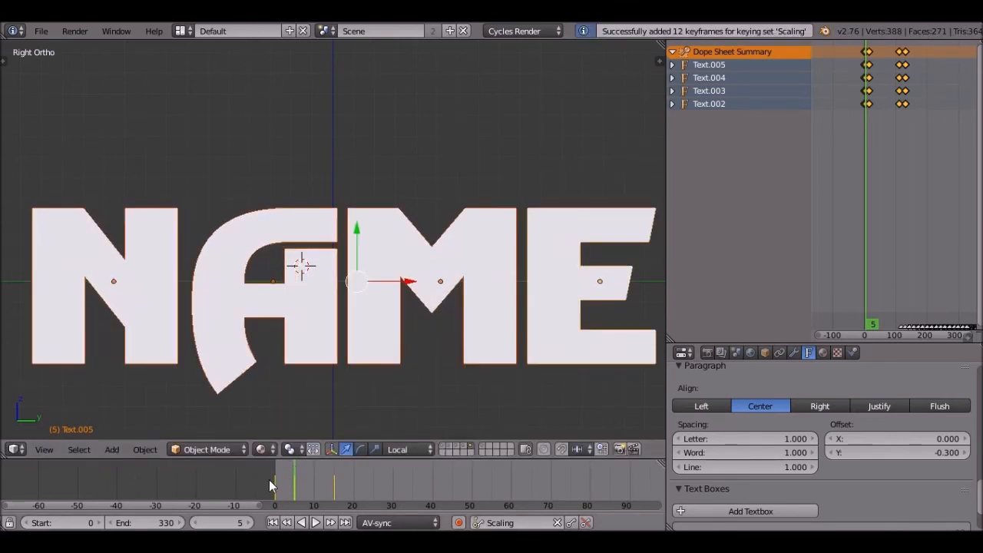
left_click(316, 522)
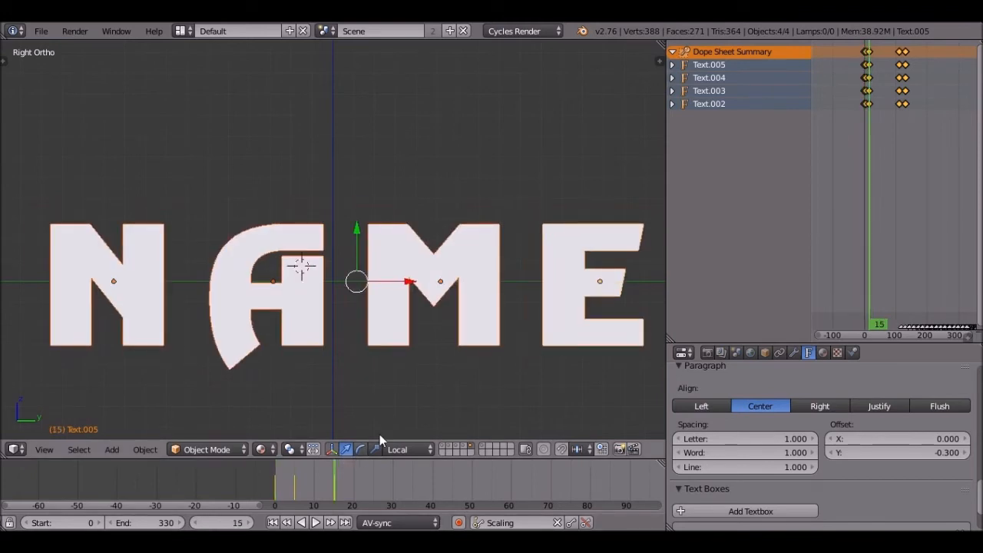
left_click_drag(356, 280, 499, 304)
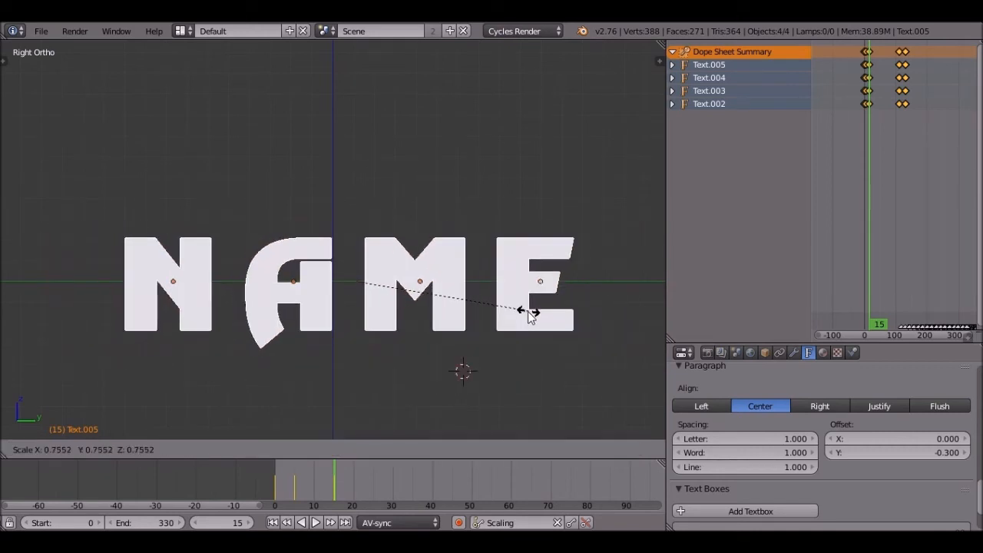
left_click(264, 448)
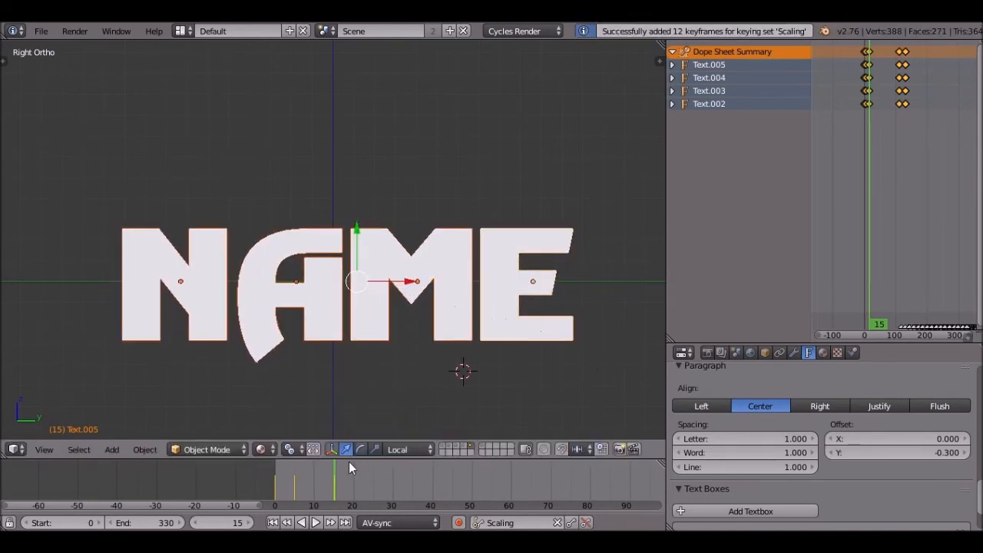
left_click(317, 522)
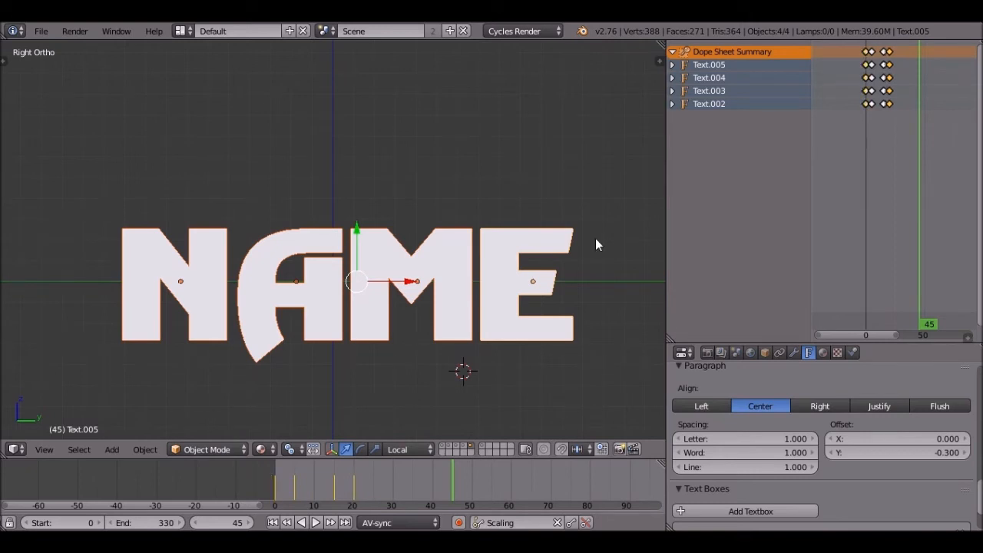
Drag the letters' scaling keyframes later in the Dope Sheet, staggered per letter, and preview playback
left_click(317, 522)
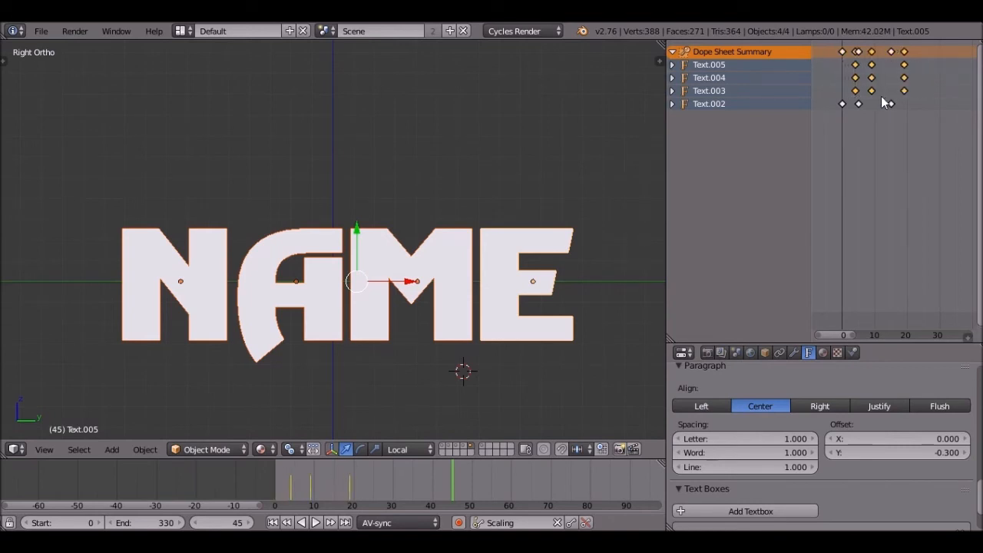
left_click_drag(844, 76, 924, 75)
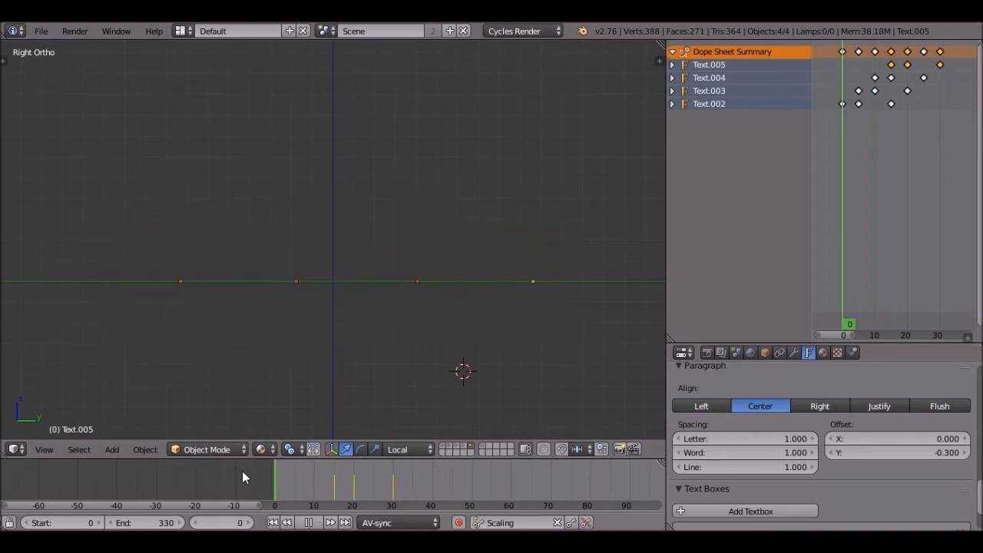
left_click(329, 522)
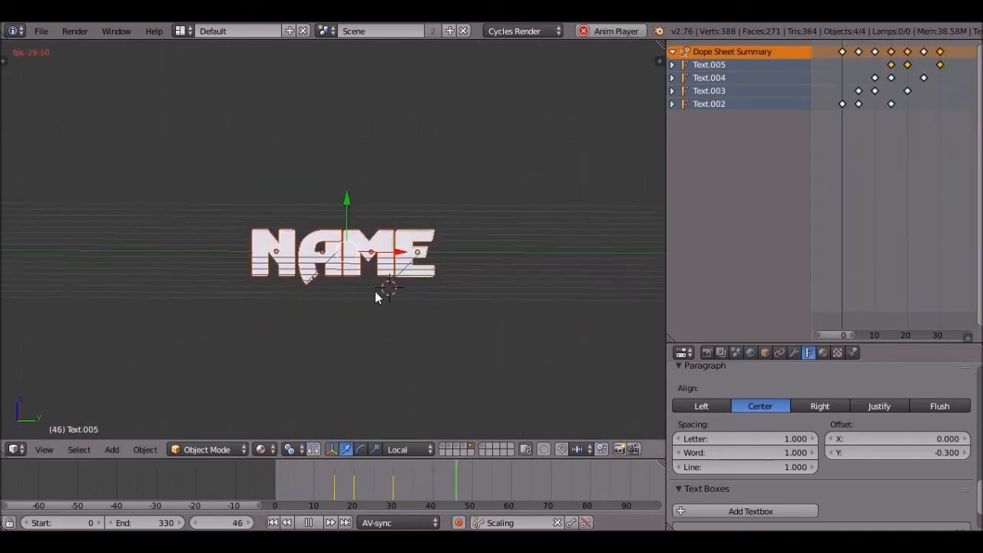
left_click(308, 522)
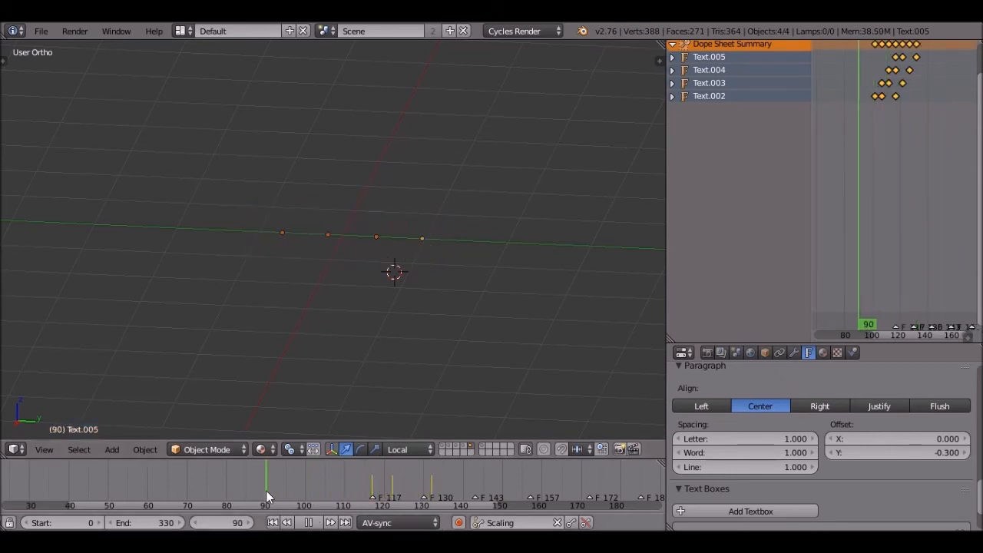
Duplicate the four animated letters with their keyframes, giving Text.006 to Text.009
left_click(308, 522)
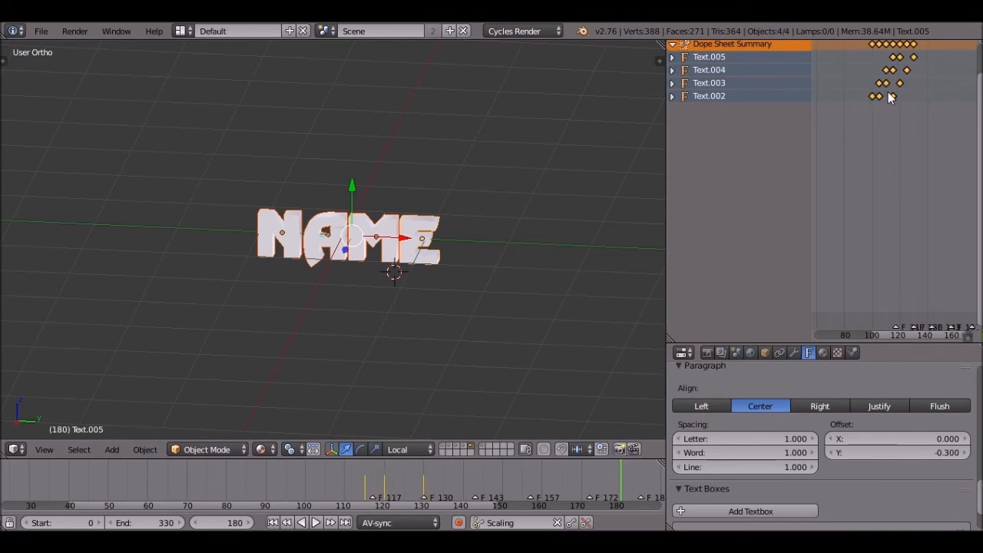
left_click(317, 522)
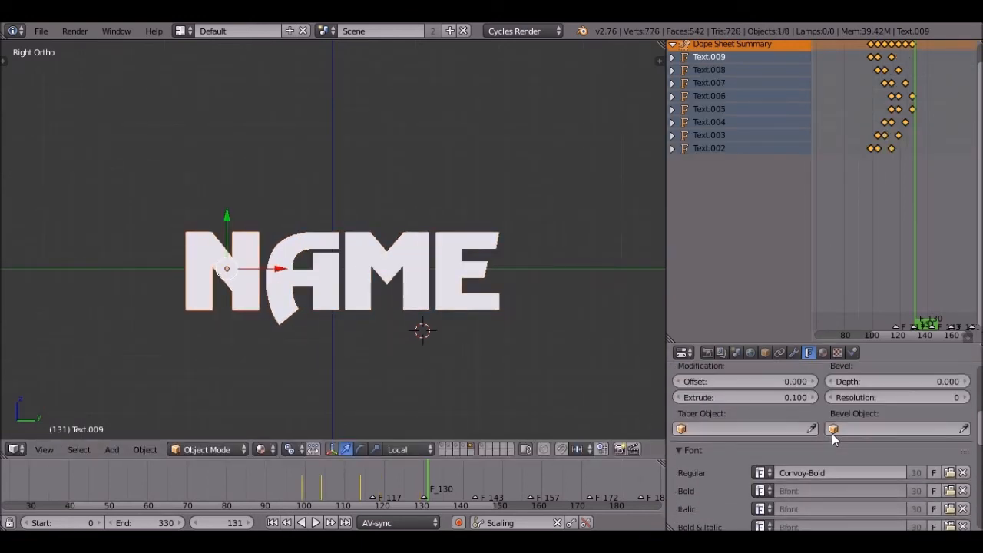
Raise Extrude and Bevel Depth in Geometry to turn the flat letters into thick 3D shapes
scroll("down", 3)
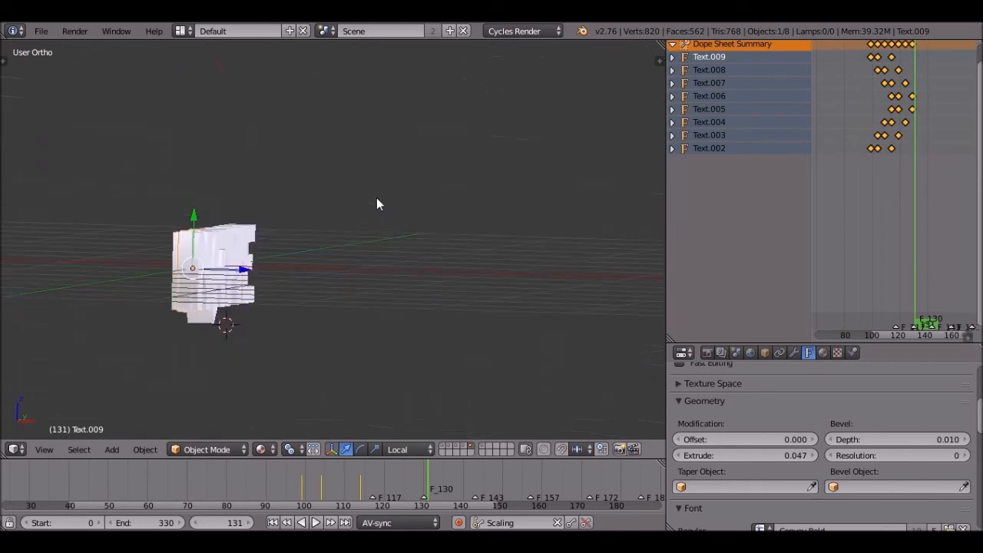
key("KP_1")
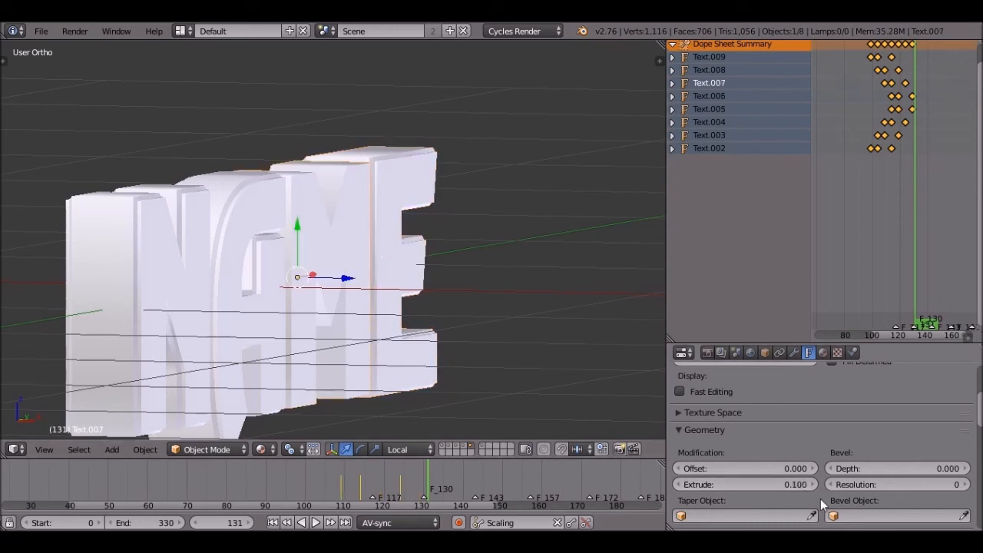
left_click(897, 467)
type("m")
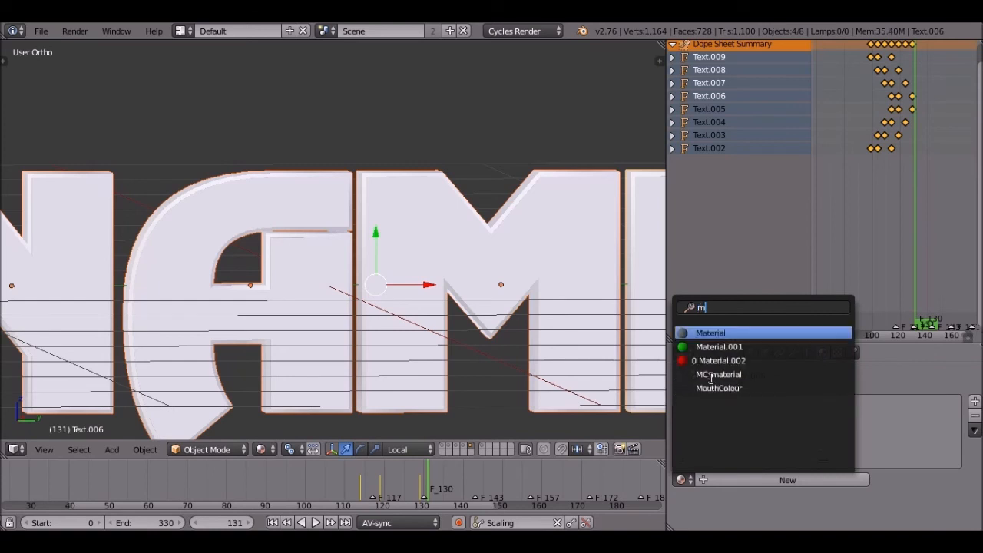
Assign the existing green Material.001 to each duplicate letter from the material browser
left_click(719, 347)
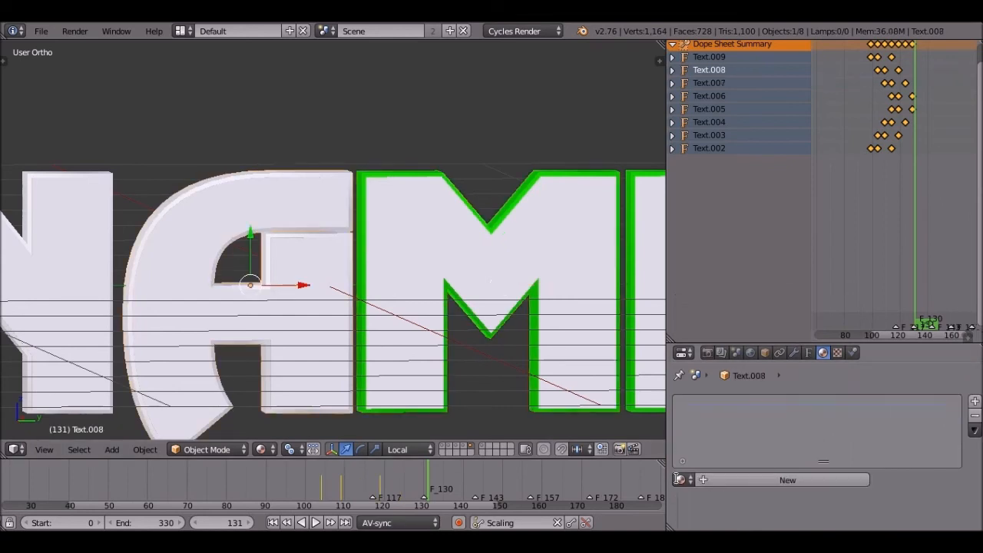
left_click(786, 479)
type("ma")
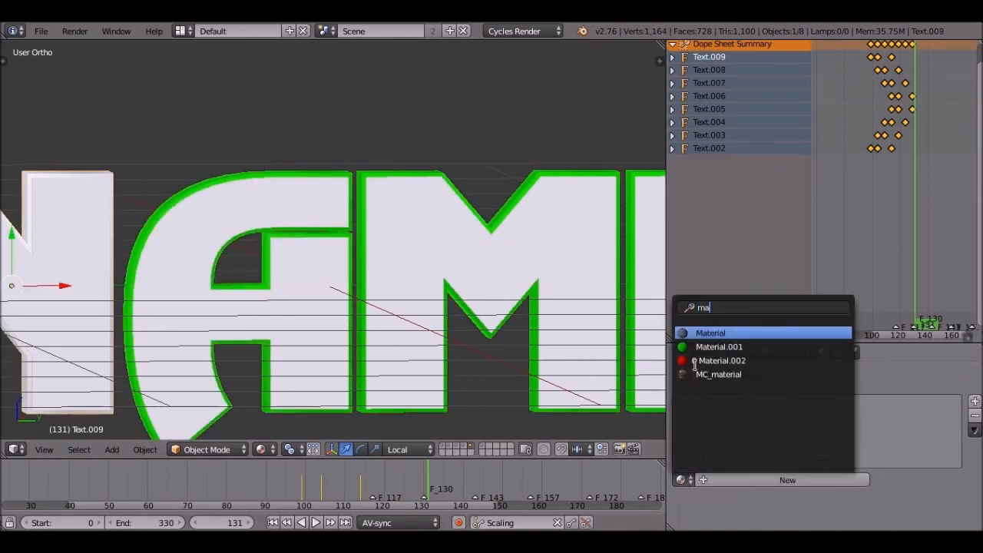
left_click(719, 347)
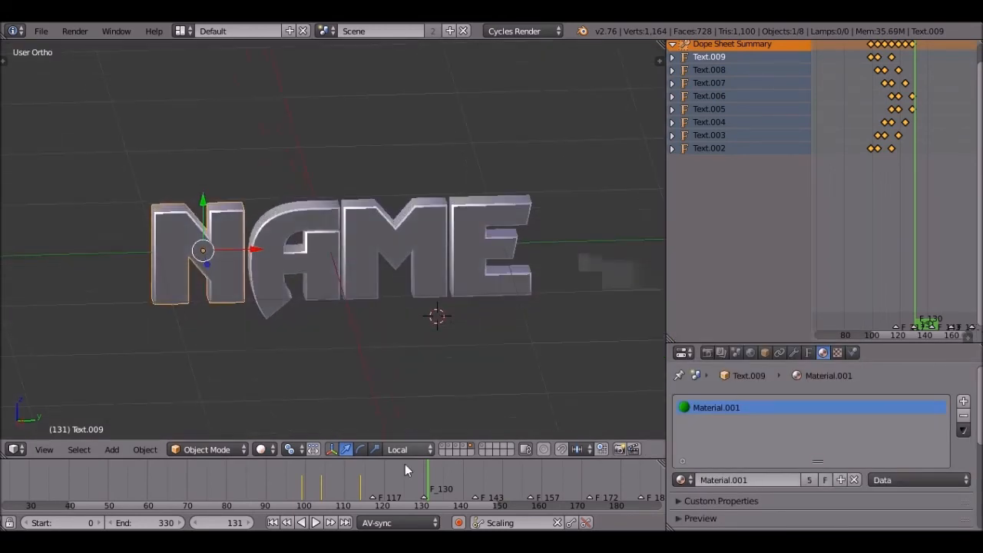
left_click(315, 522)
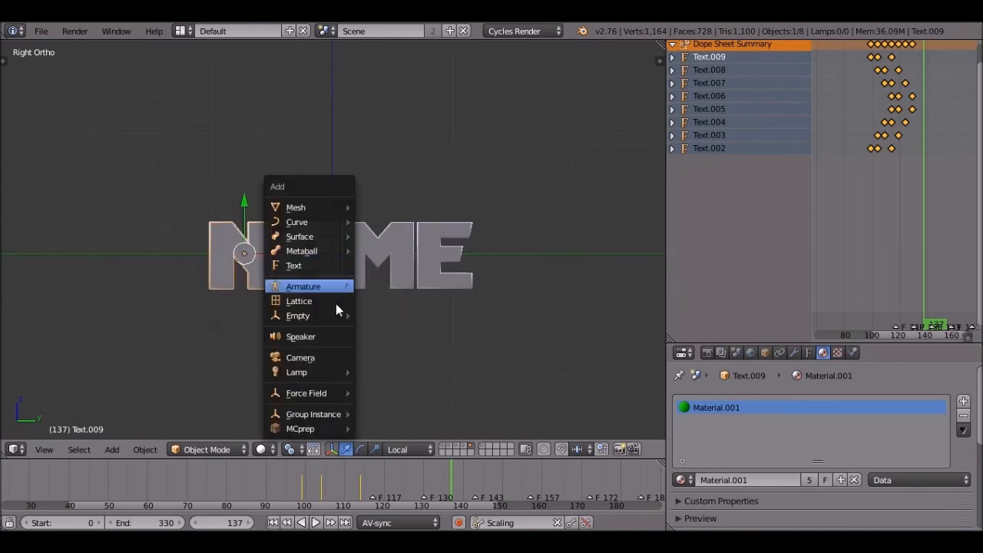
mouse_move(297, 315)
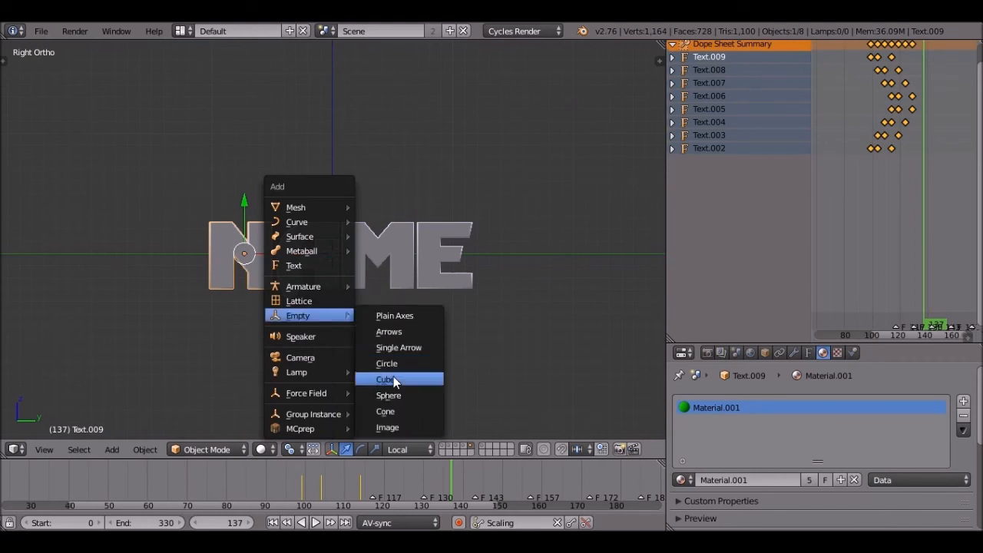
mouse_move(452, 258)
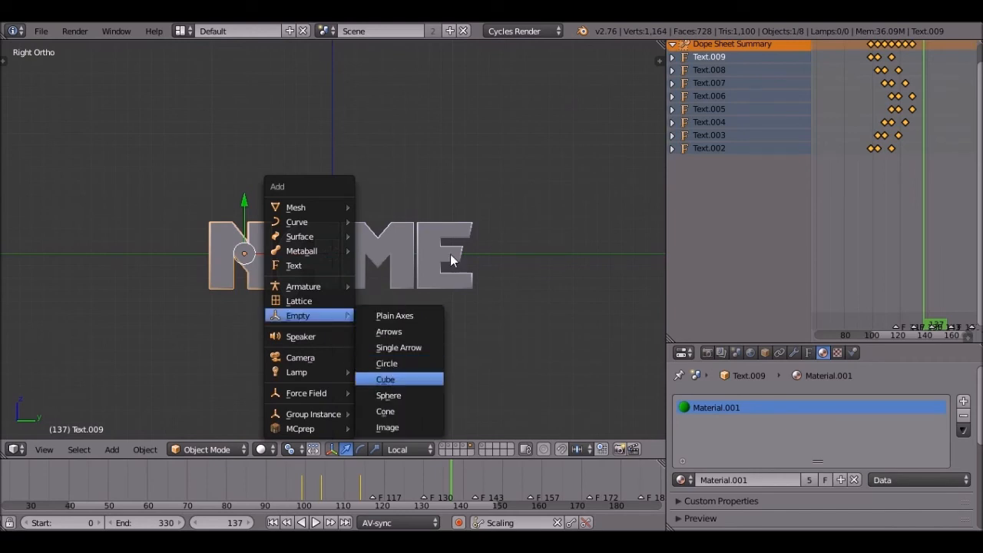
Add a cube-shaped empty, Empty.002, and scale it to enclose the whole NAME text
left_click(384, 378)
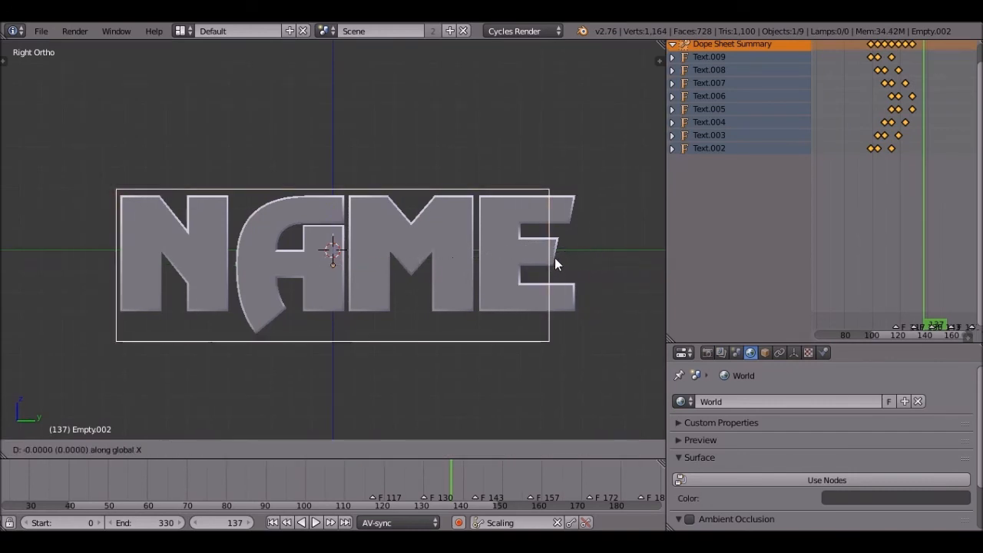
left_click_drag(555, 264, 571, 264)
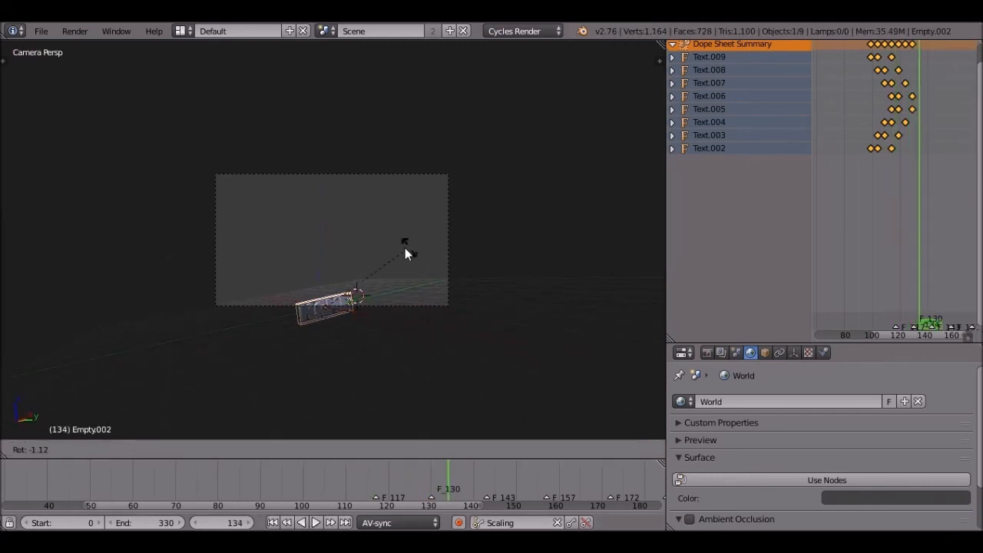
Rotate and scale Empty.002 at successive frames, keying LocRotScale so the NAME moves as one
left_click_drag(405, 252, 470, 201)
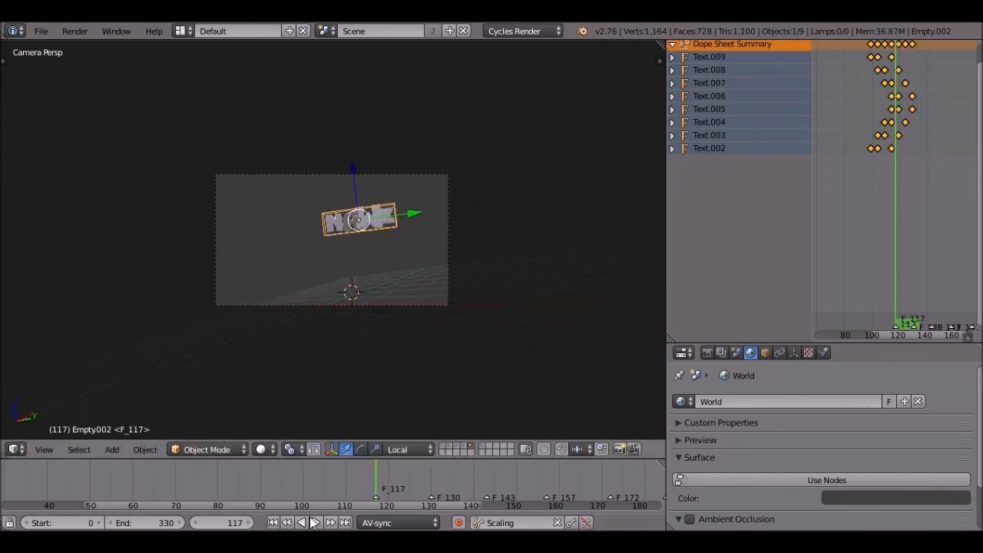
left_click(315, 522)
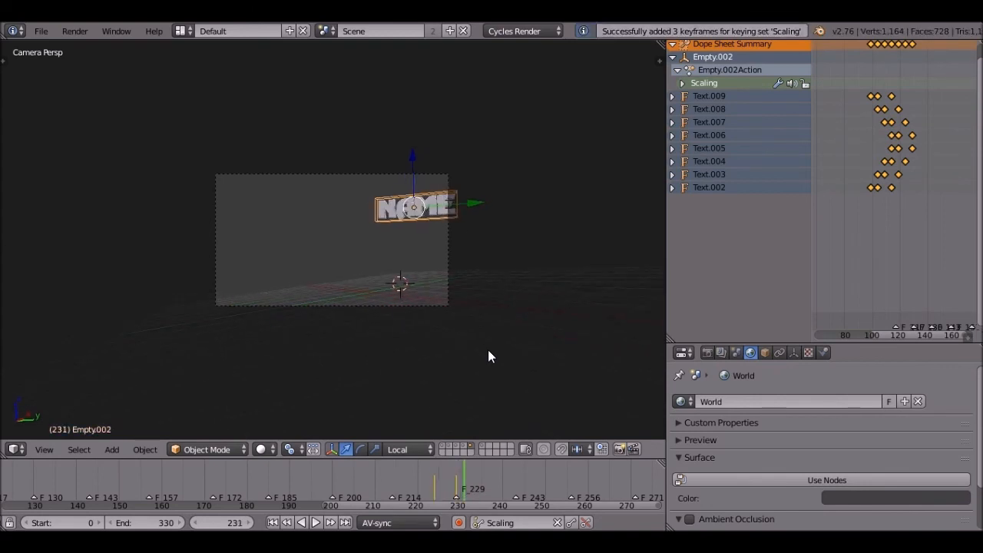
left_click(316, 522)
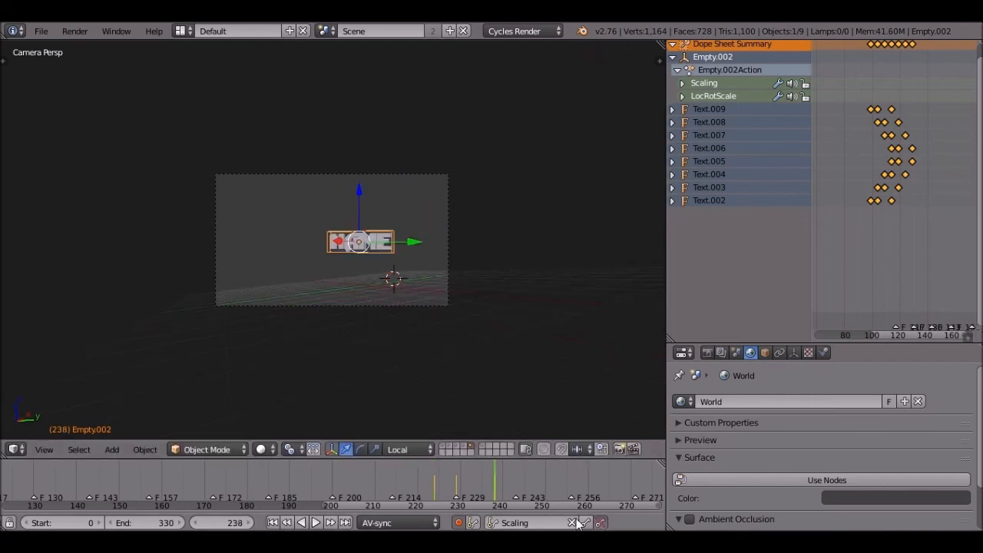
left_click(316, 522)
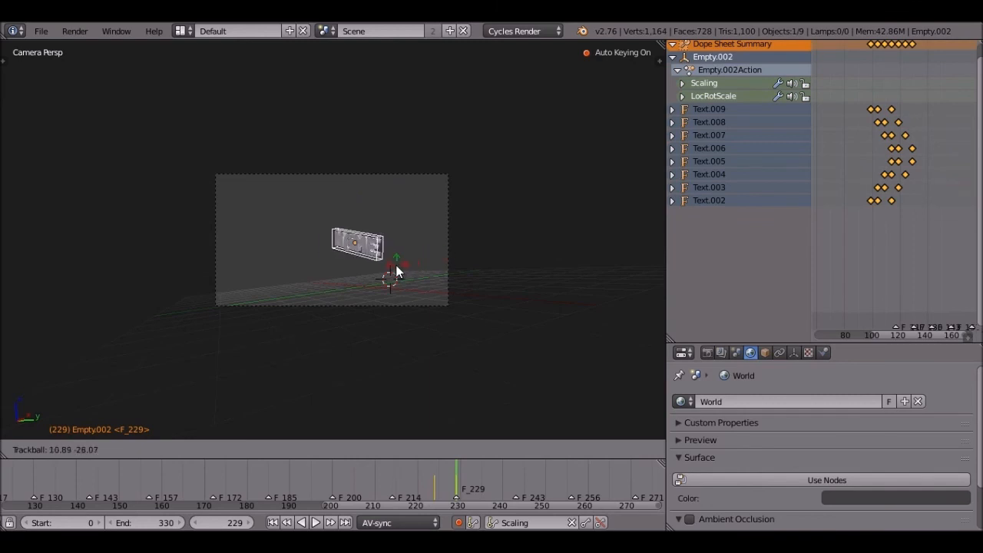
left_click(314, 522)
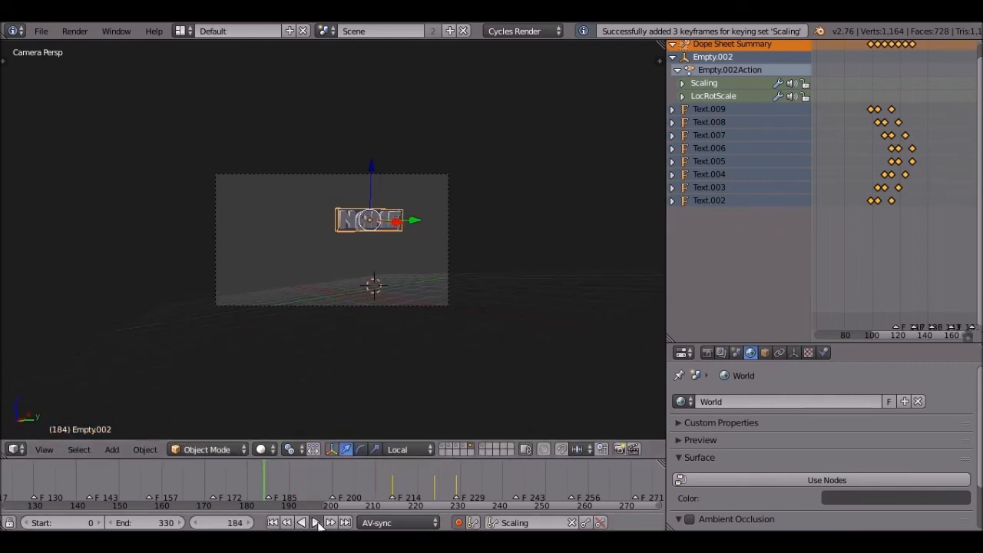
left_click(315, 522)
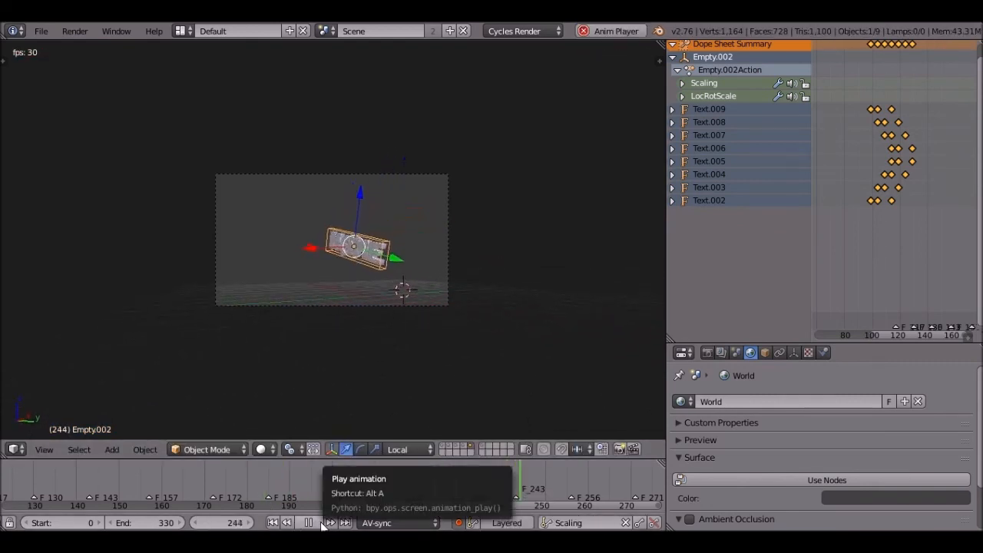
left_click(307, 522)
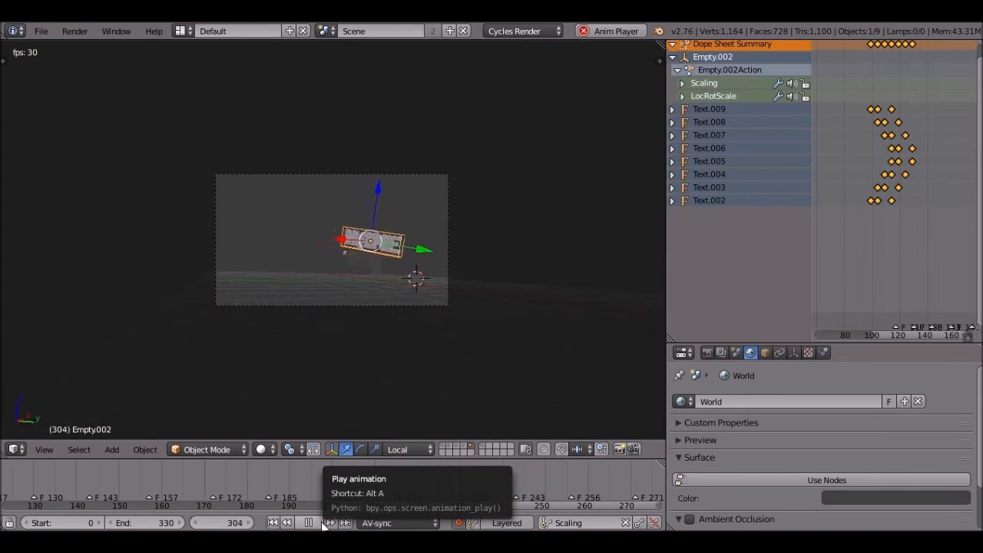
left_click(307, 522)
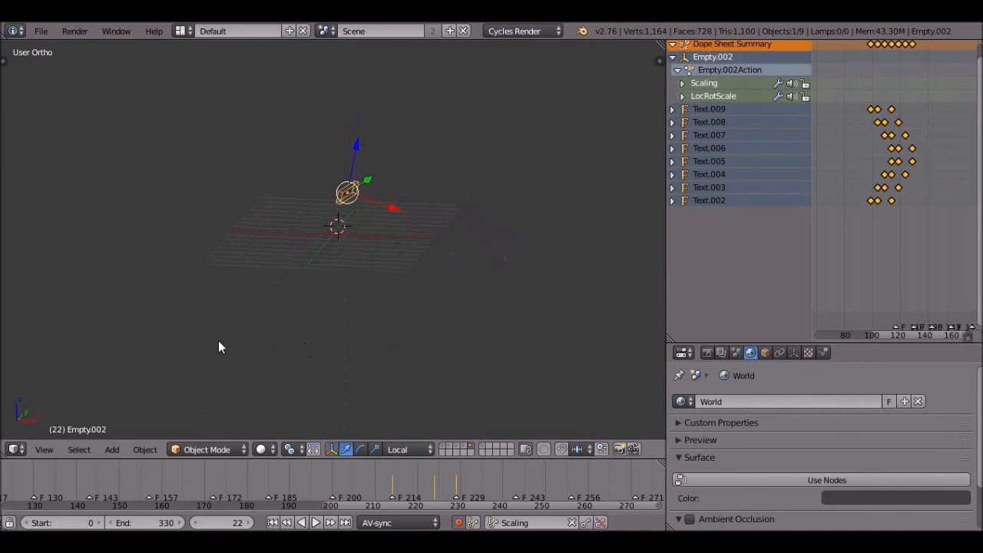
left_click_drag(221, 347, 338, 294)
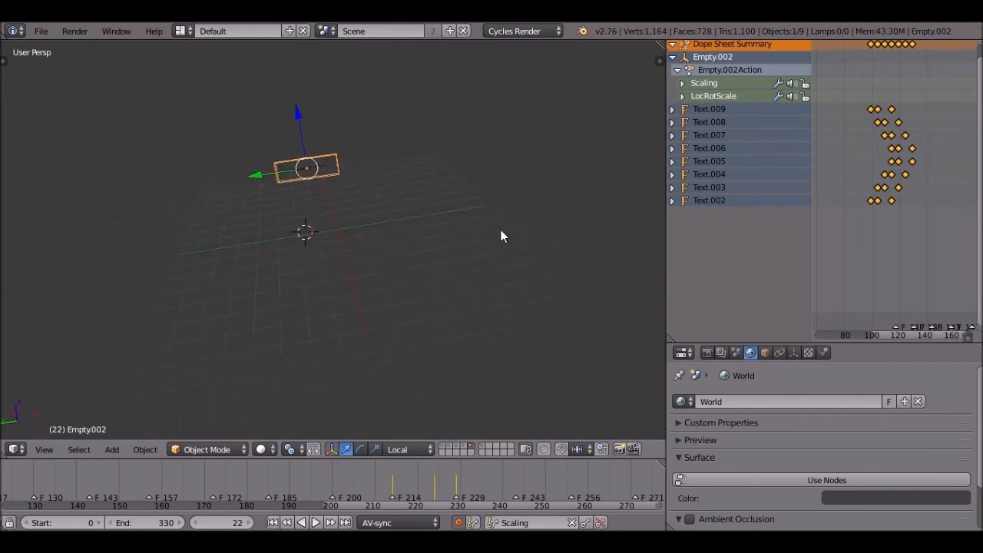
left_click(316, 522)
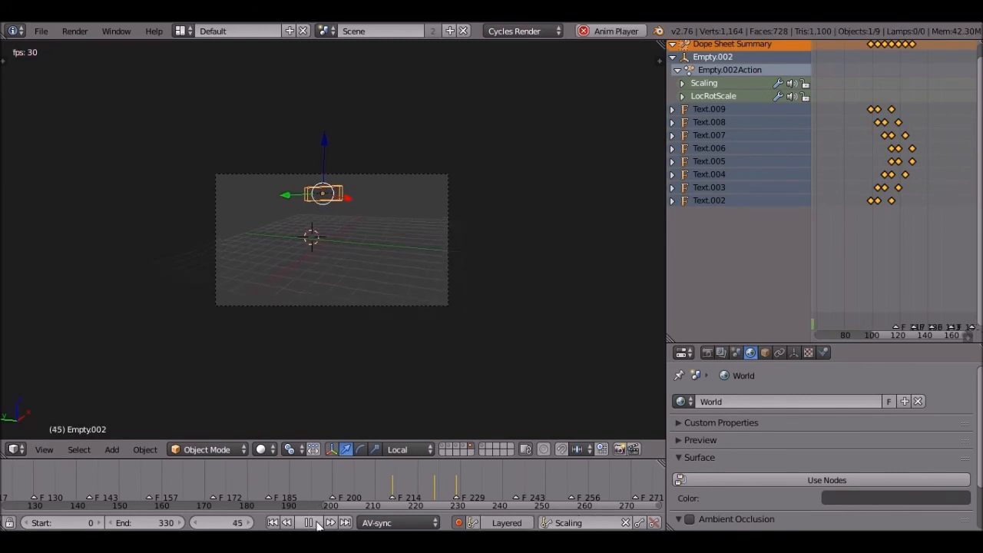
left_click(307, 522)
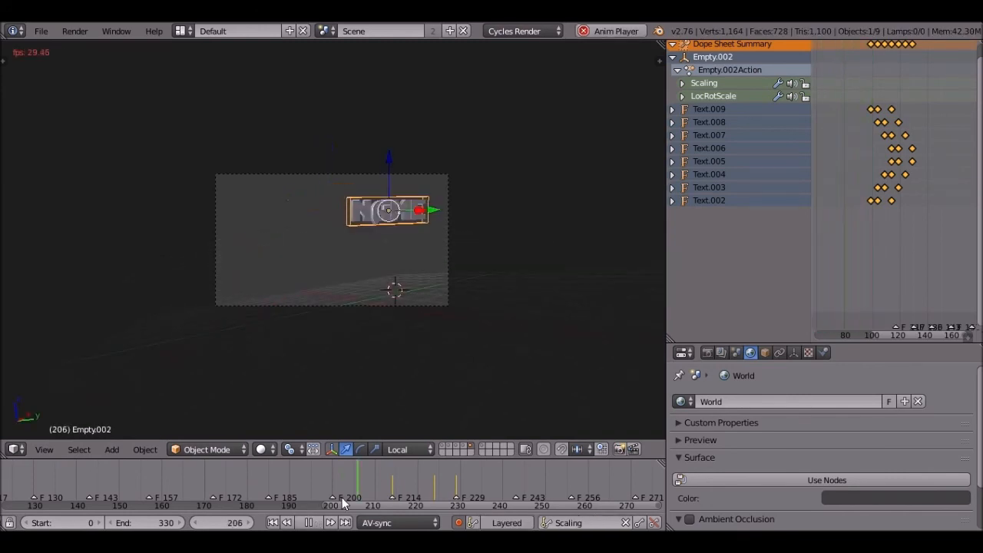
left_click(307, 522)
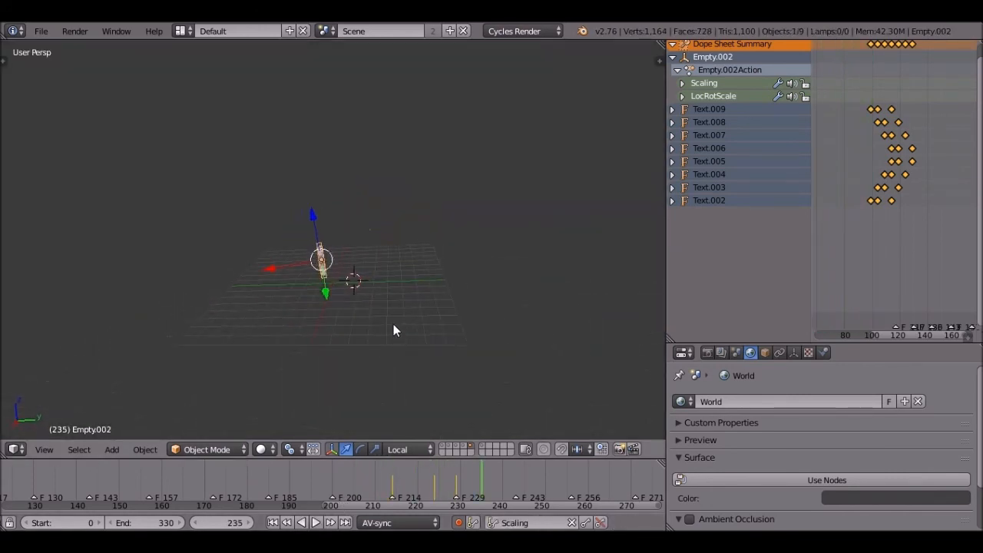